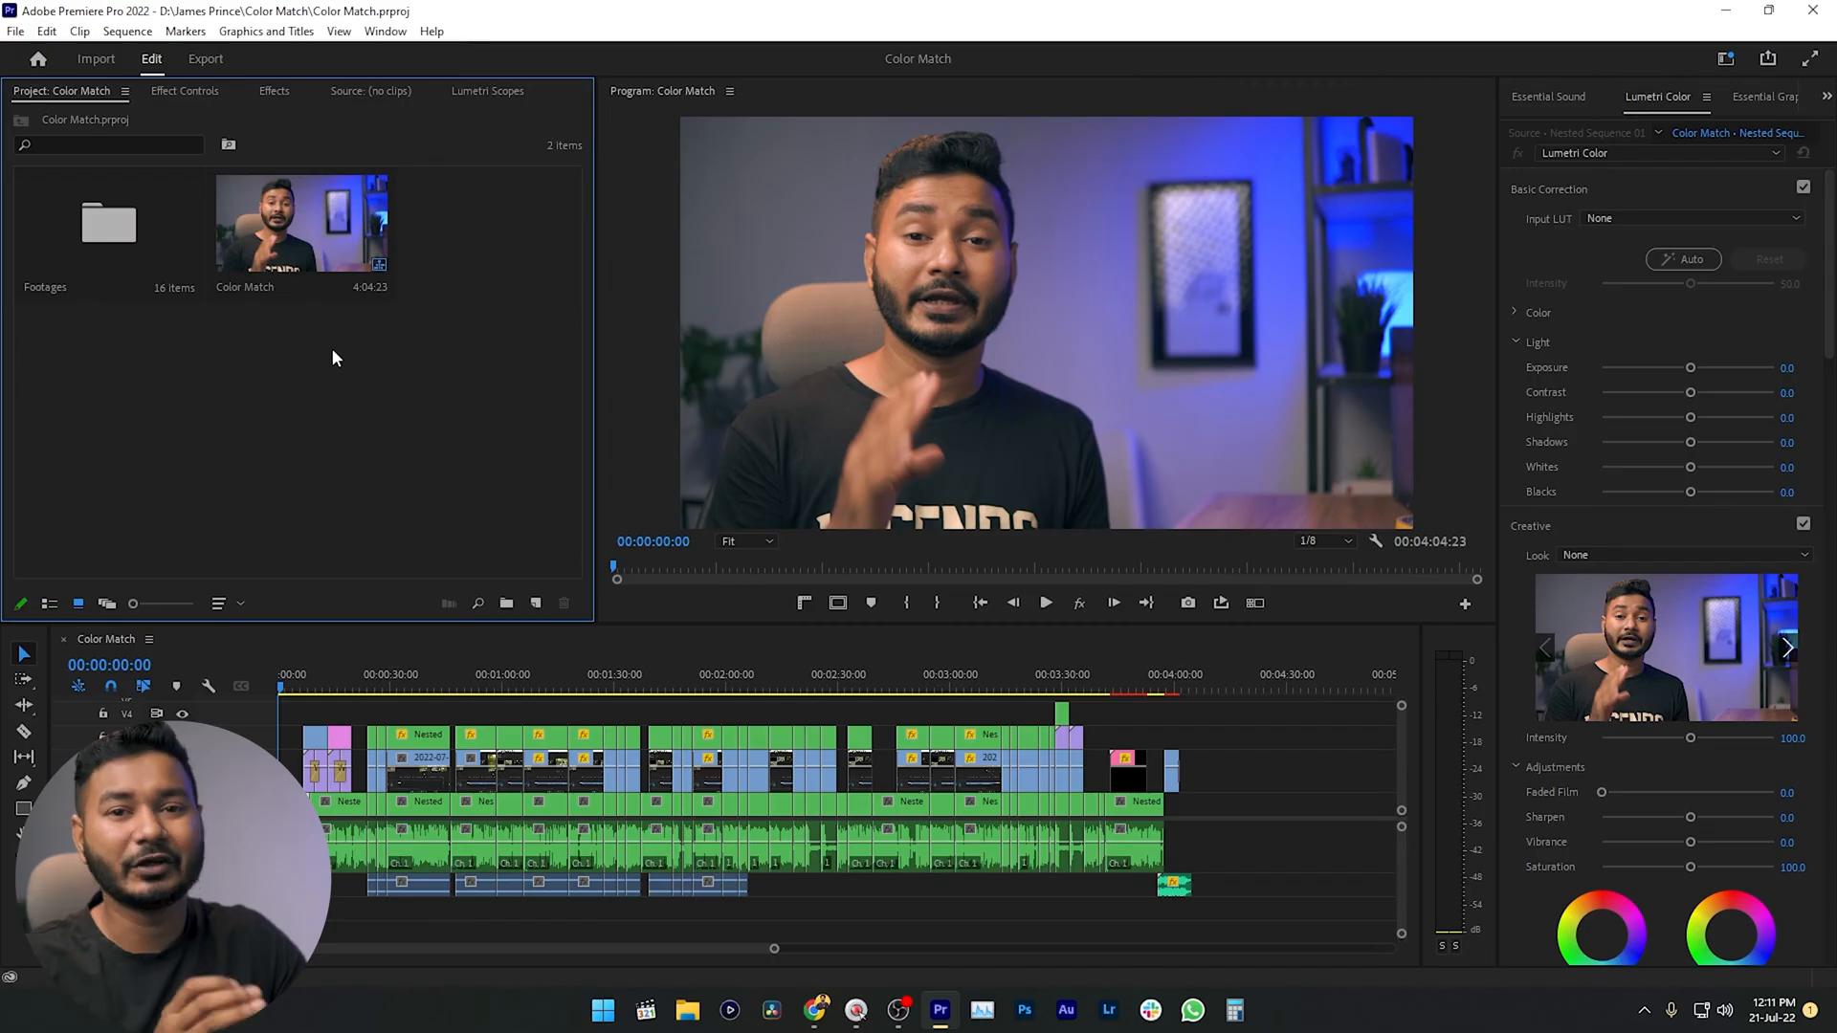
{"action": "mouse_move", "coordinate": [1309, 279]}
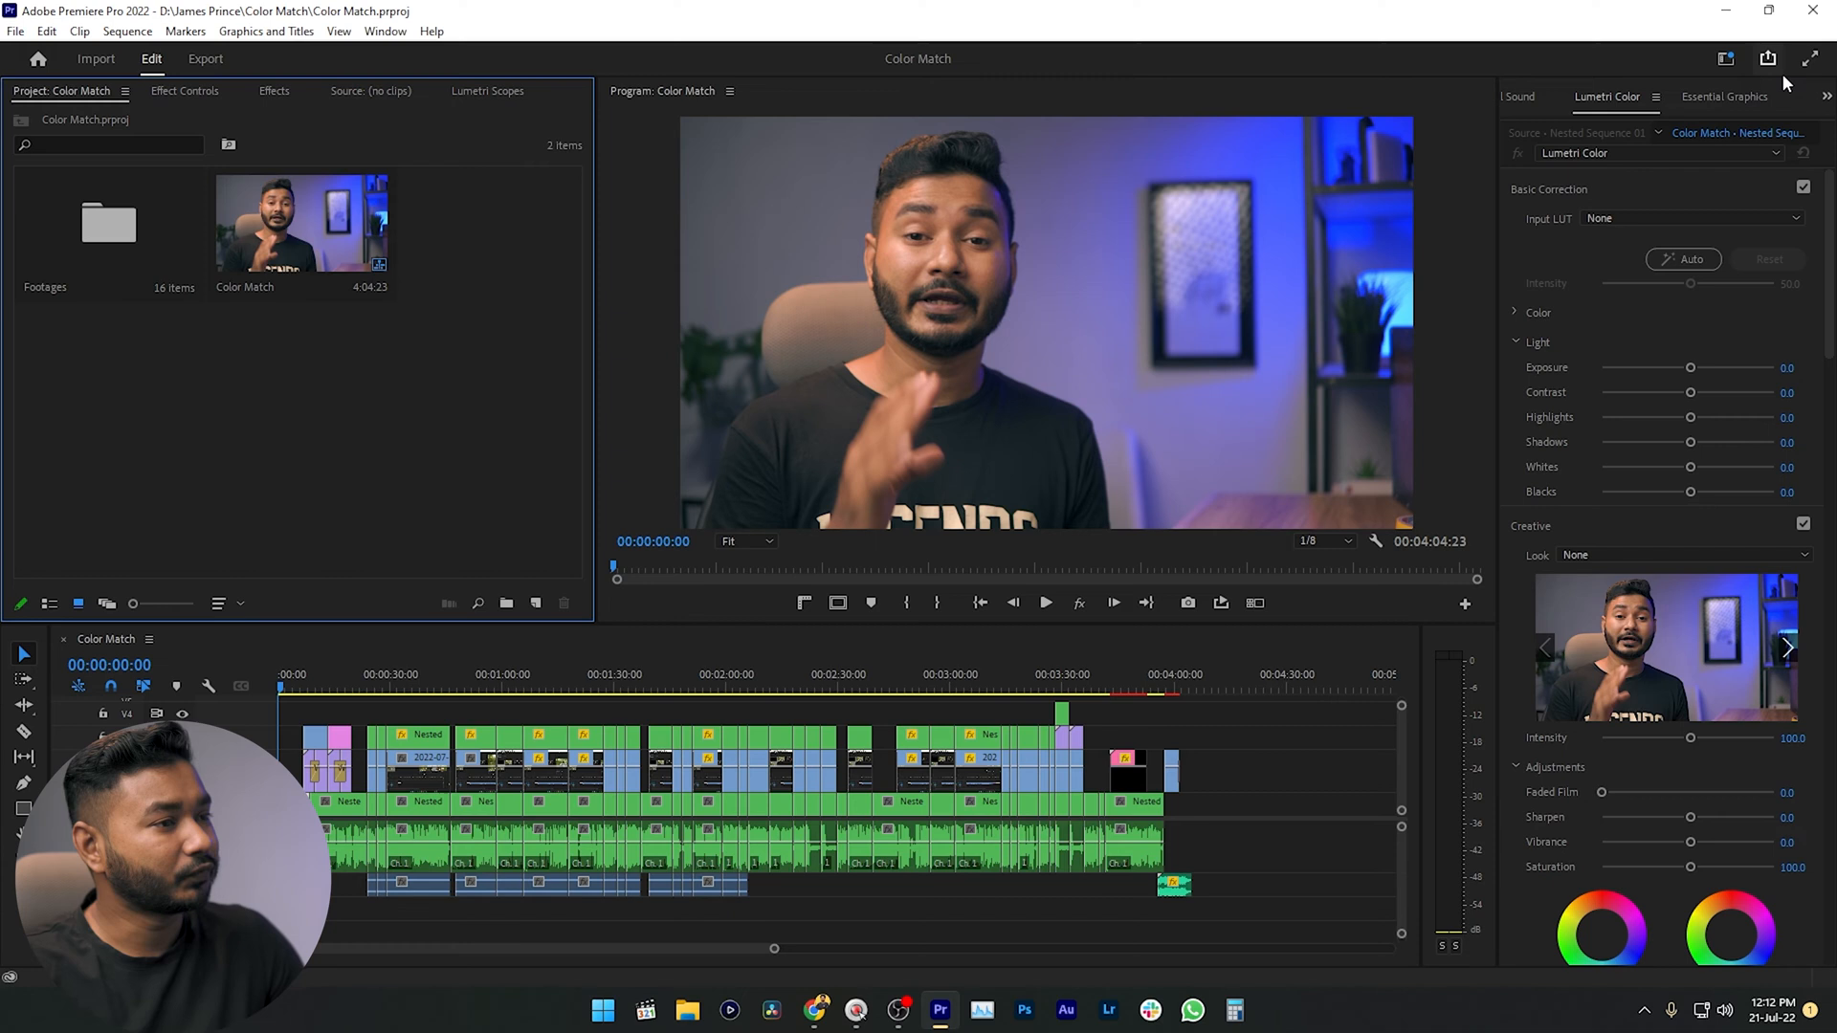
Show the Workspaces menu from the header bar.
{"action": "left_click", "coordinate": [1724, 59]}
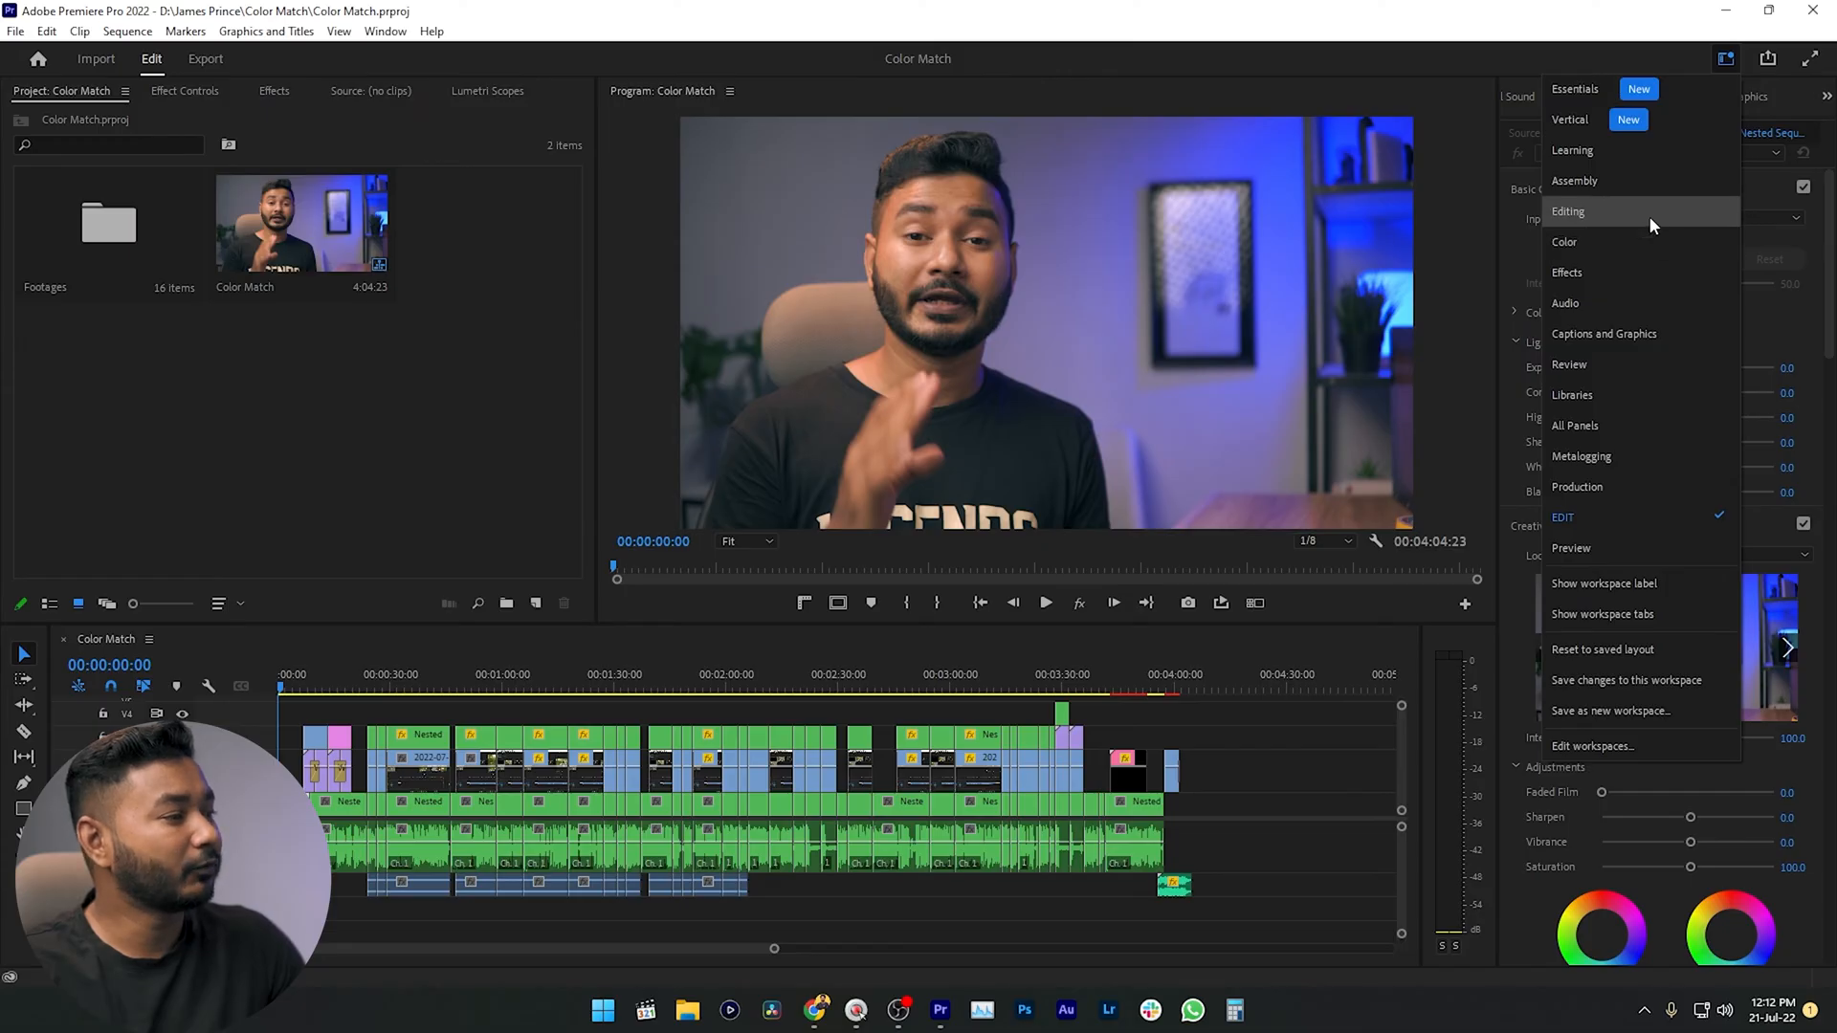
Apply the Editing workspace layout to the Color Match project.
{"action": "left_click", "coordinate": [1569, 211]}
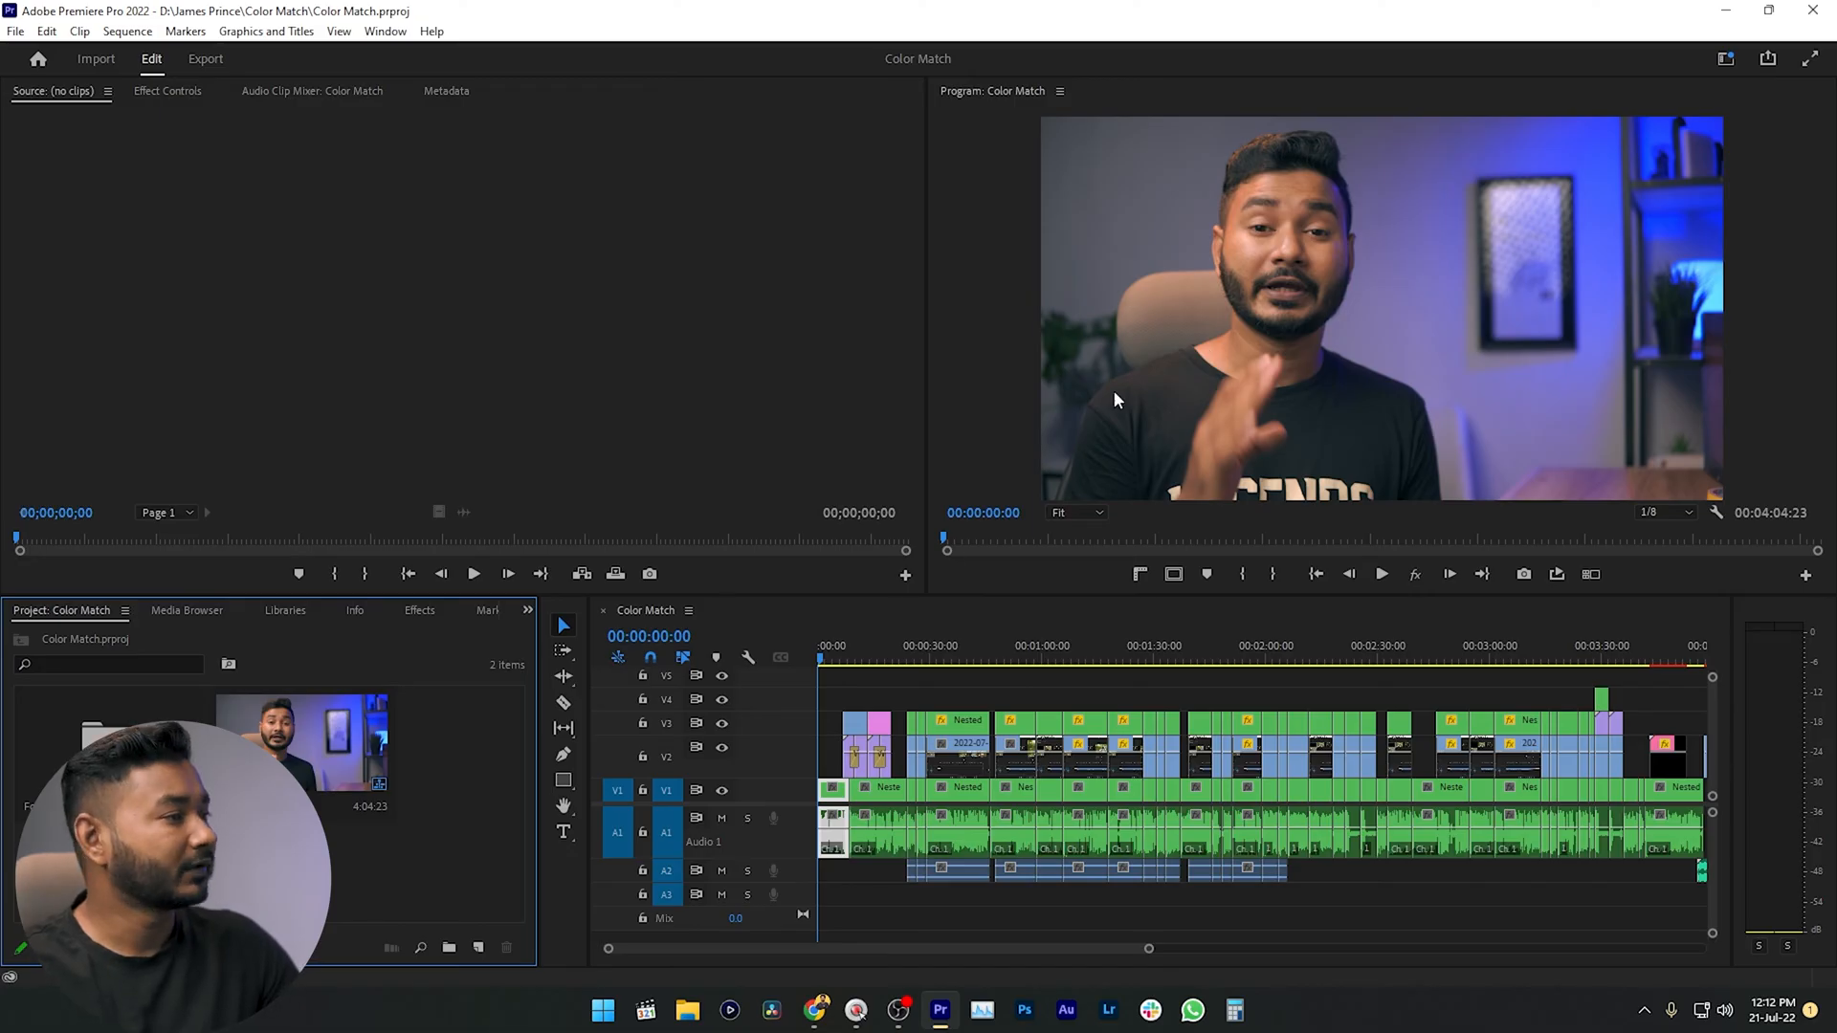
{"action": "mouse_move", "coordinate": [1001, 249]}
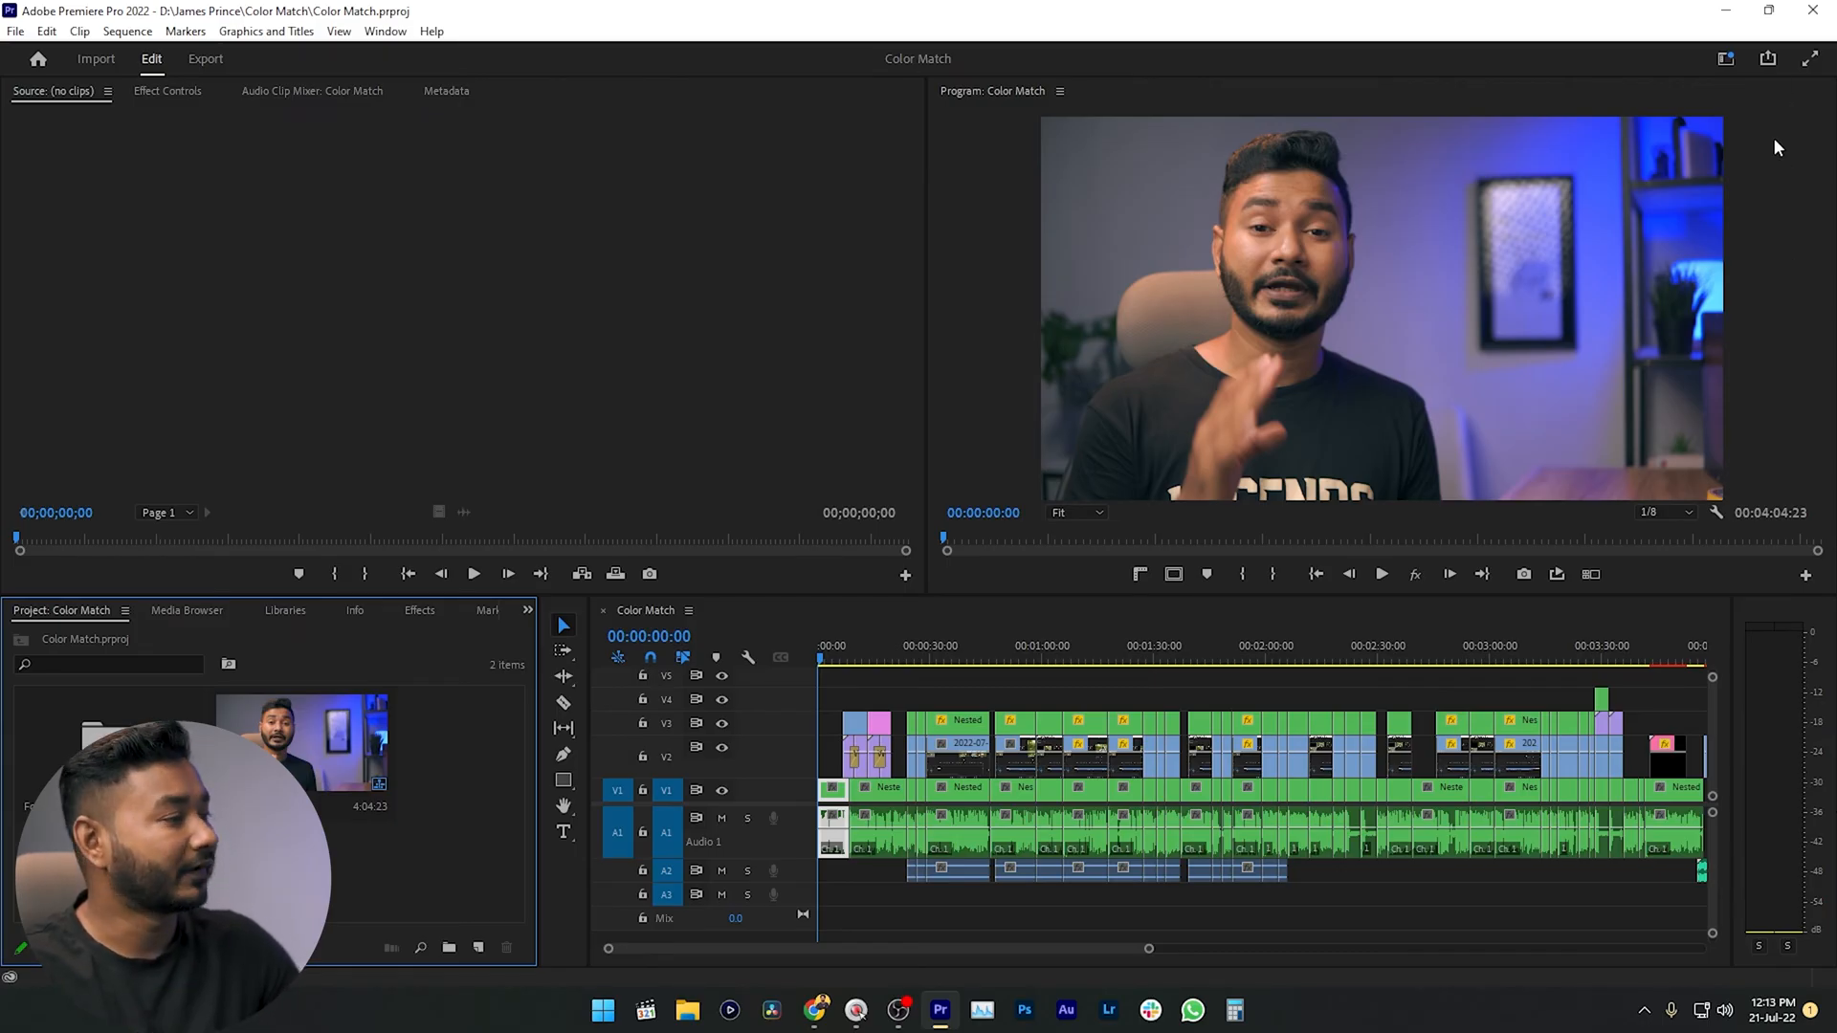
Dock Lumetri Color and Essential Graphics in a column on the right via the Window menu.
{"action": "left_click", "coordinate": [385, 30]}
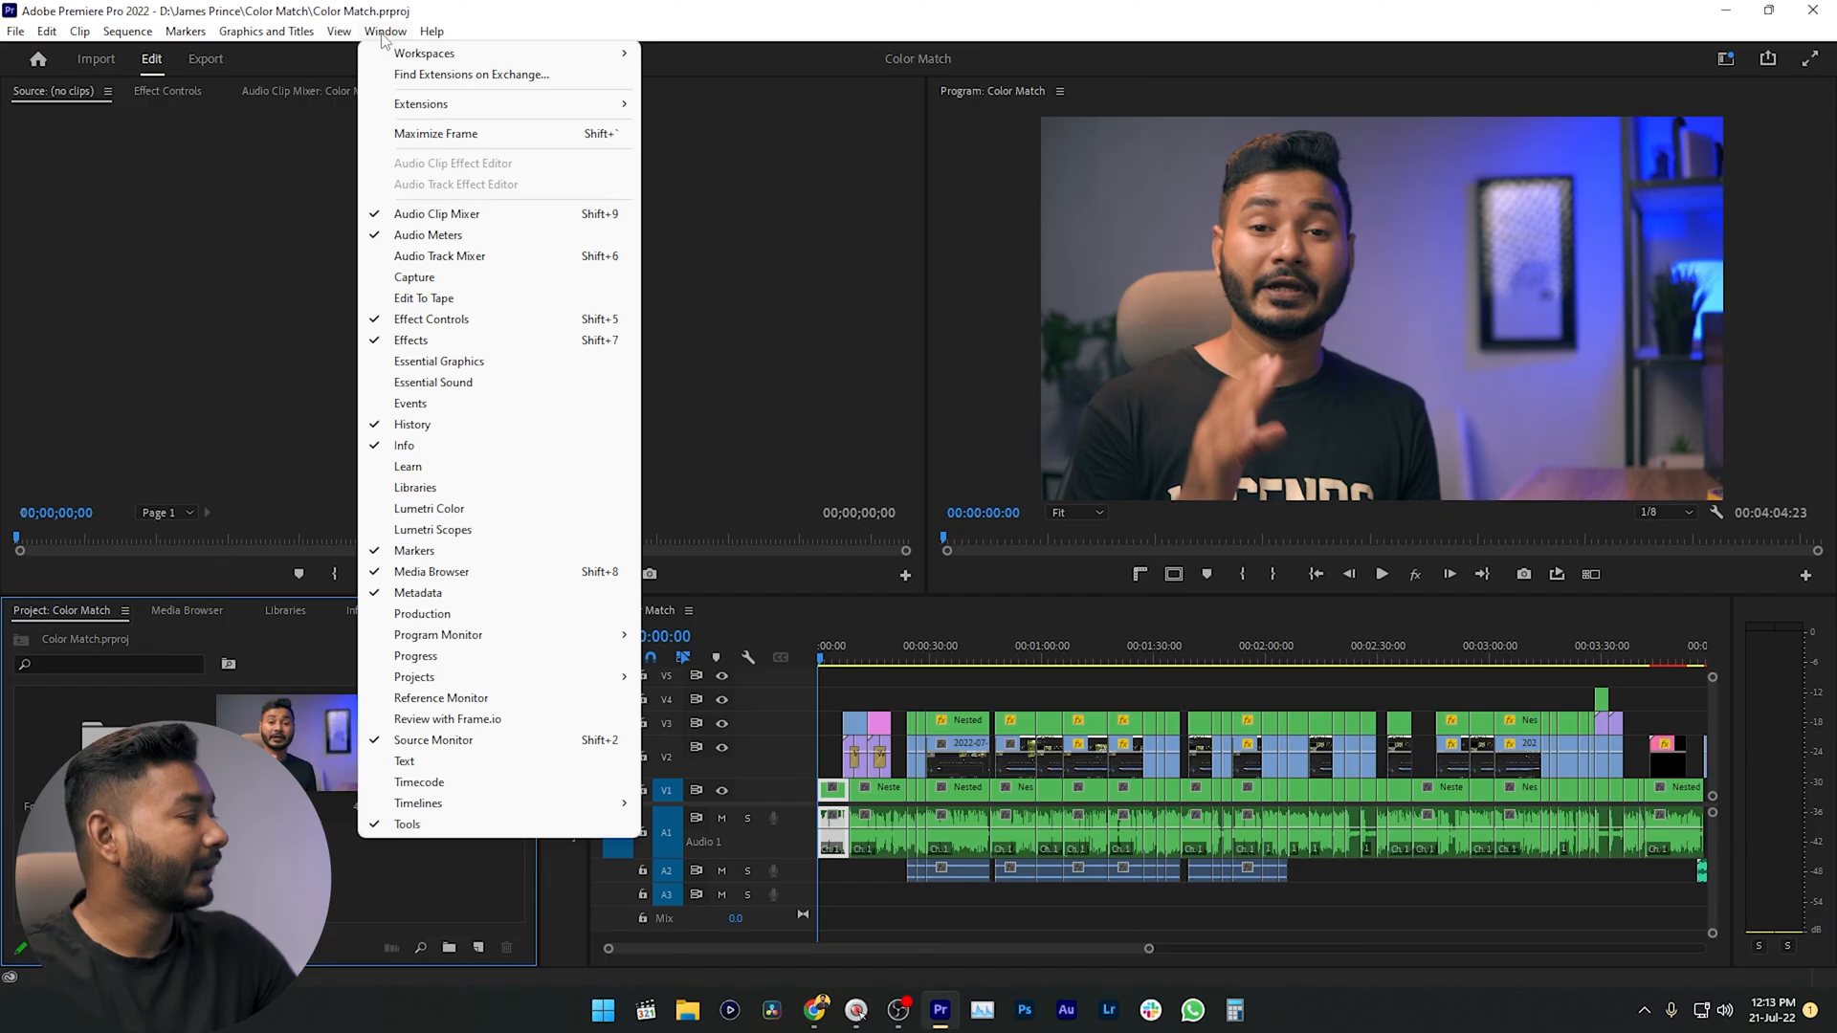
{"action": "mouse_move", "coordinate": [432, 530]}
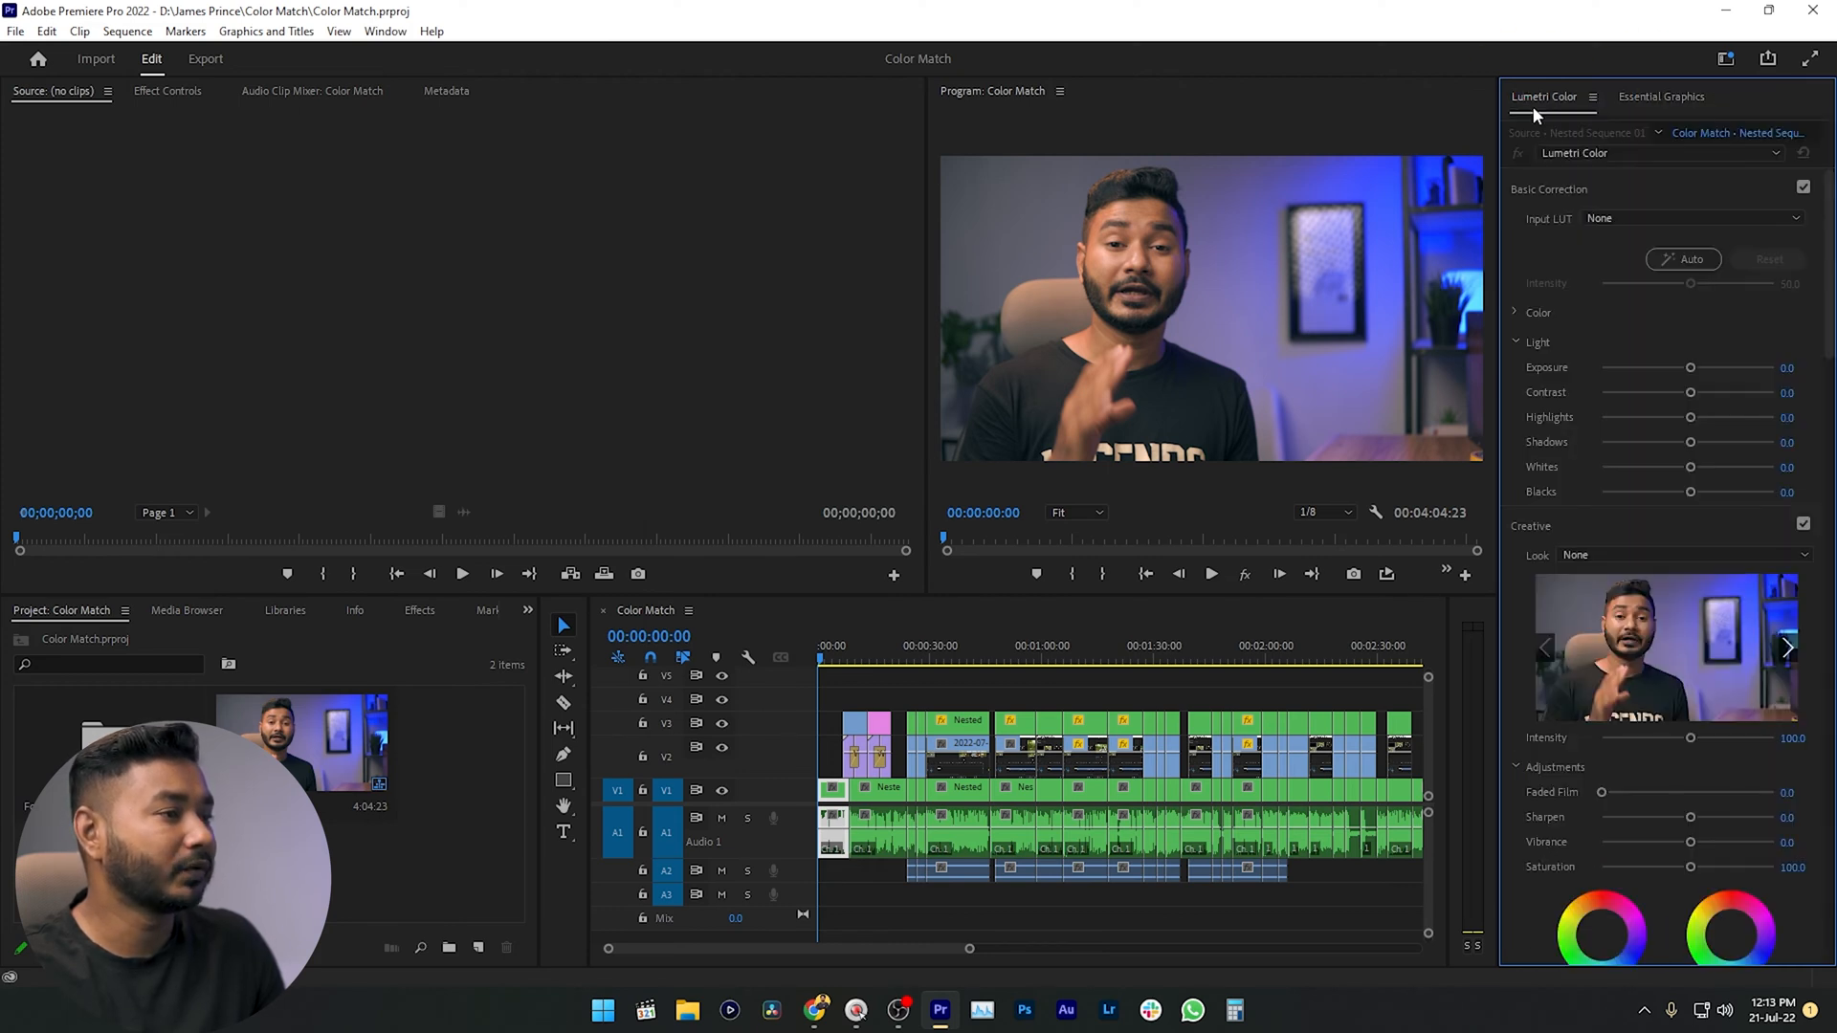
{"action": "left_click", "coordinate": [1660, 96]}
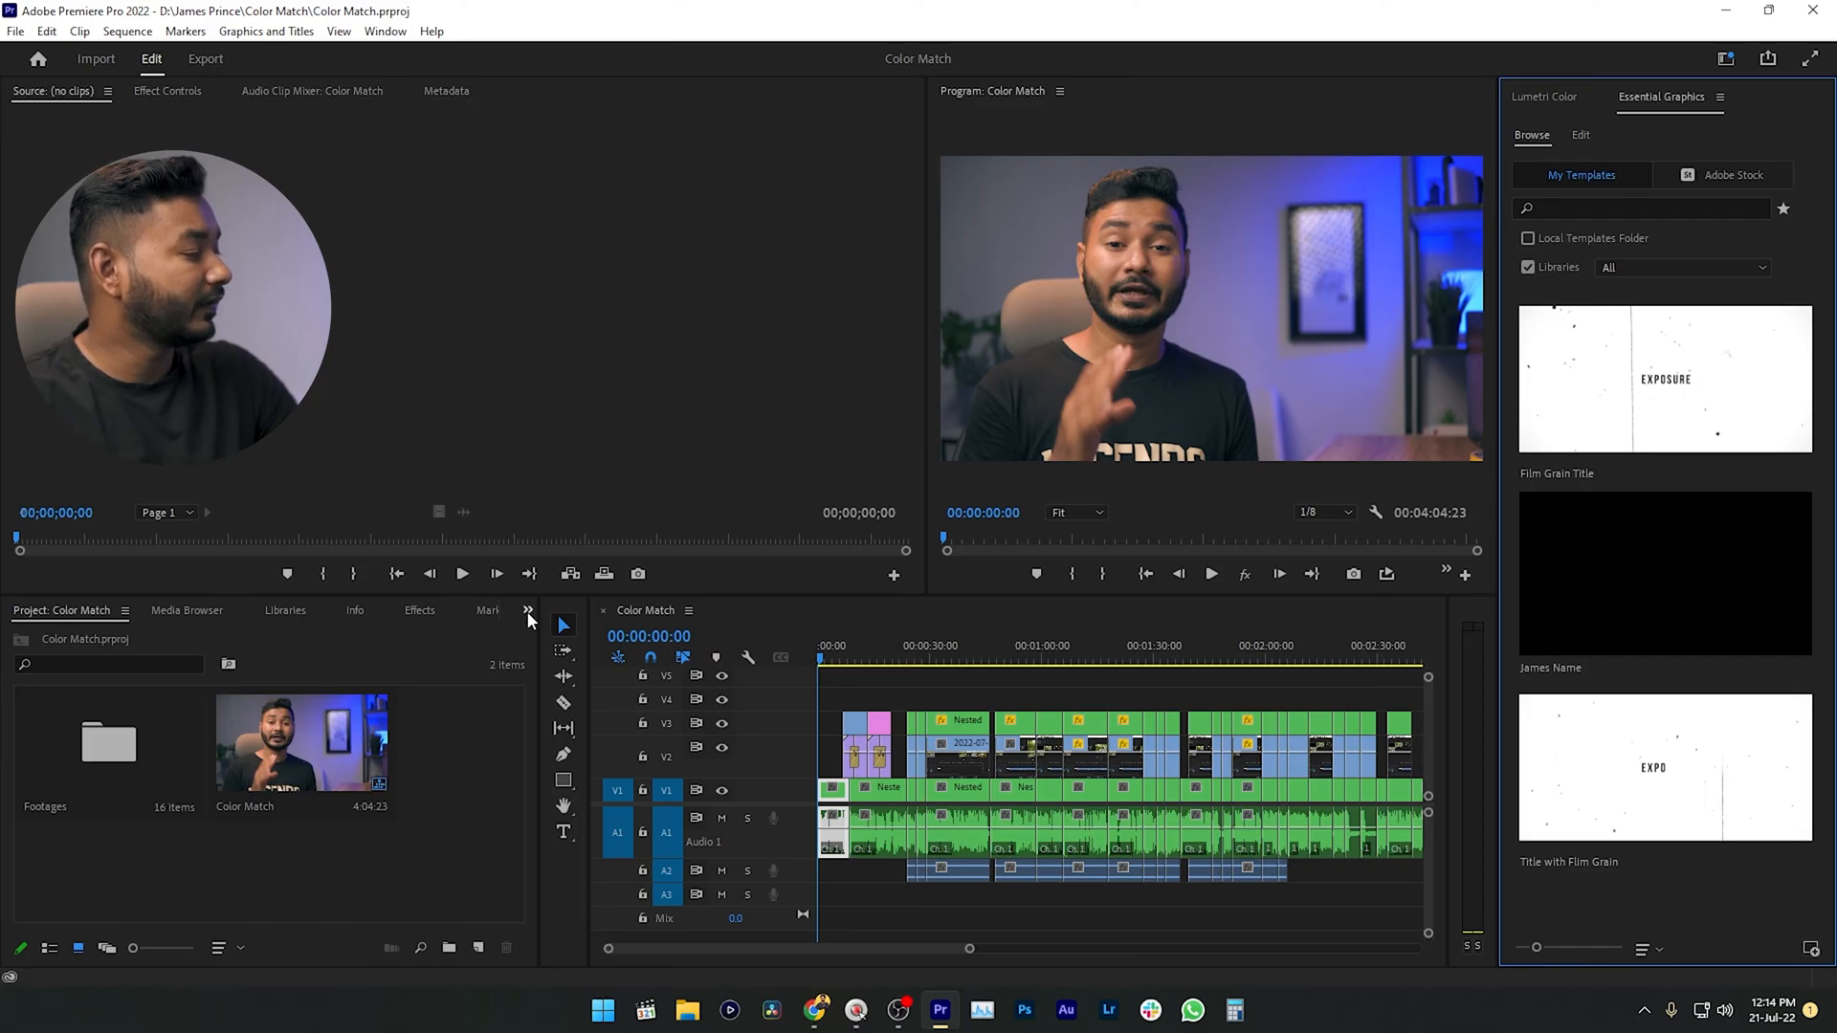
Close History, Markers, Info and Media Browser, leaving Project and Effects with Project shown.
{"action": "left_click", "coordinate": [451, 610]}
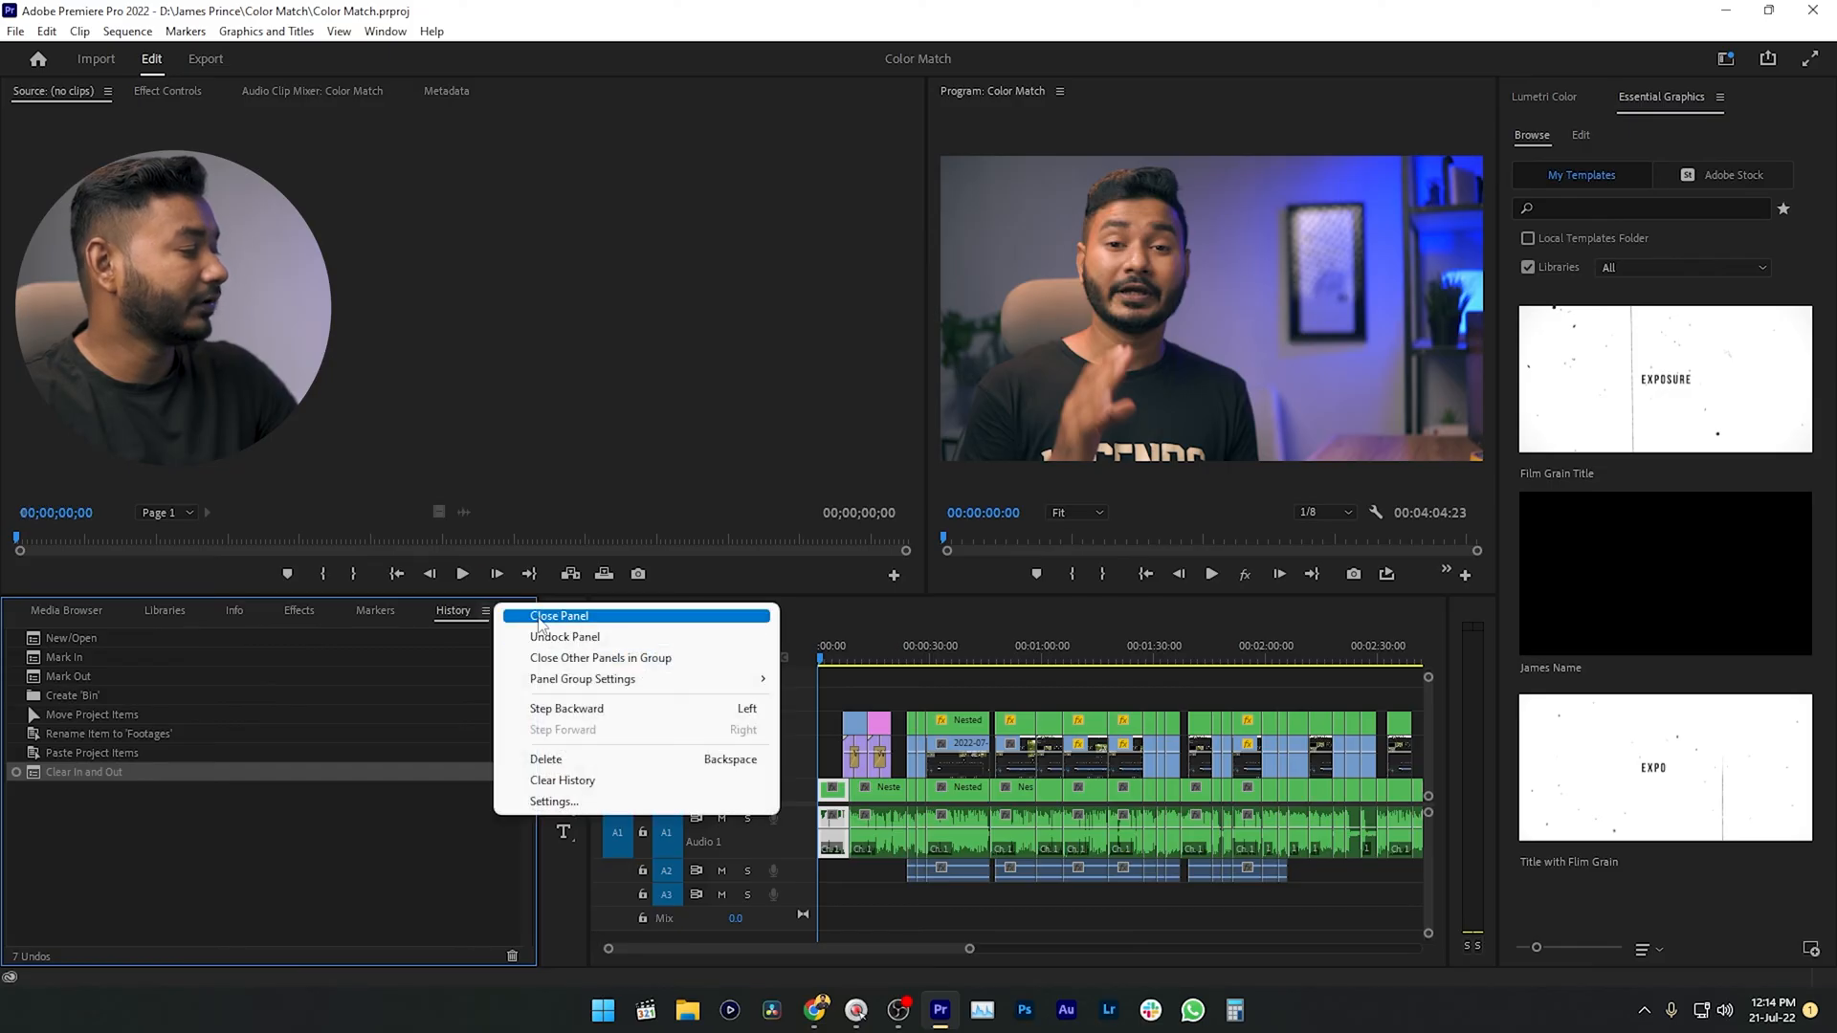
{"action": "left_click", "coordinate": [446, 611]}
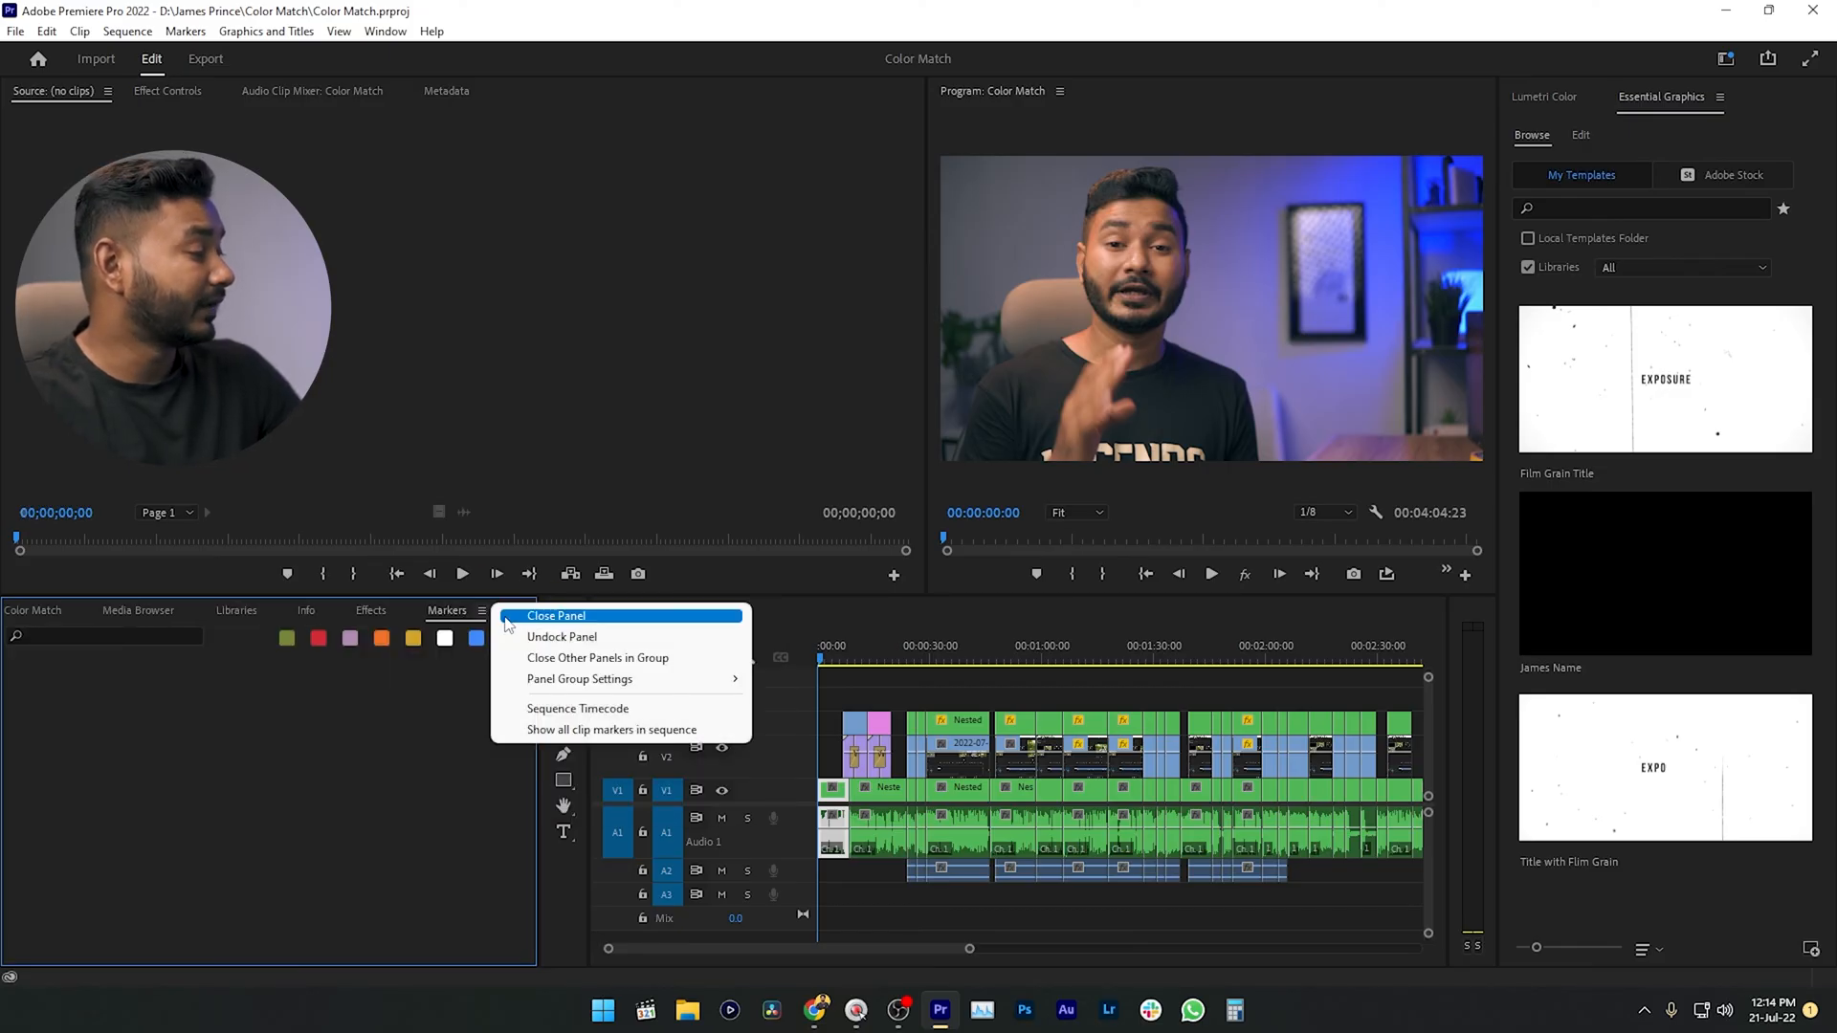
{"action": "left_click", "coordinate": [555, 614]}
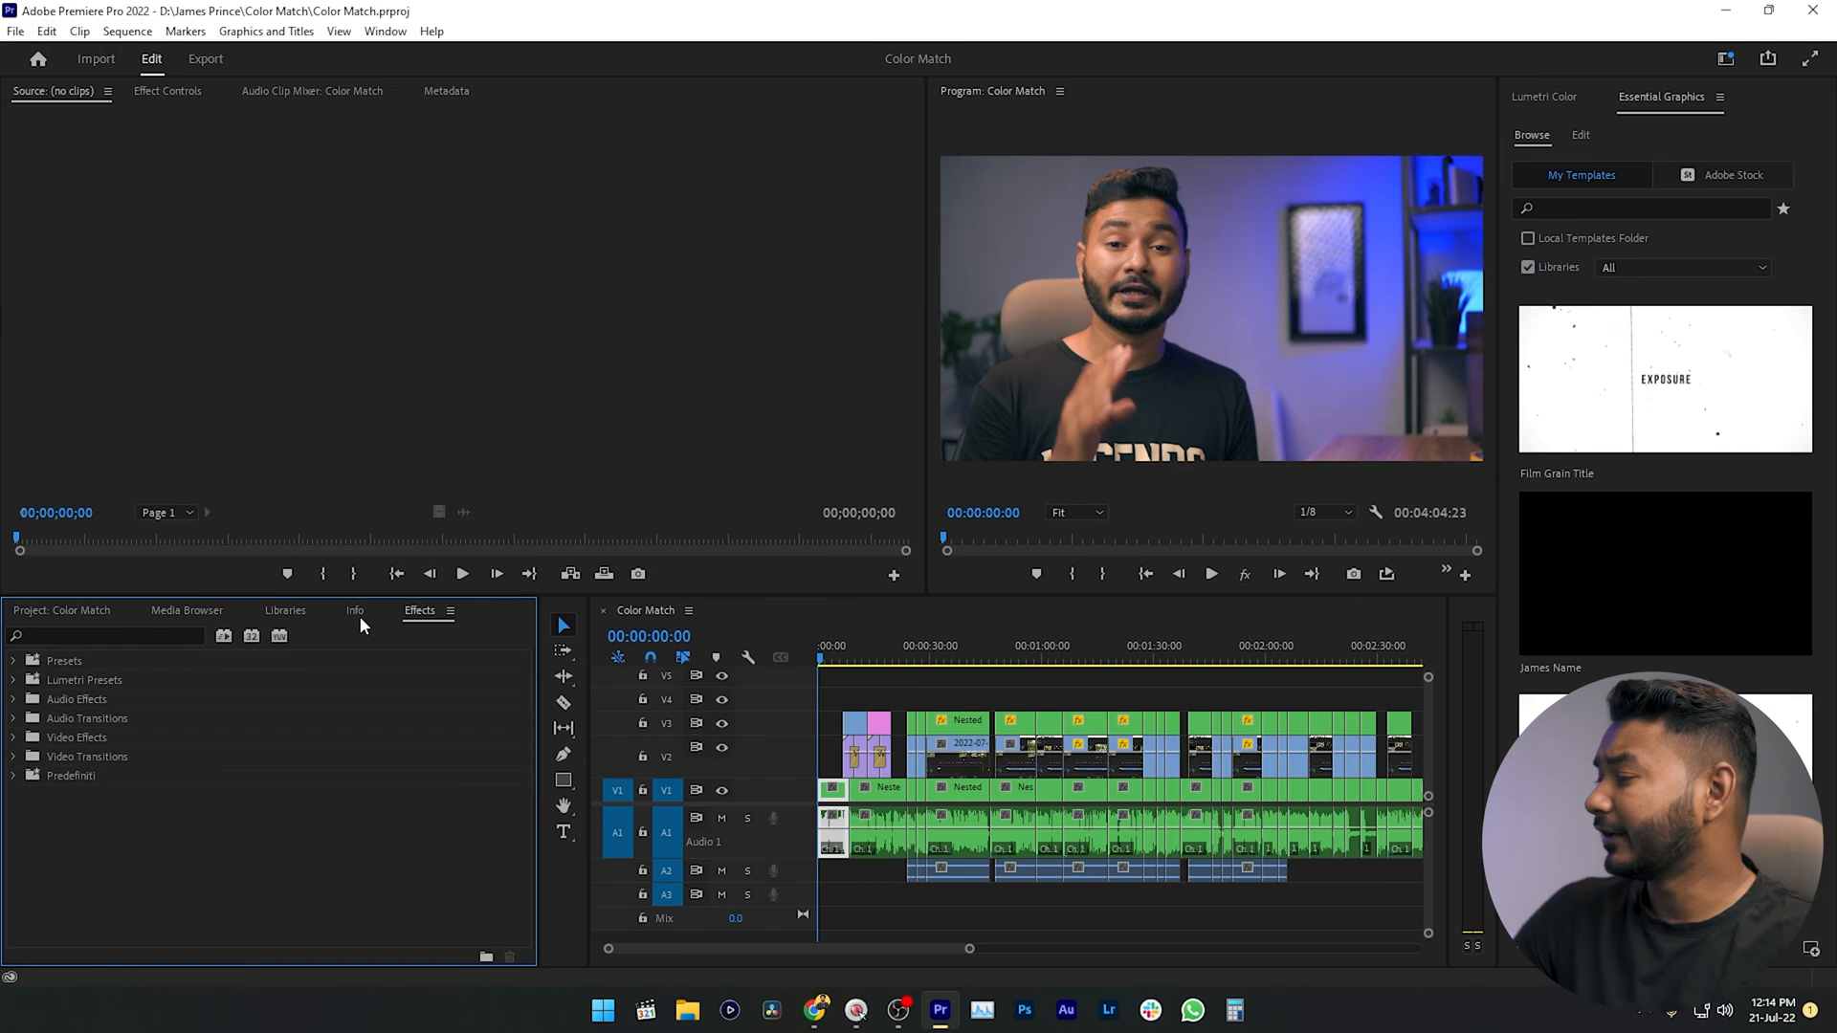
{"action": "left_click", "coordinate": [379, 610]}
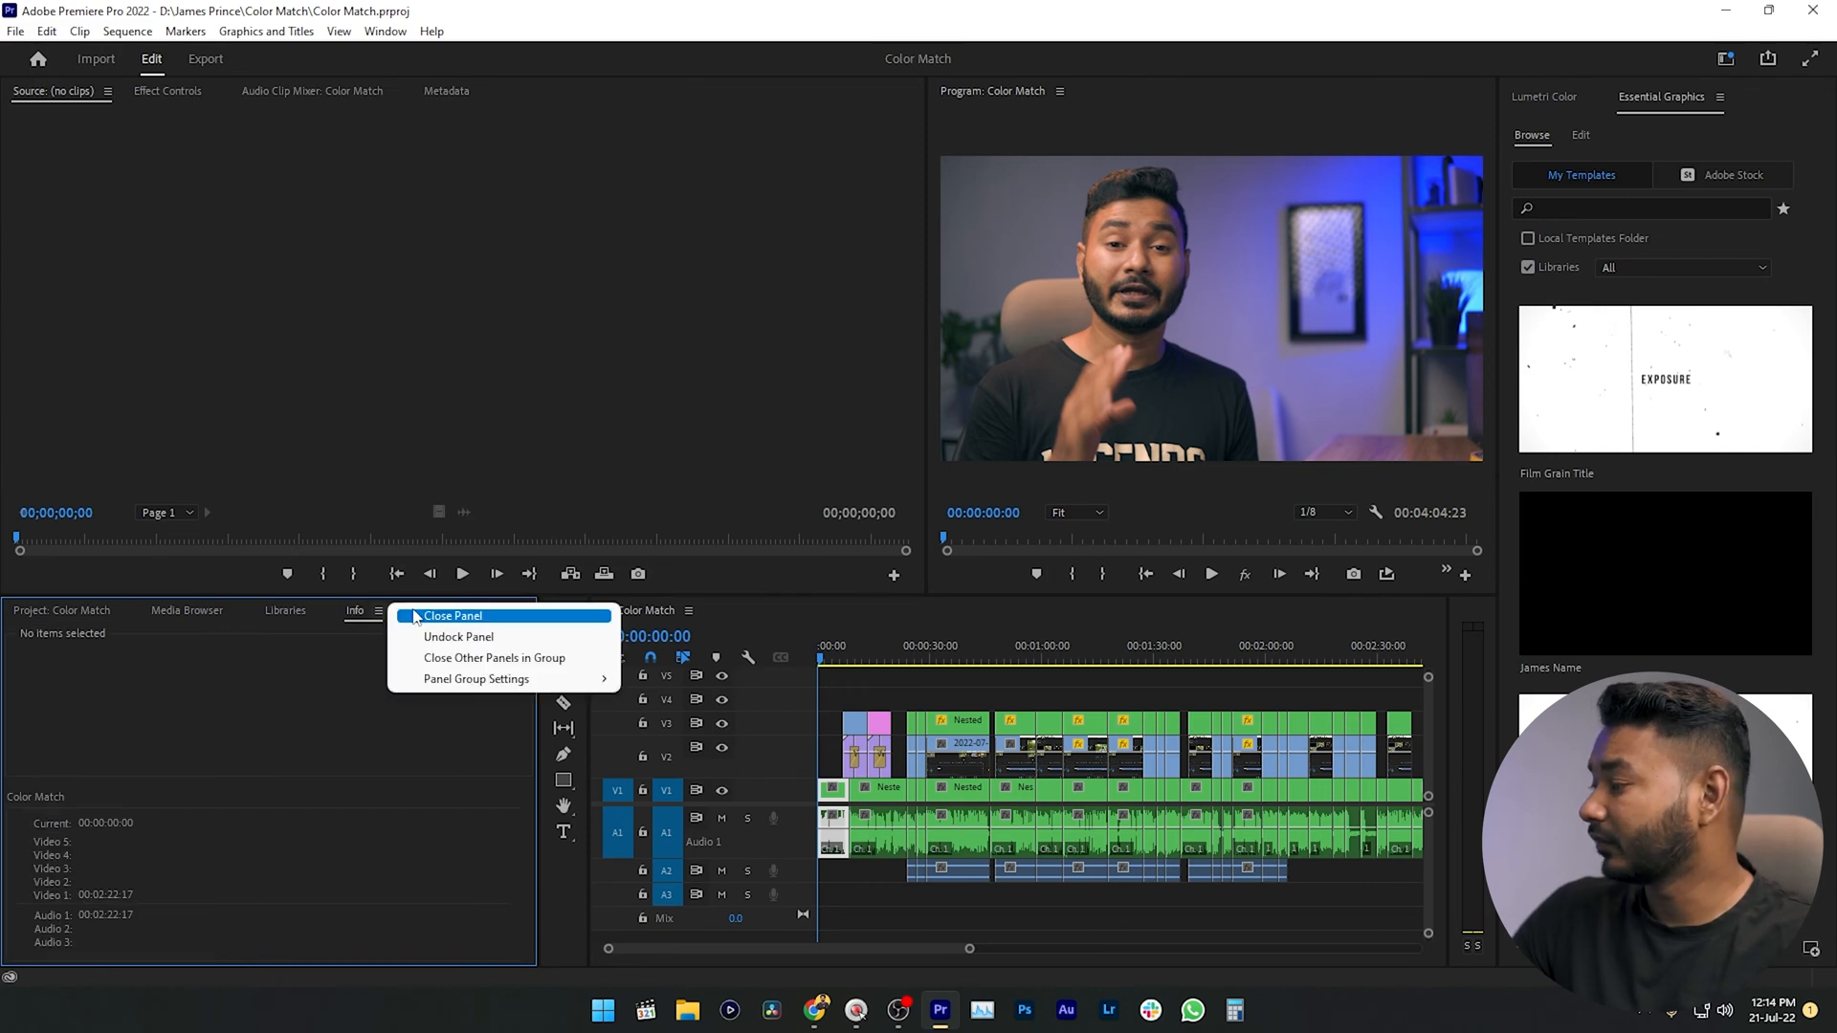
{"action": "left_click", "coordinate": [283, 610]}
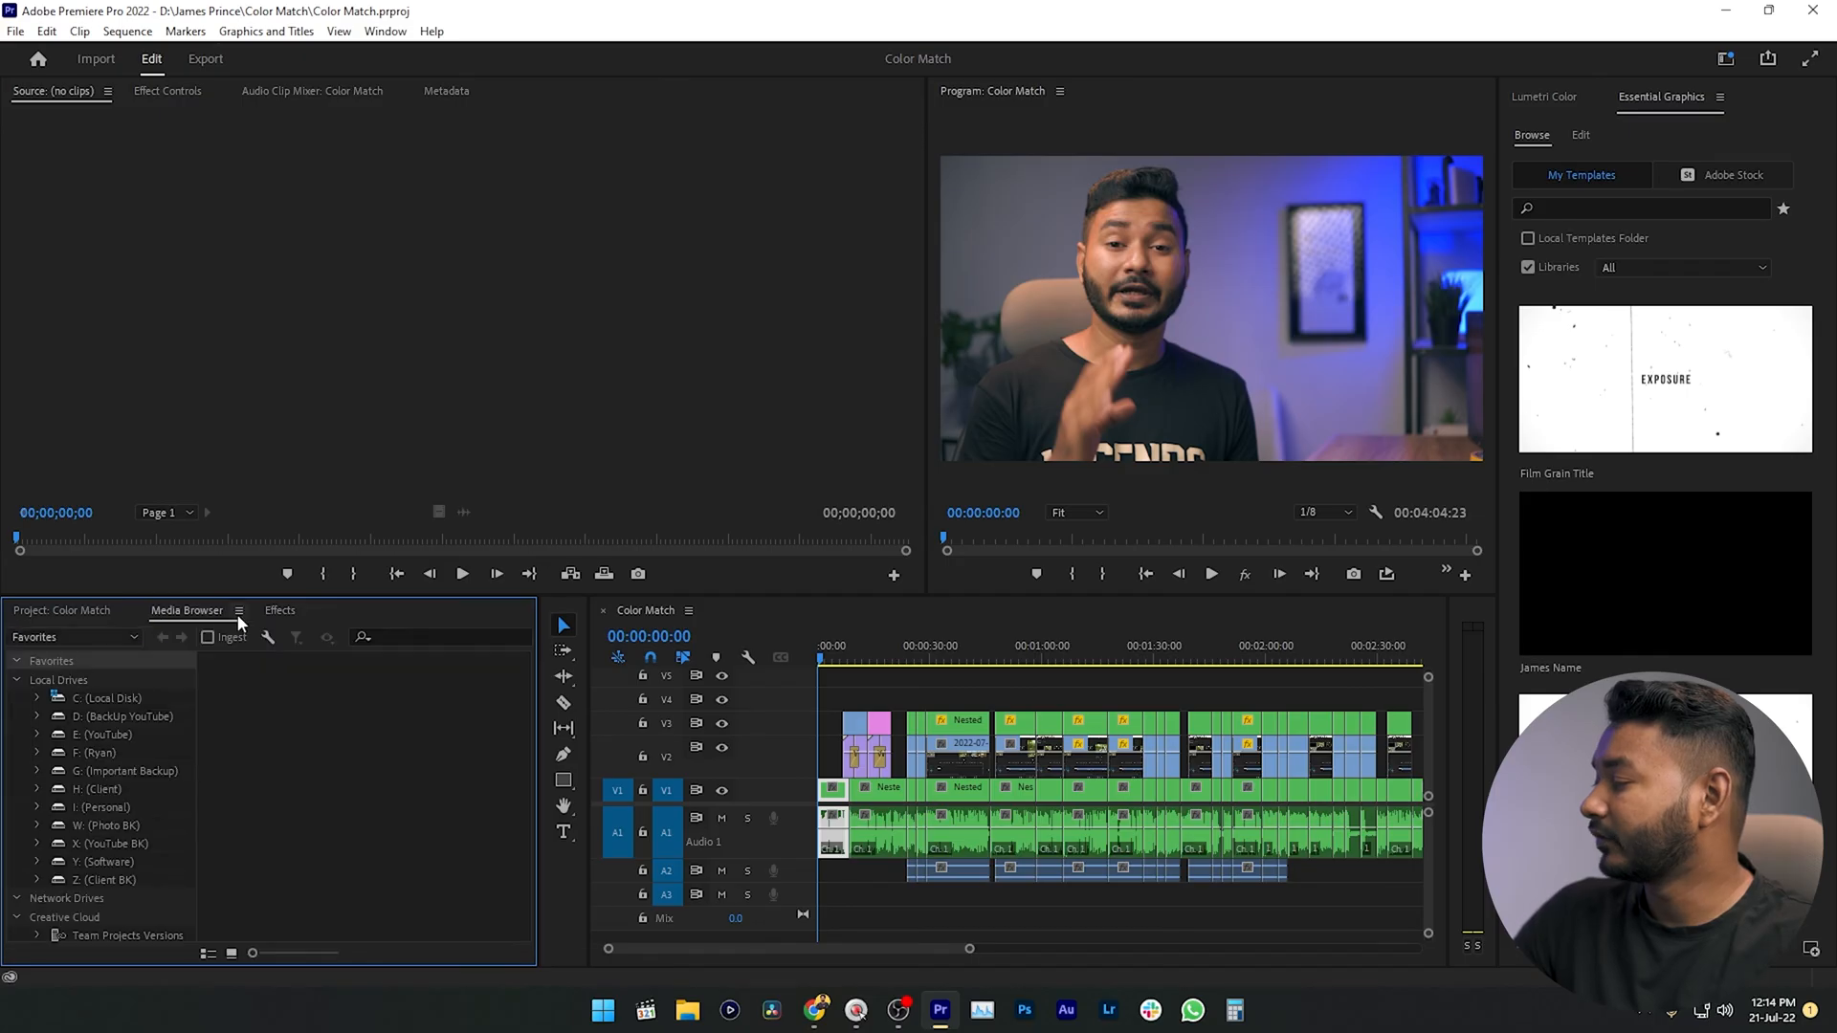
{"action": "left_click", "coordinate": [238, 610]}
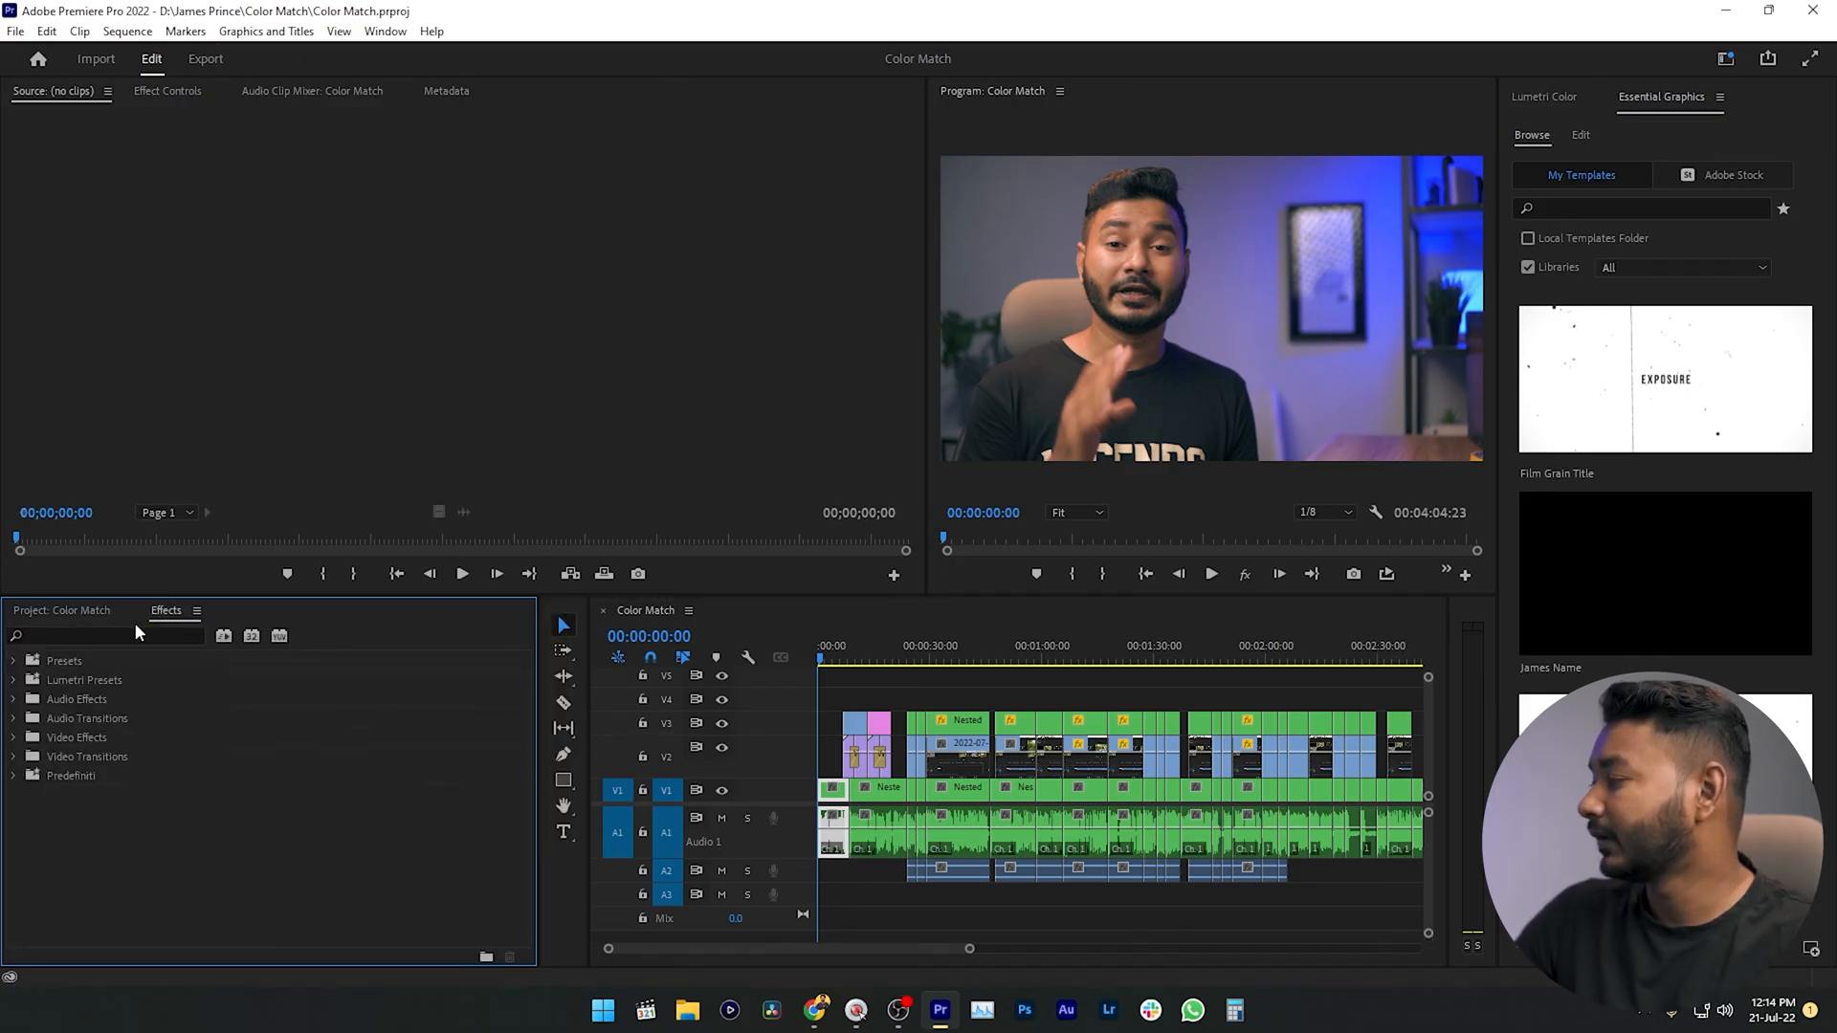
{"action": "left_click", "coordinate": [62, 611]}
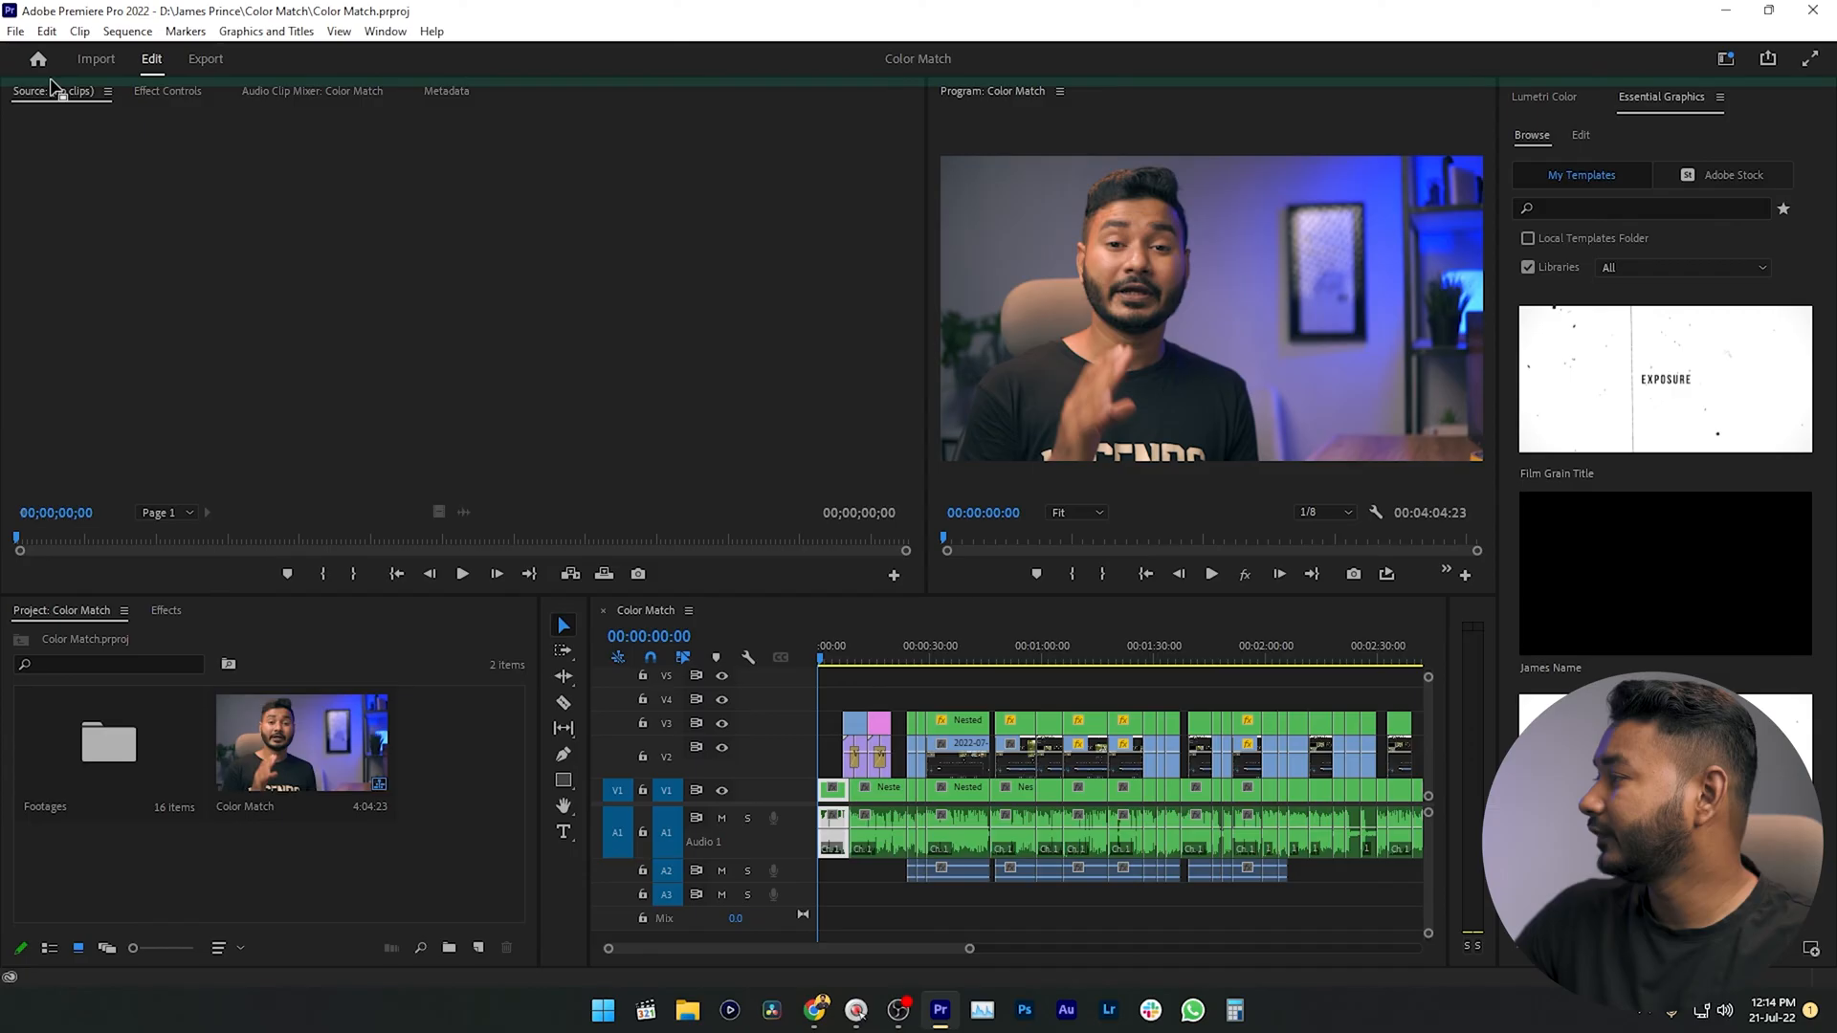
Dock Project and Effects beside Source and Effect Controls so the timeline spans full width.
{"action": "left_click", "coordinate": [54, 90]}
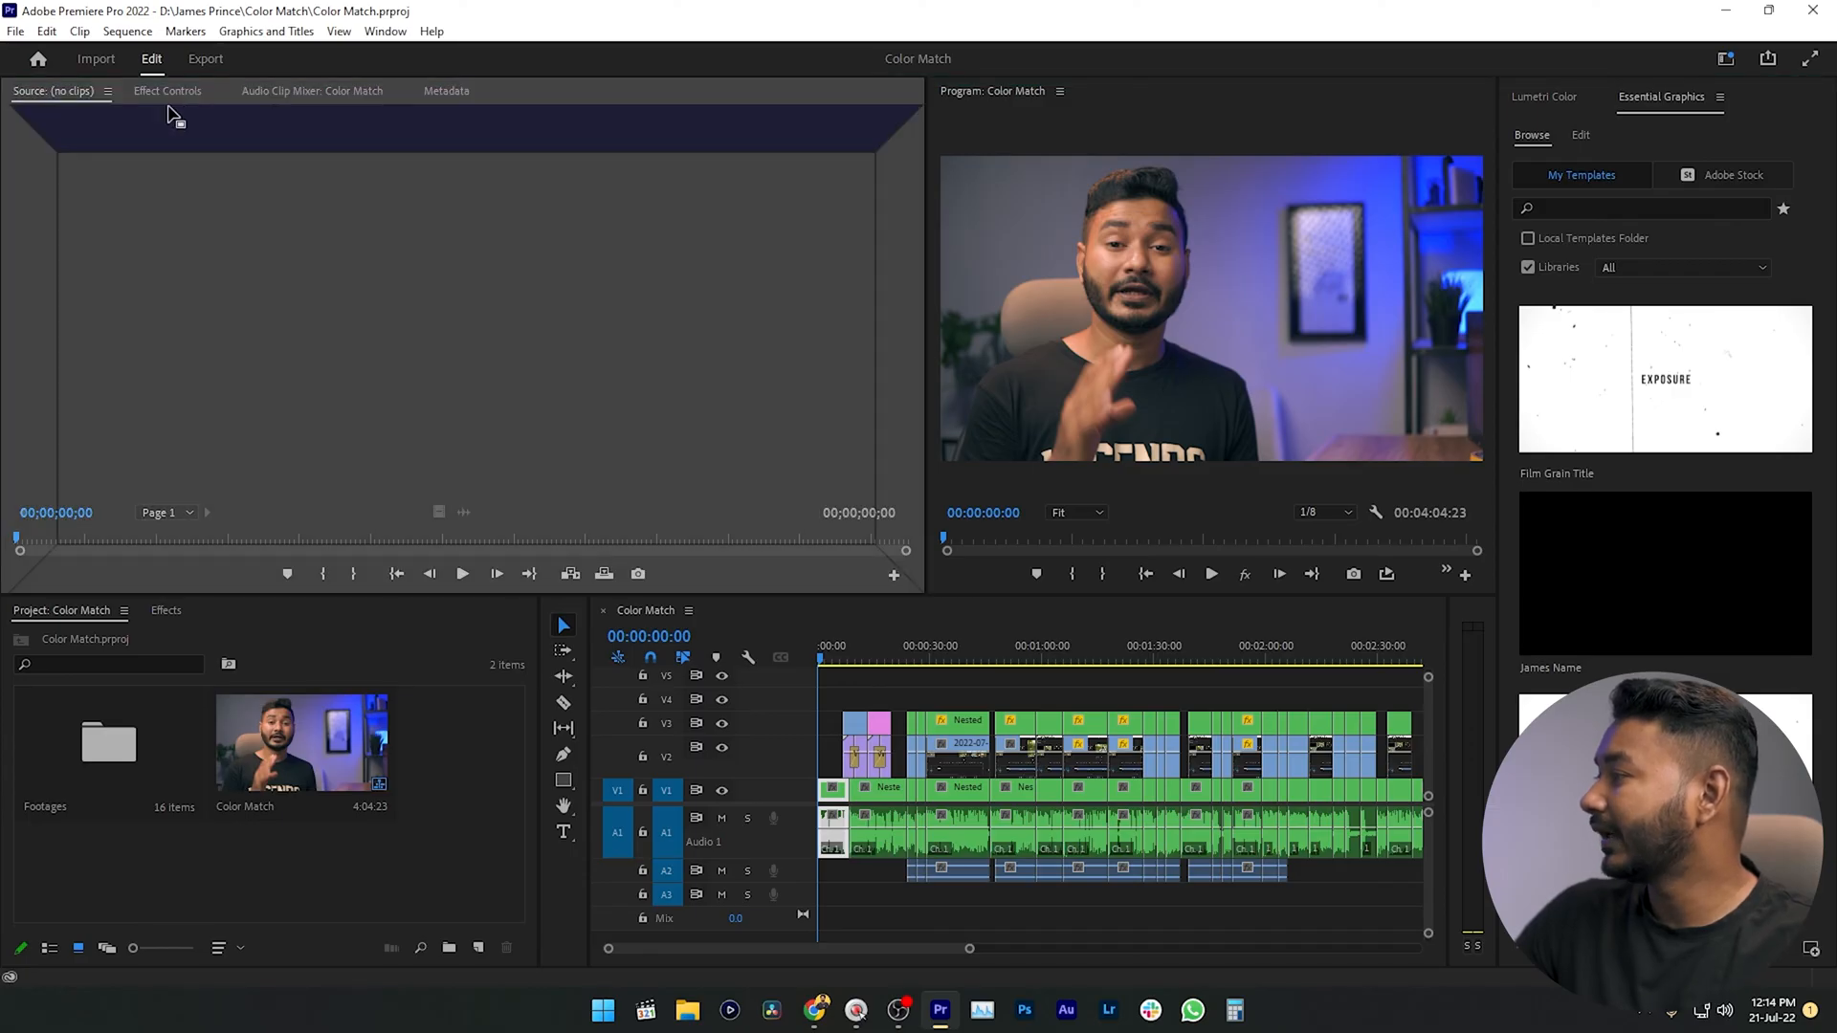
{"action": "left_click", "coordinate": [30, 92]}
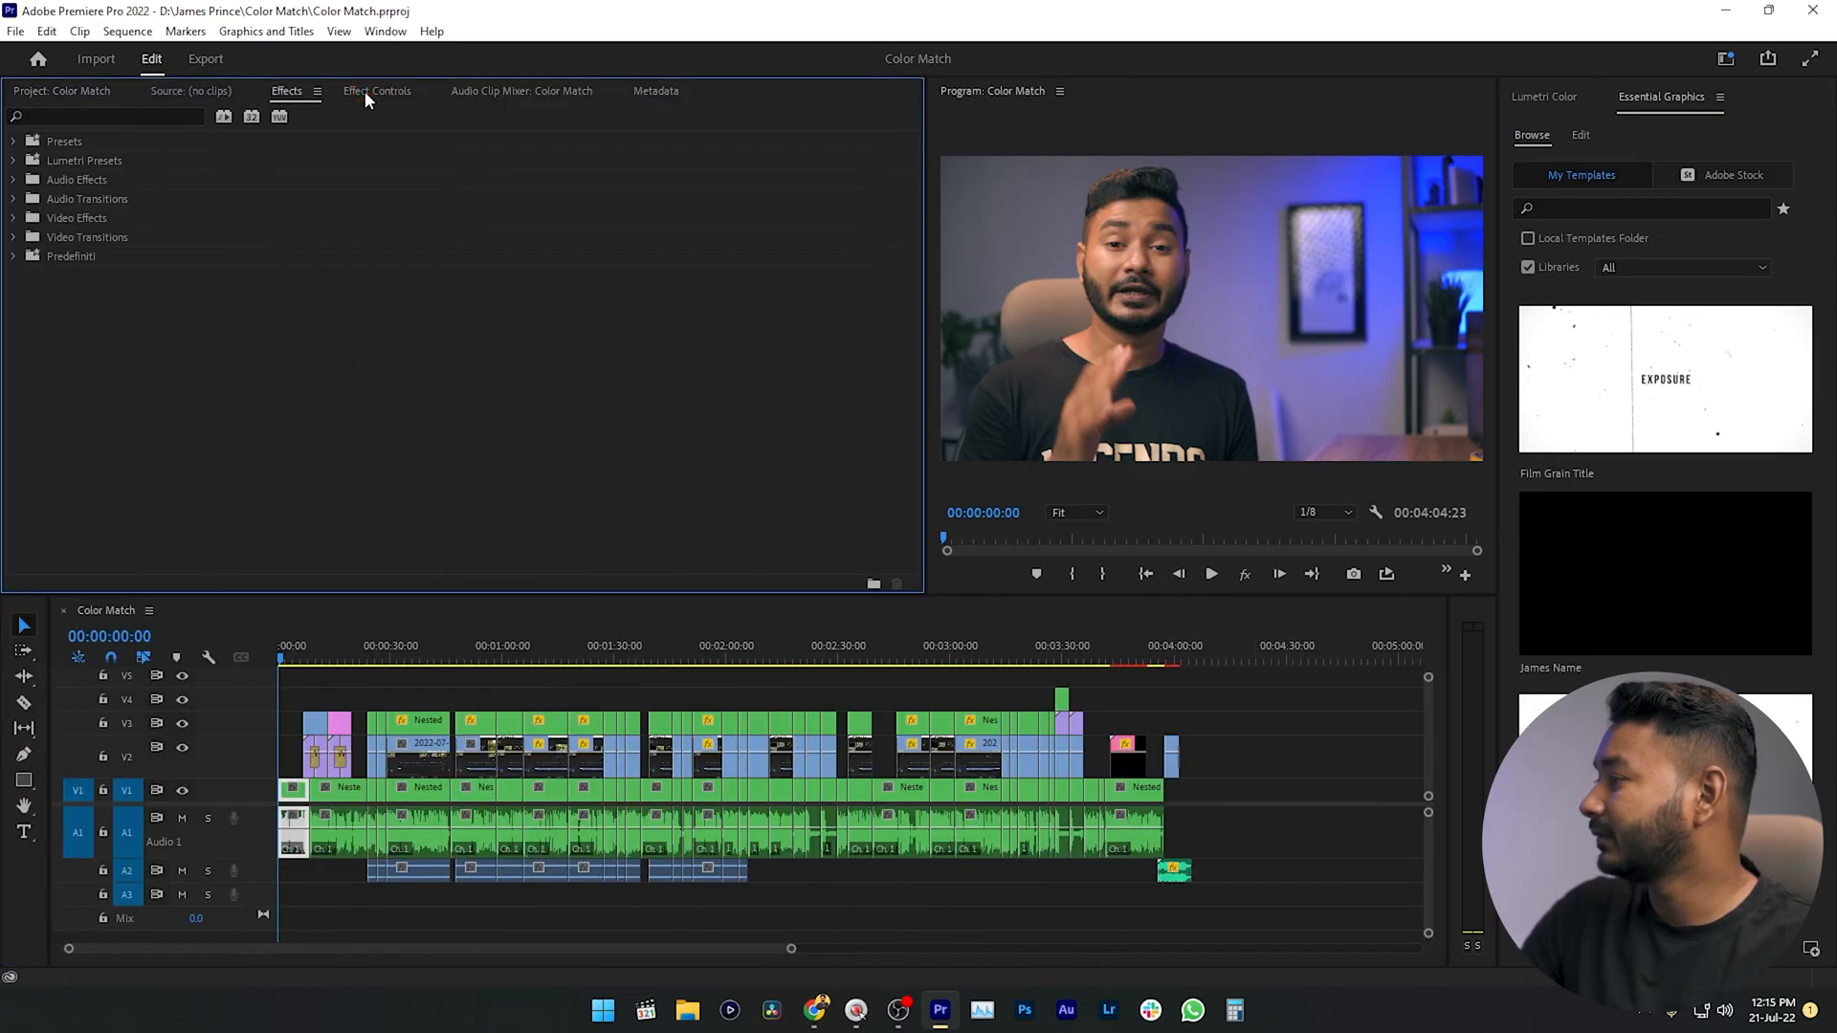
{"action": "left_click", "coordinate": [377, 90]}
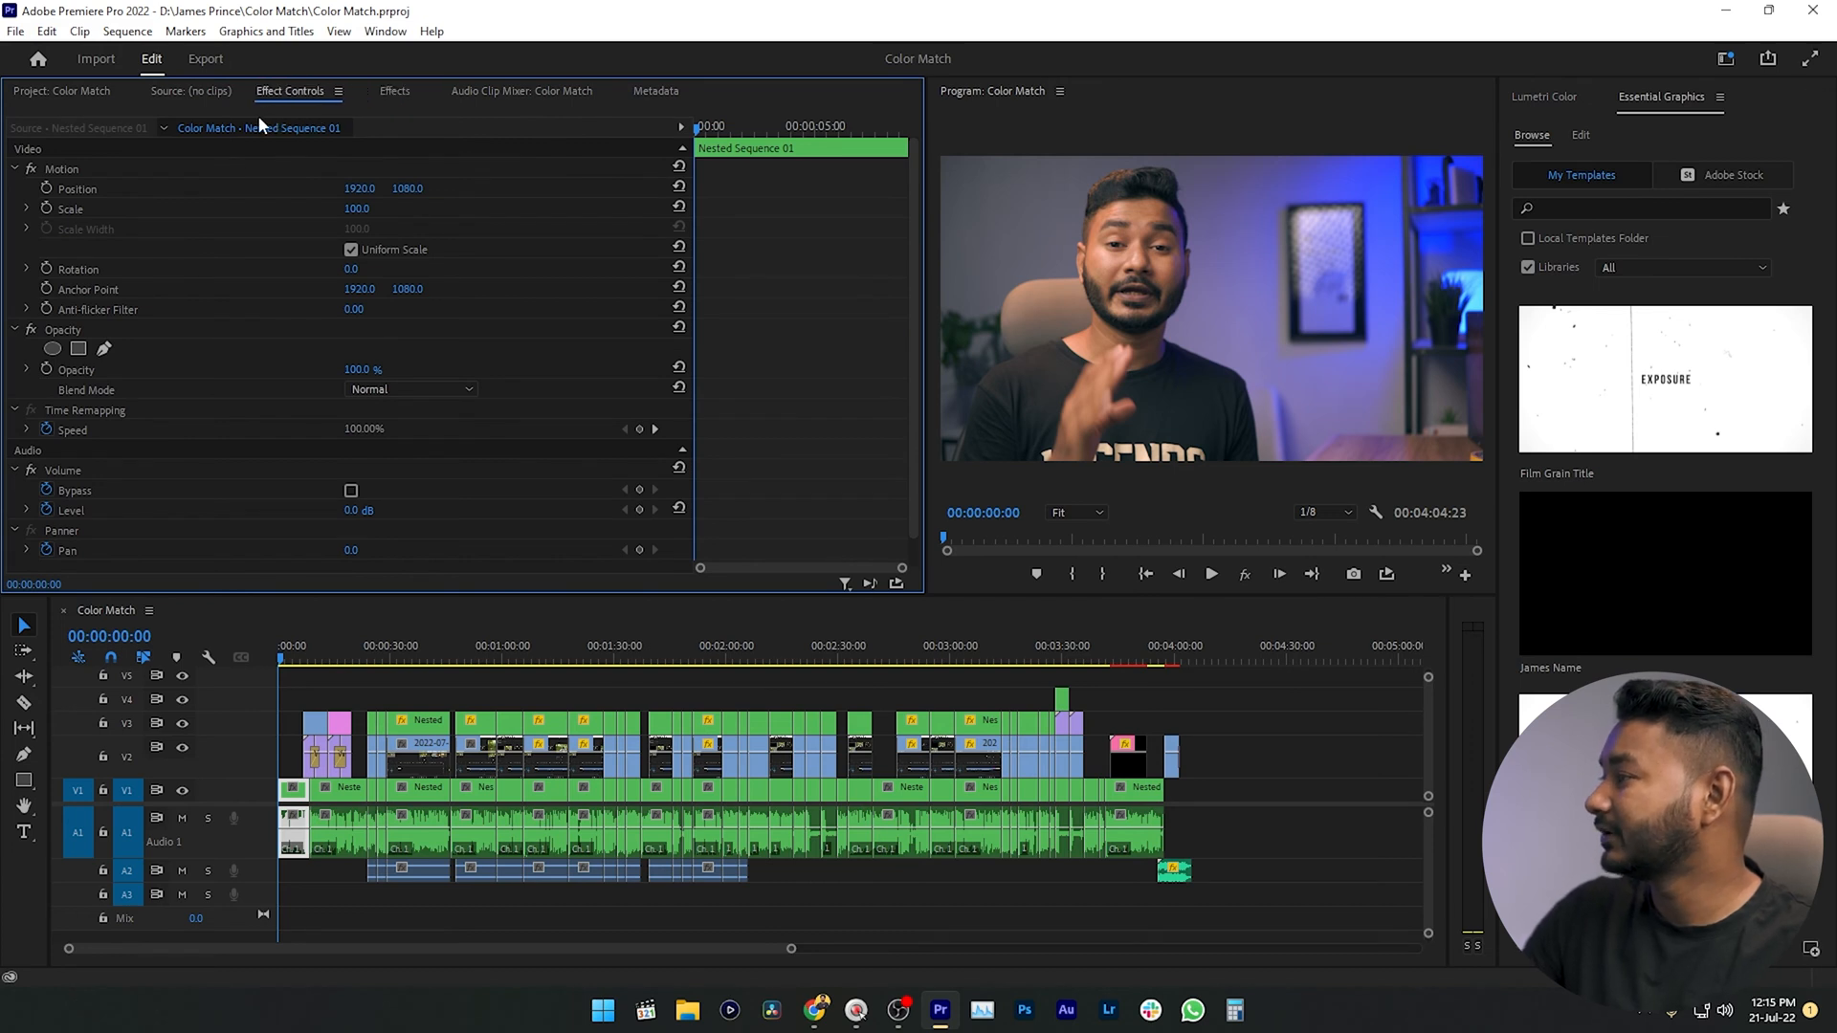
{"action": "left_click", "coordinate": [61, 90]}
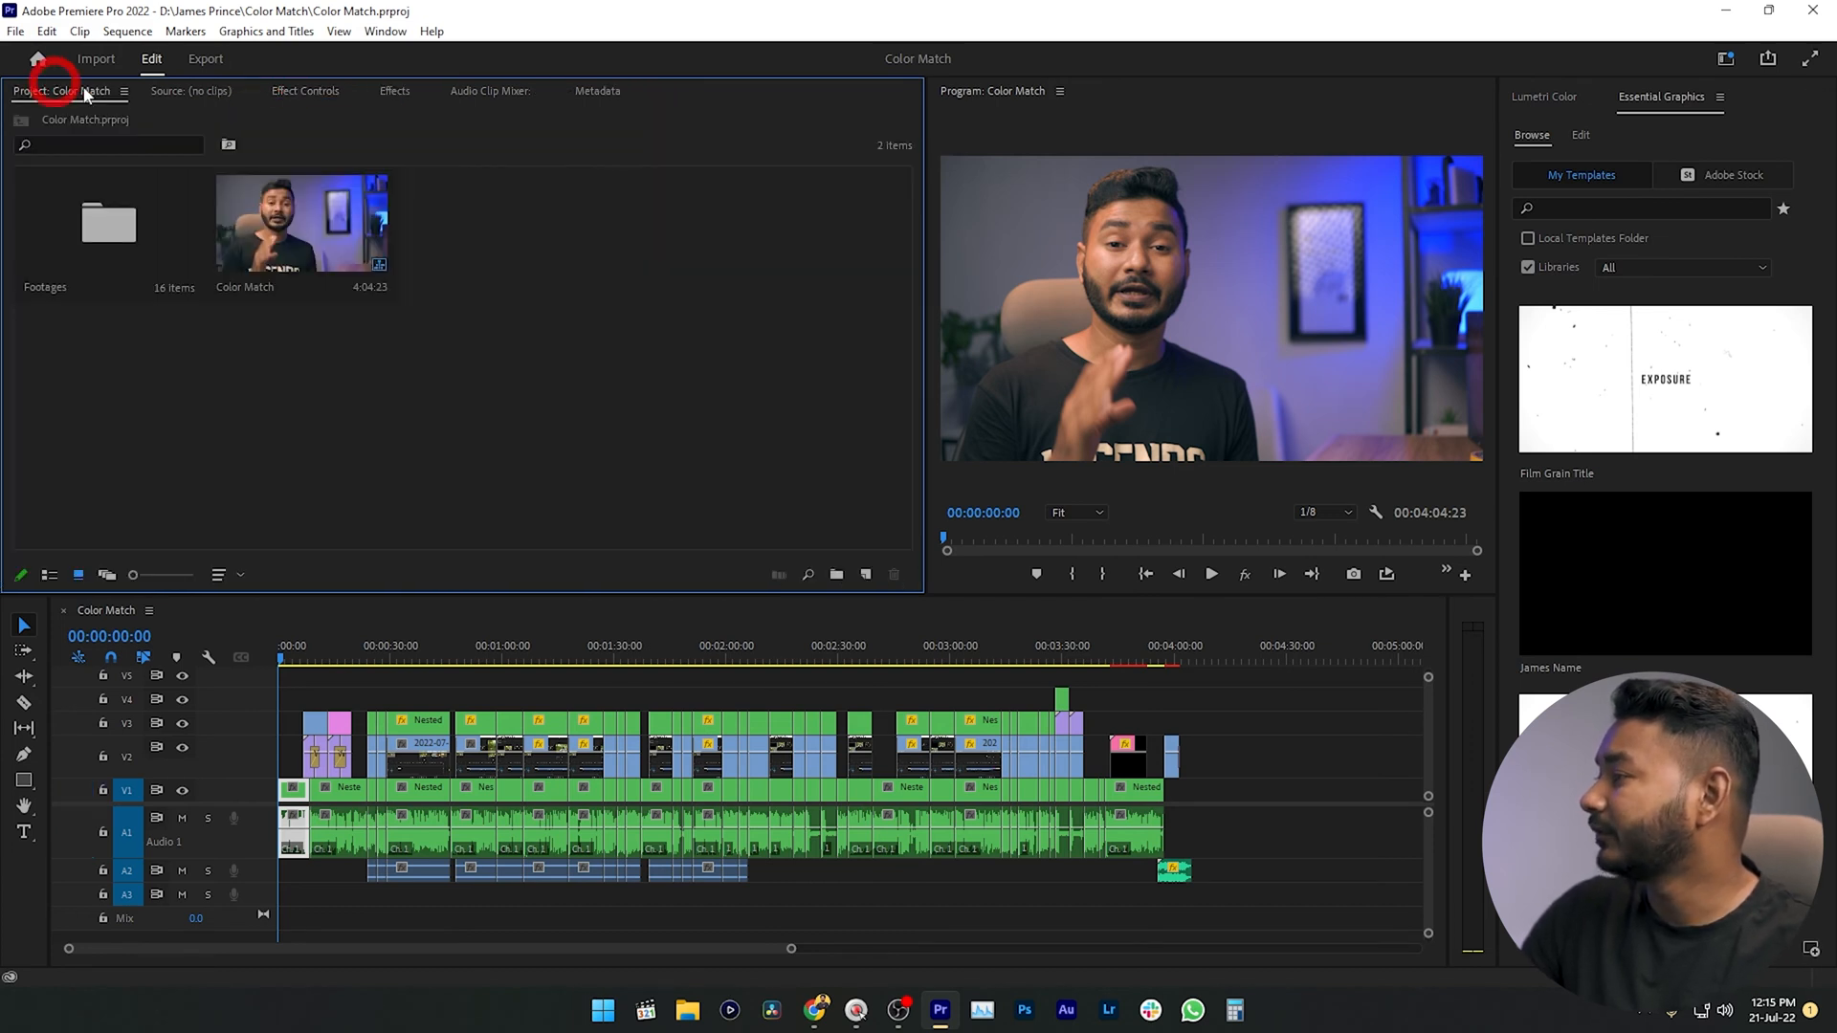
Close Audio Clip Mixer and Metadata, add Lumetri Scopes to the top-left group, return to Project.
{"action": "left_click", "coordinate": [491, 90]}
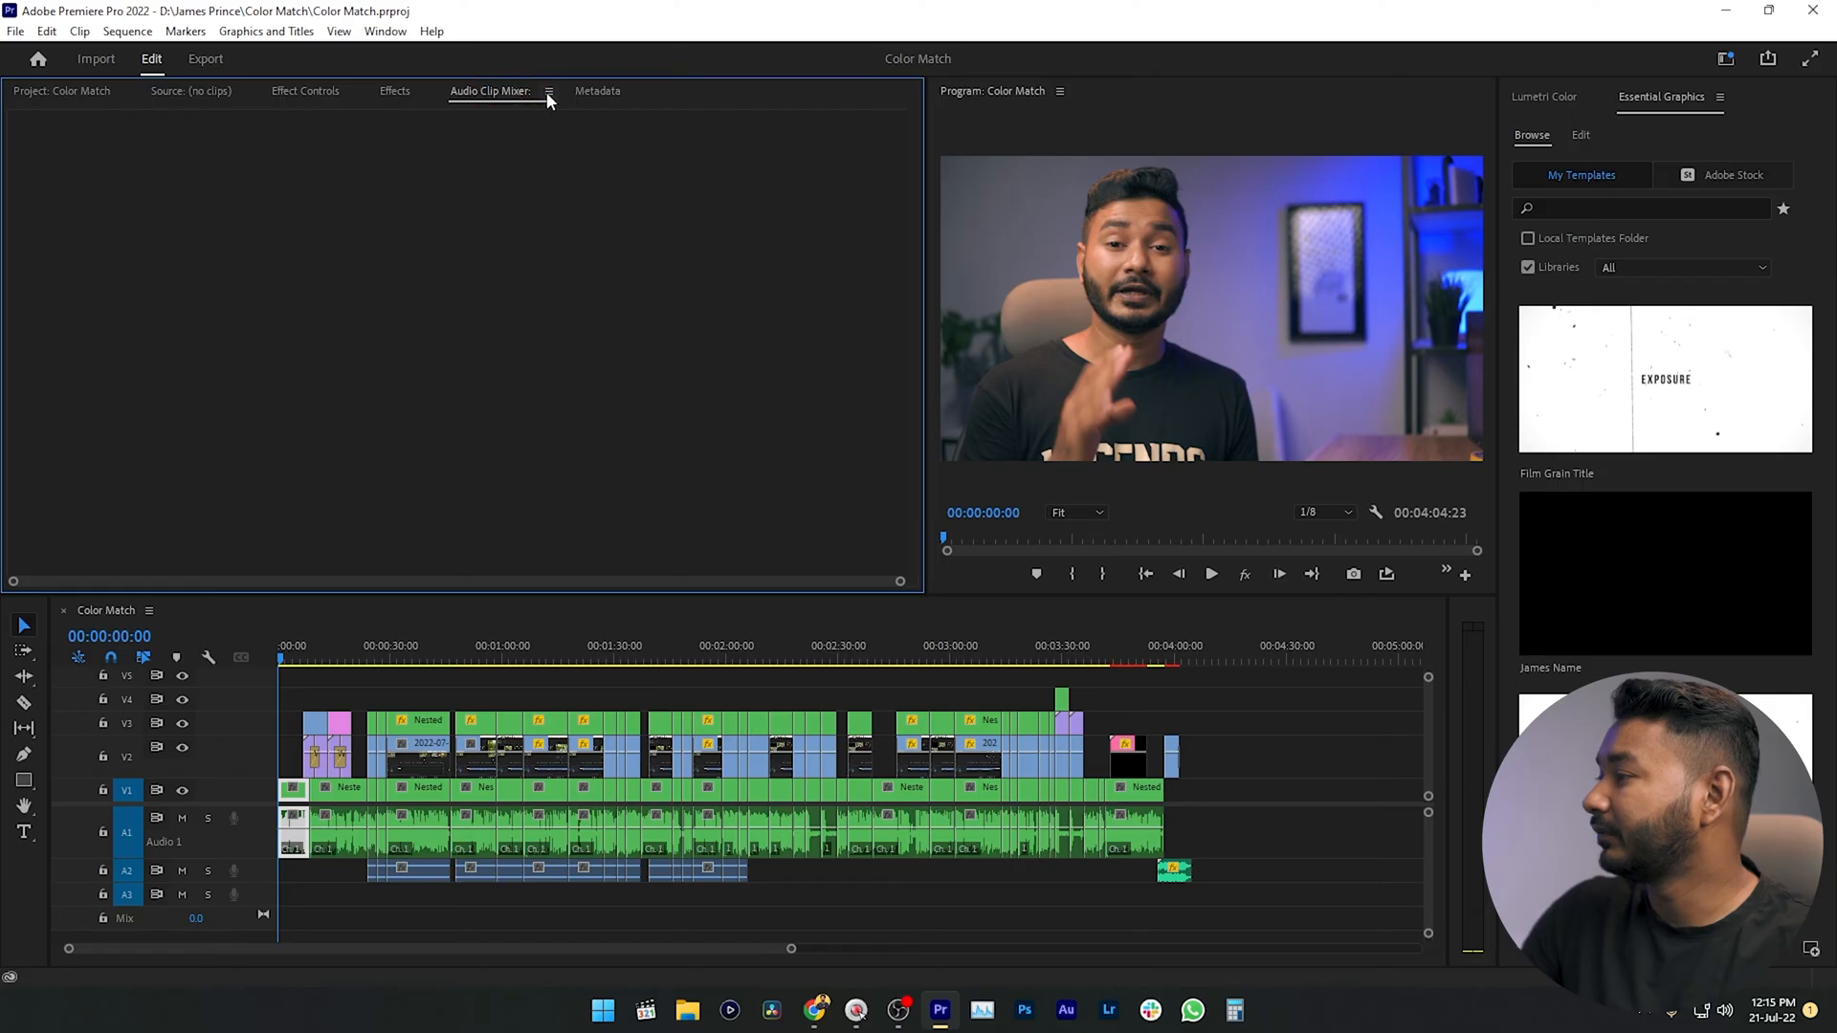
{"action": "left_click", "coordinate": [549, 92]}
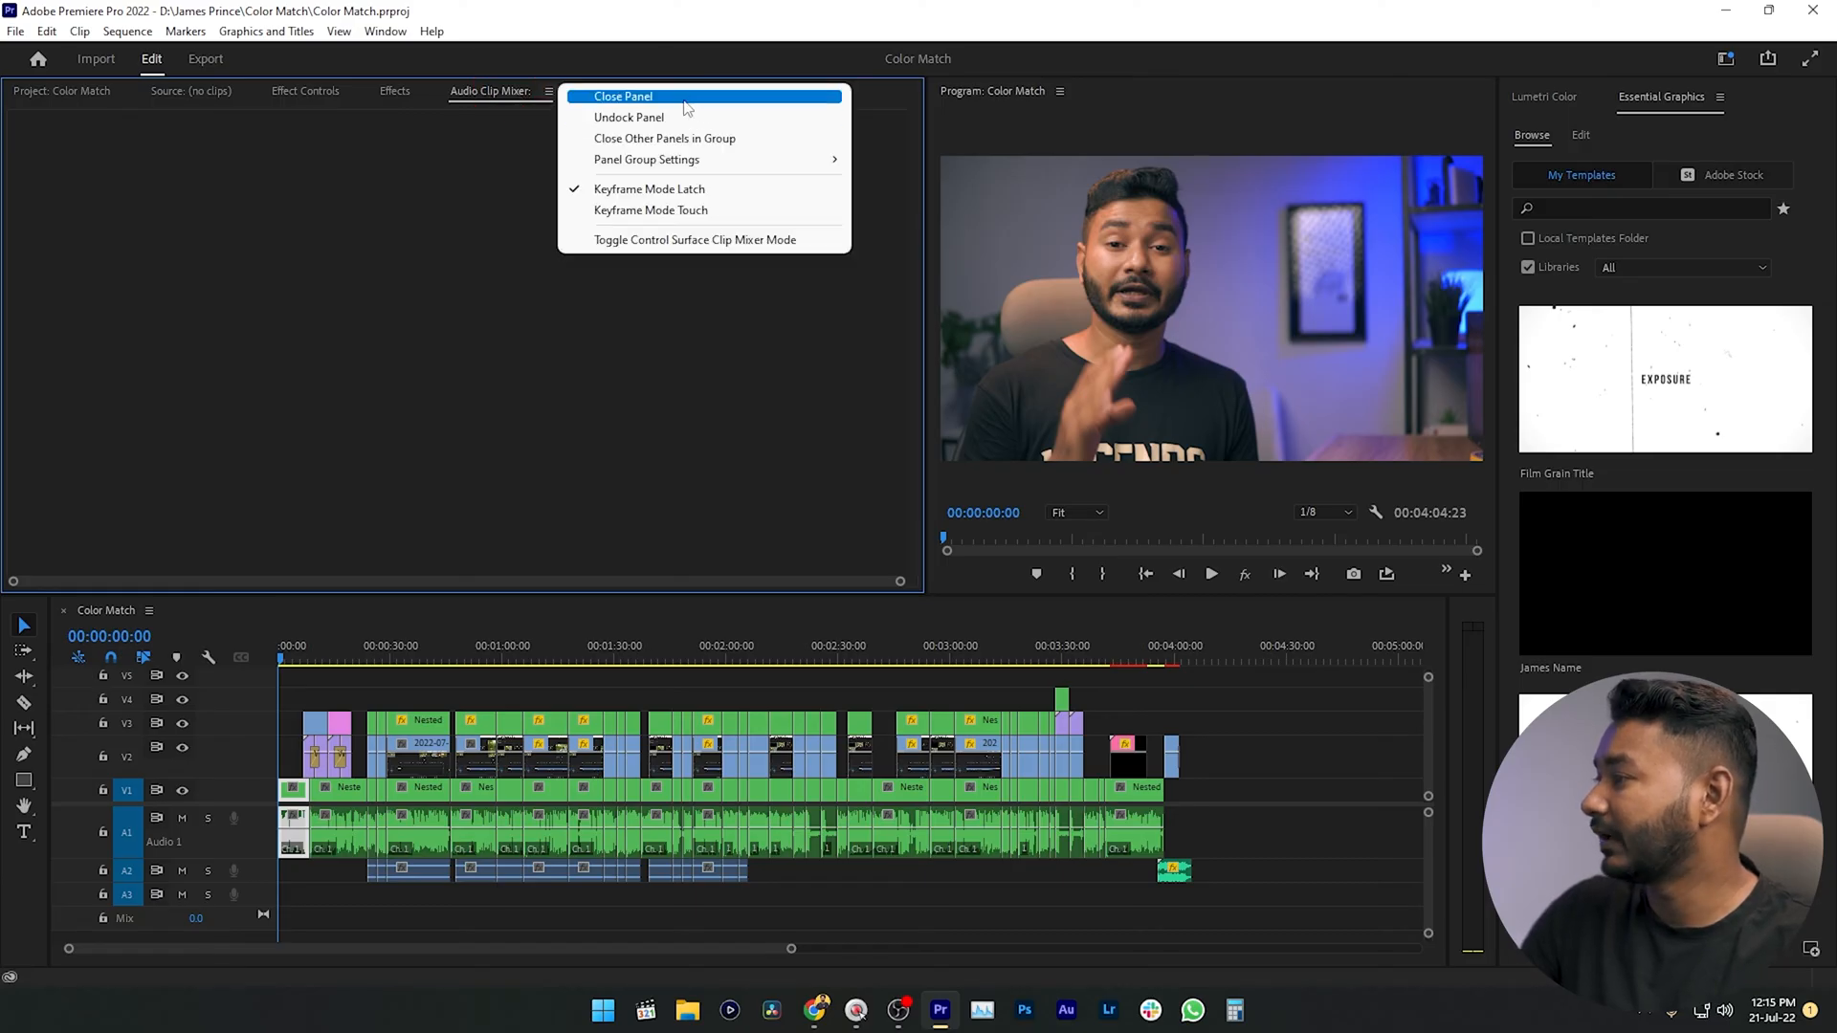
{"action": "left_click", "coordinate": [624, 96]}
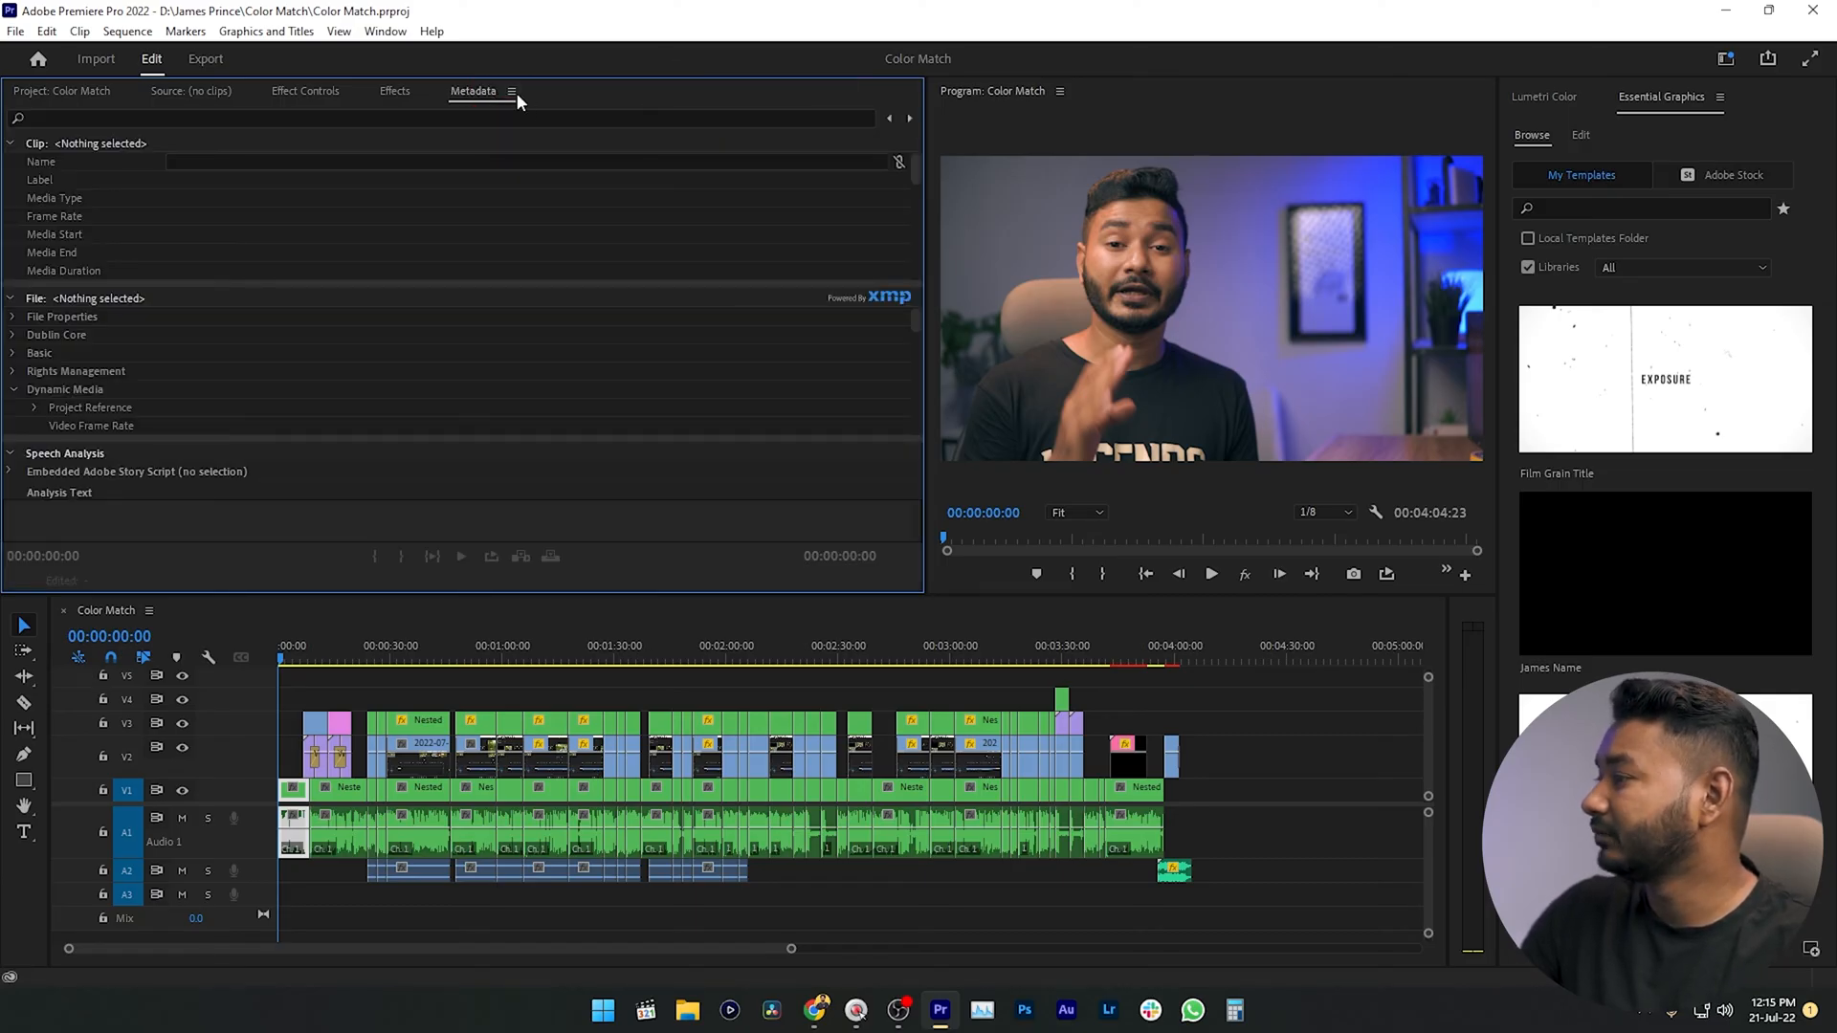
{"action": "left_click", "coordinate": [191, 90]}
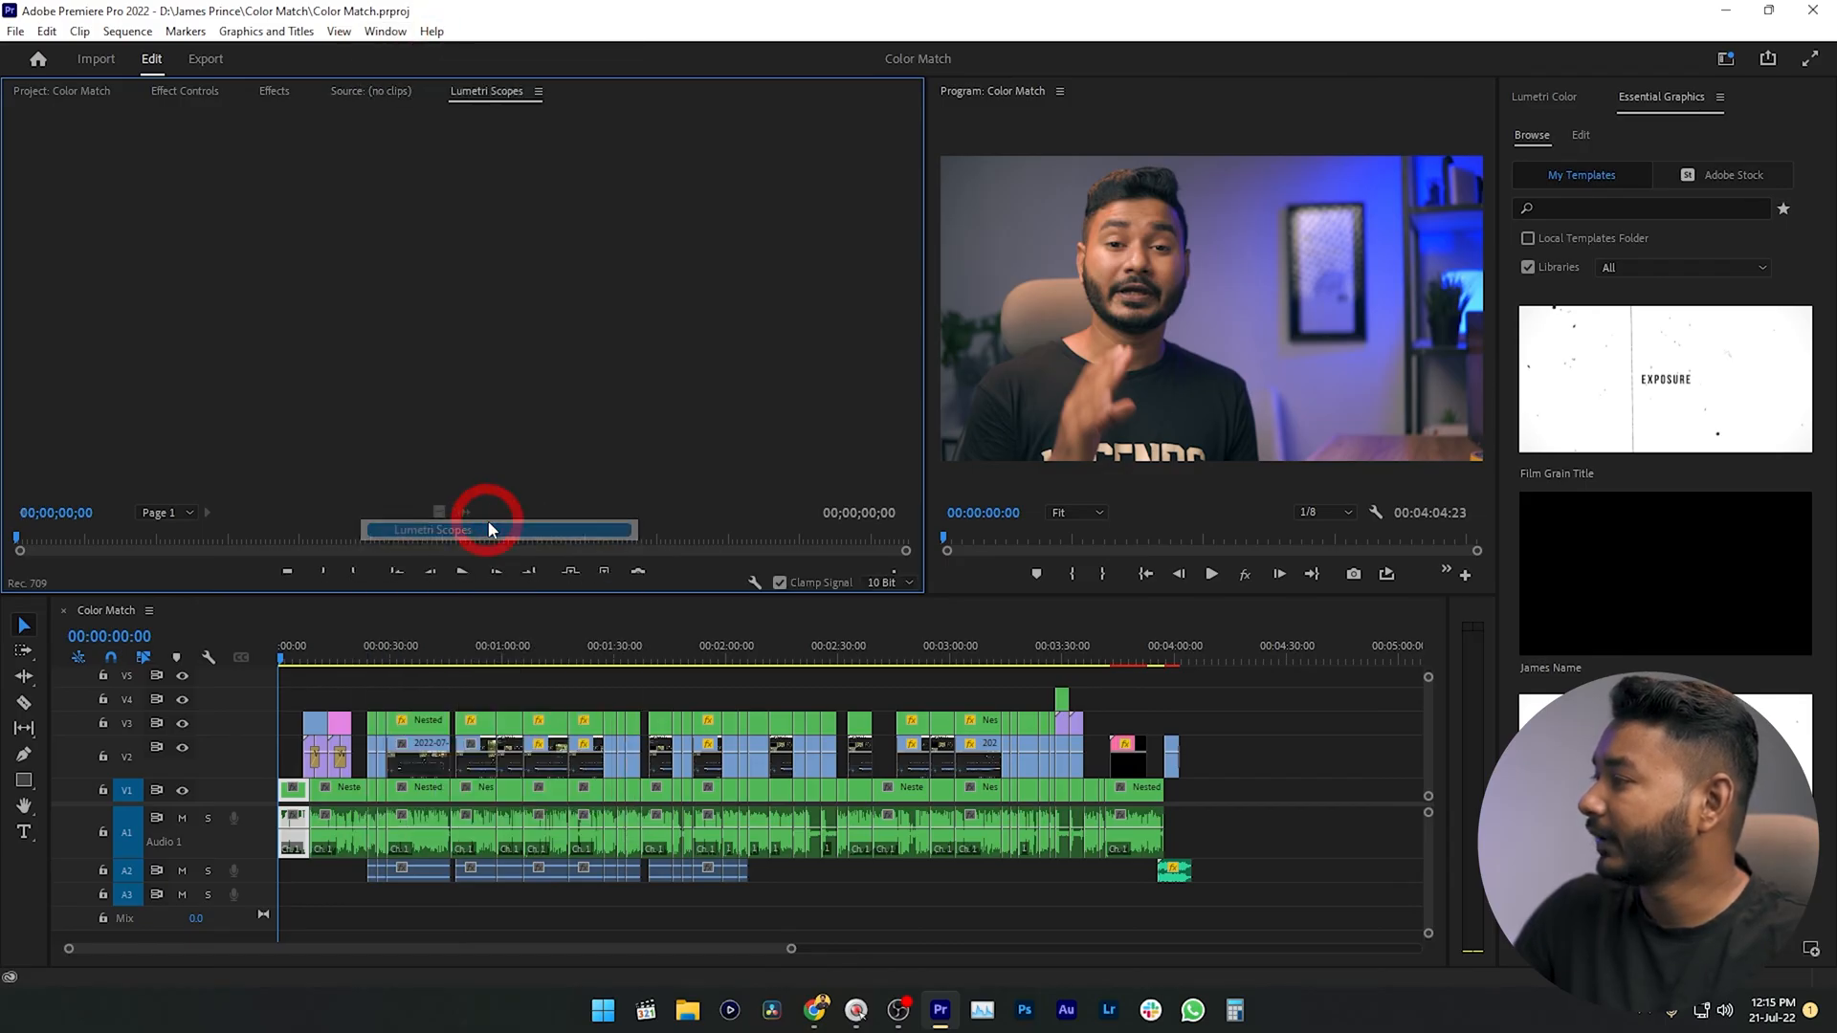
{"action": "left_click", "coordinate": [488, 90]}
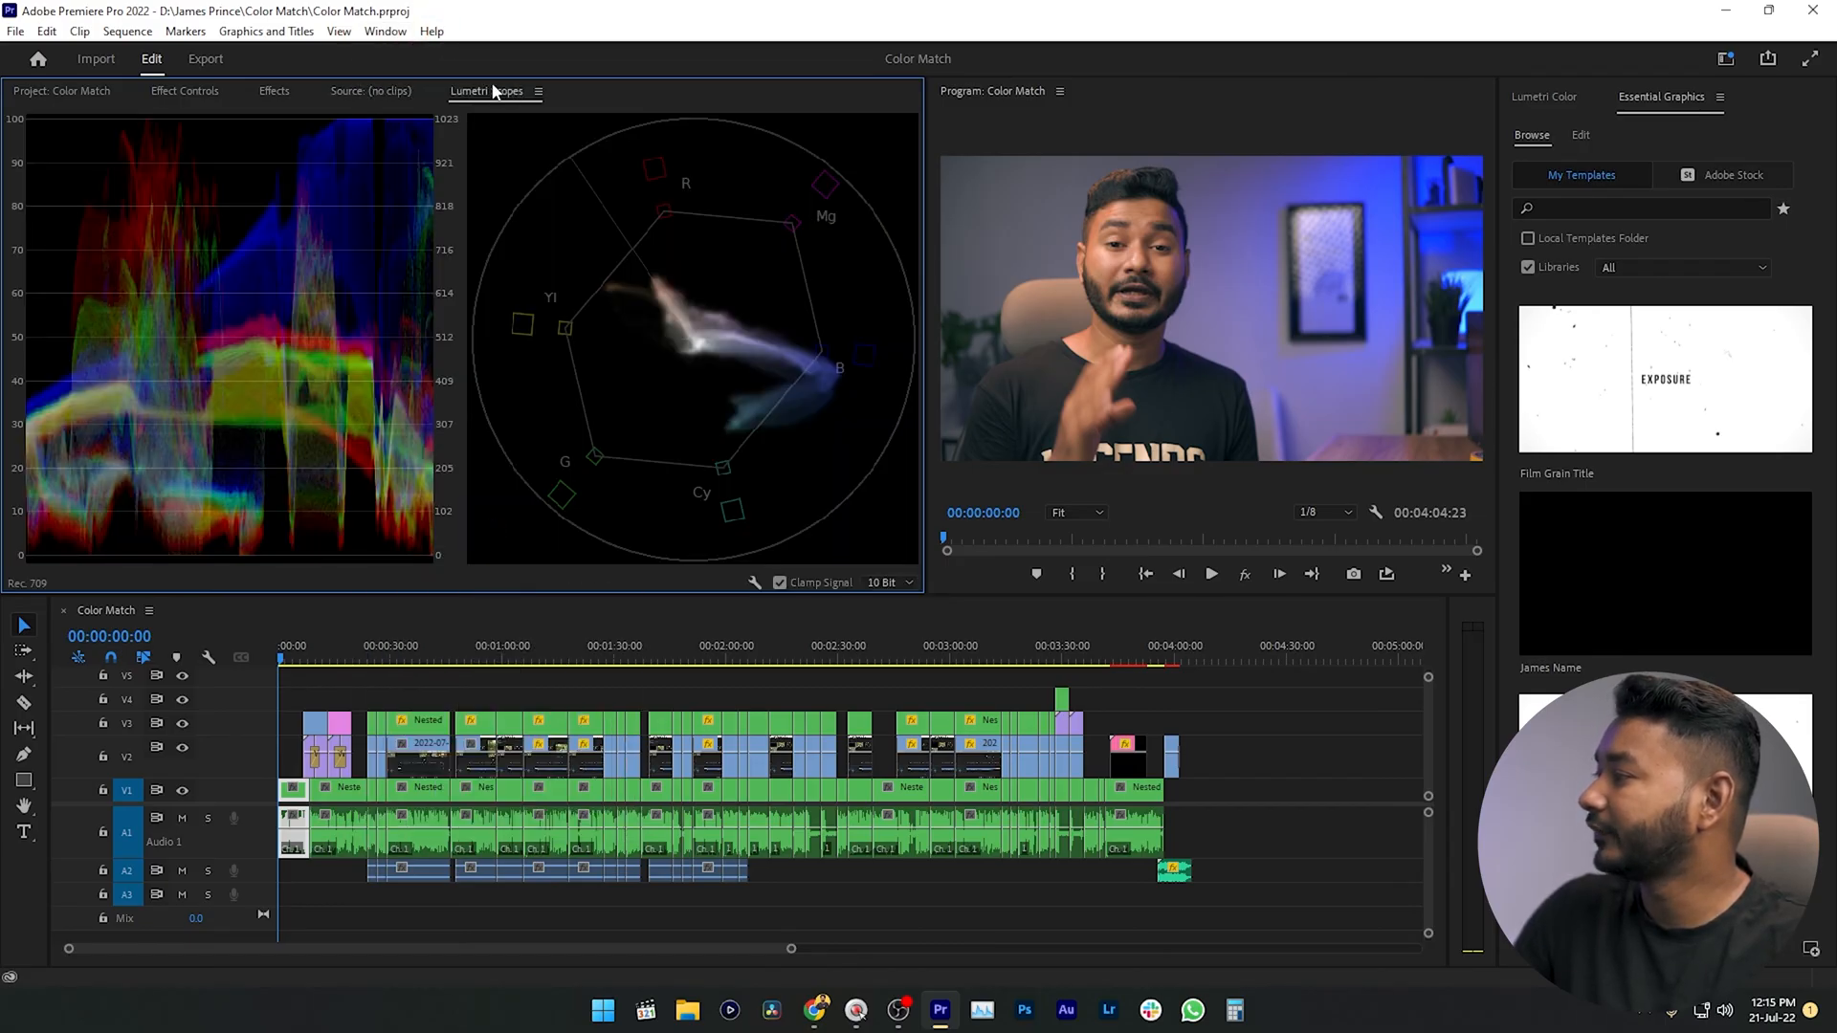
{"action": "left_click", "coordinate": [62, 92]}
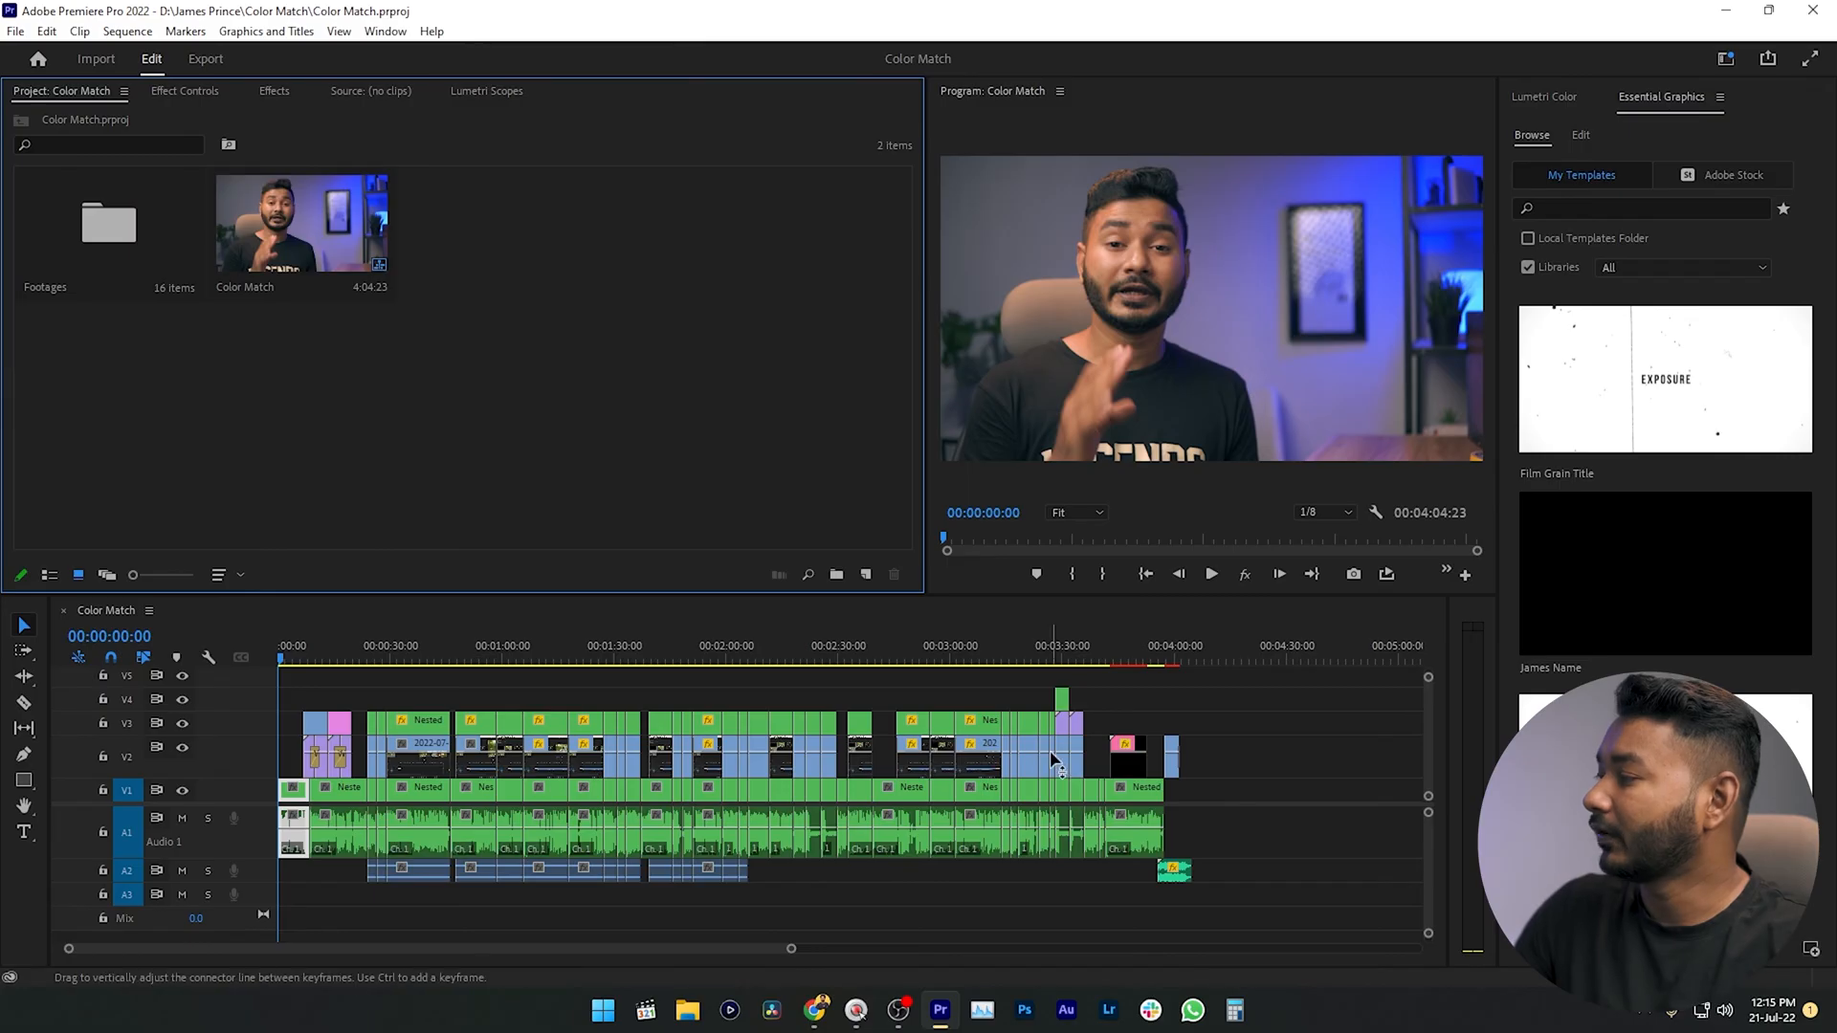
From the Footages bin, preview the Sample clip and check its Effect Controls and Lumetri Scopes.
{"action": "double_click", "coordinate": [107, 222]}
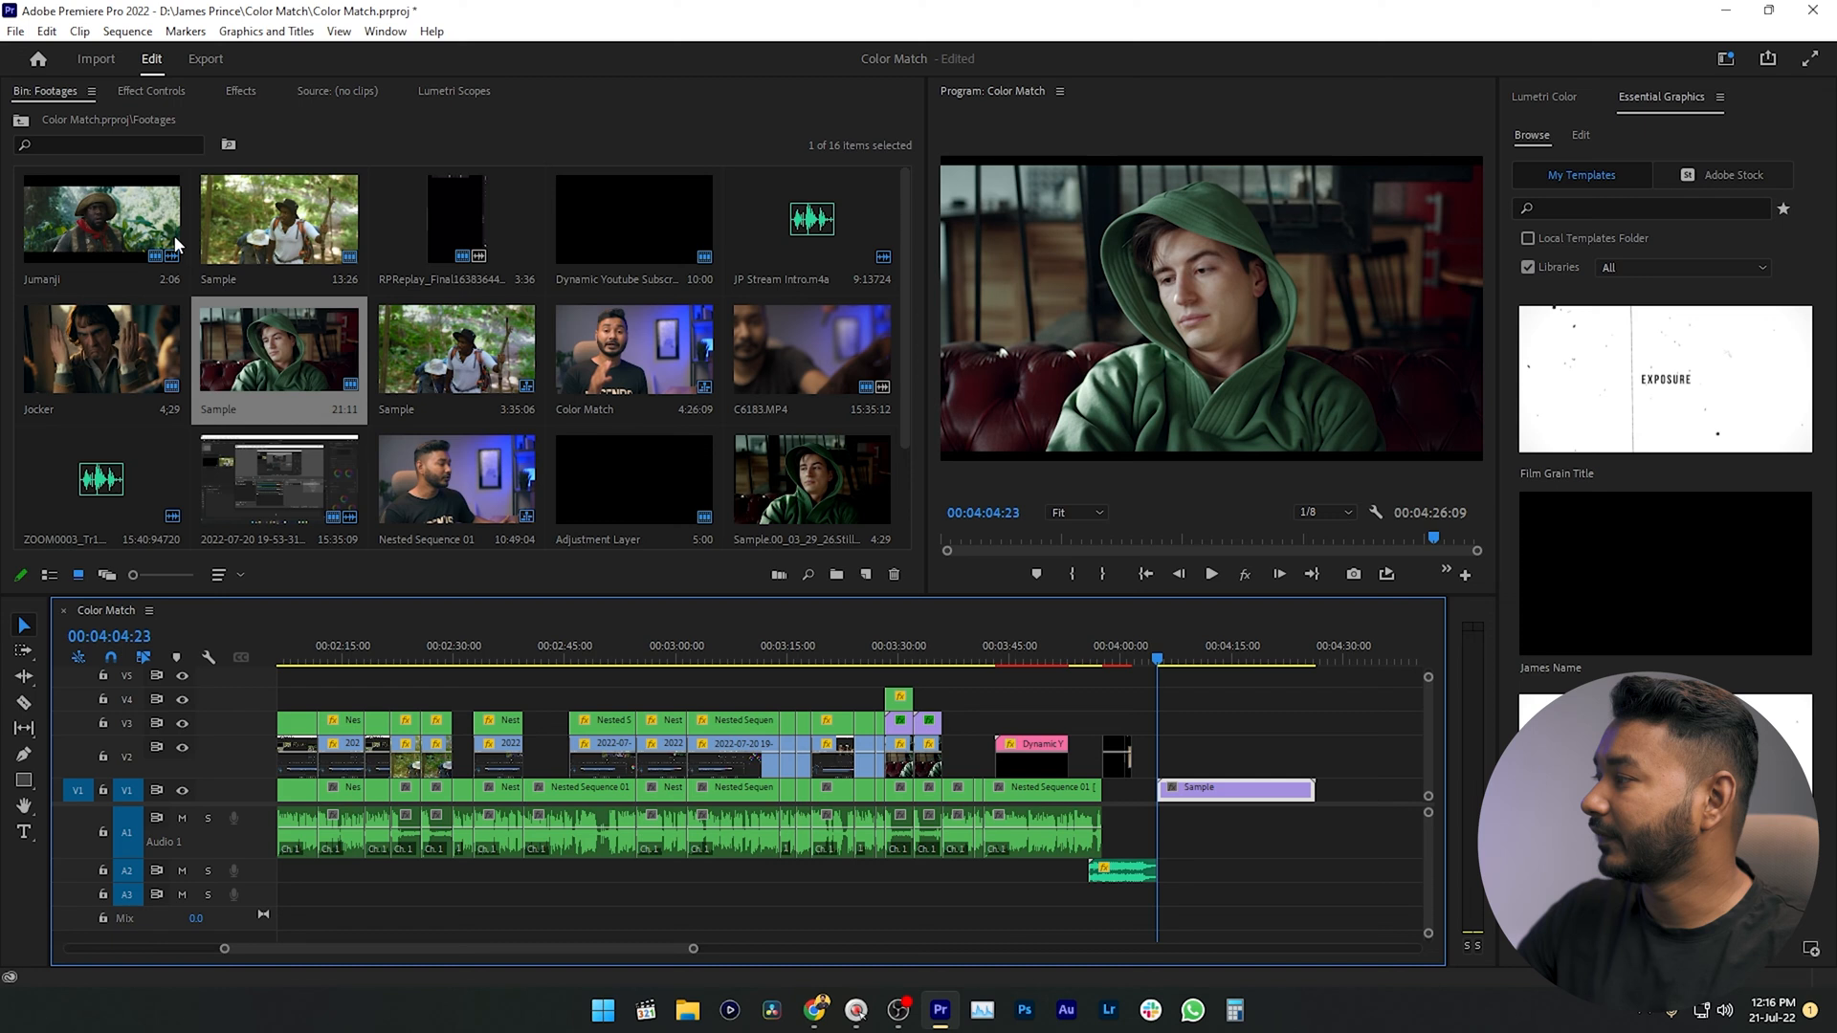
{"action": "left_click", "coordinate": [151, 90]}
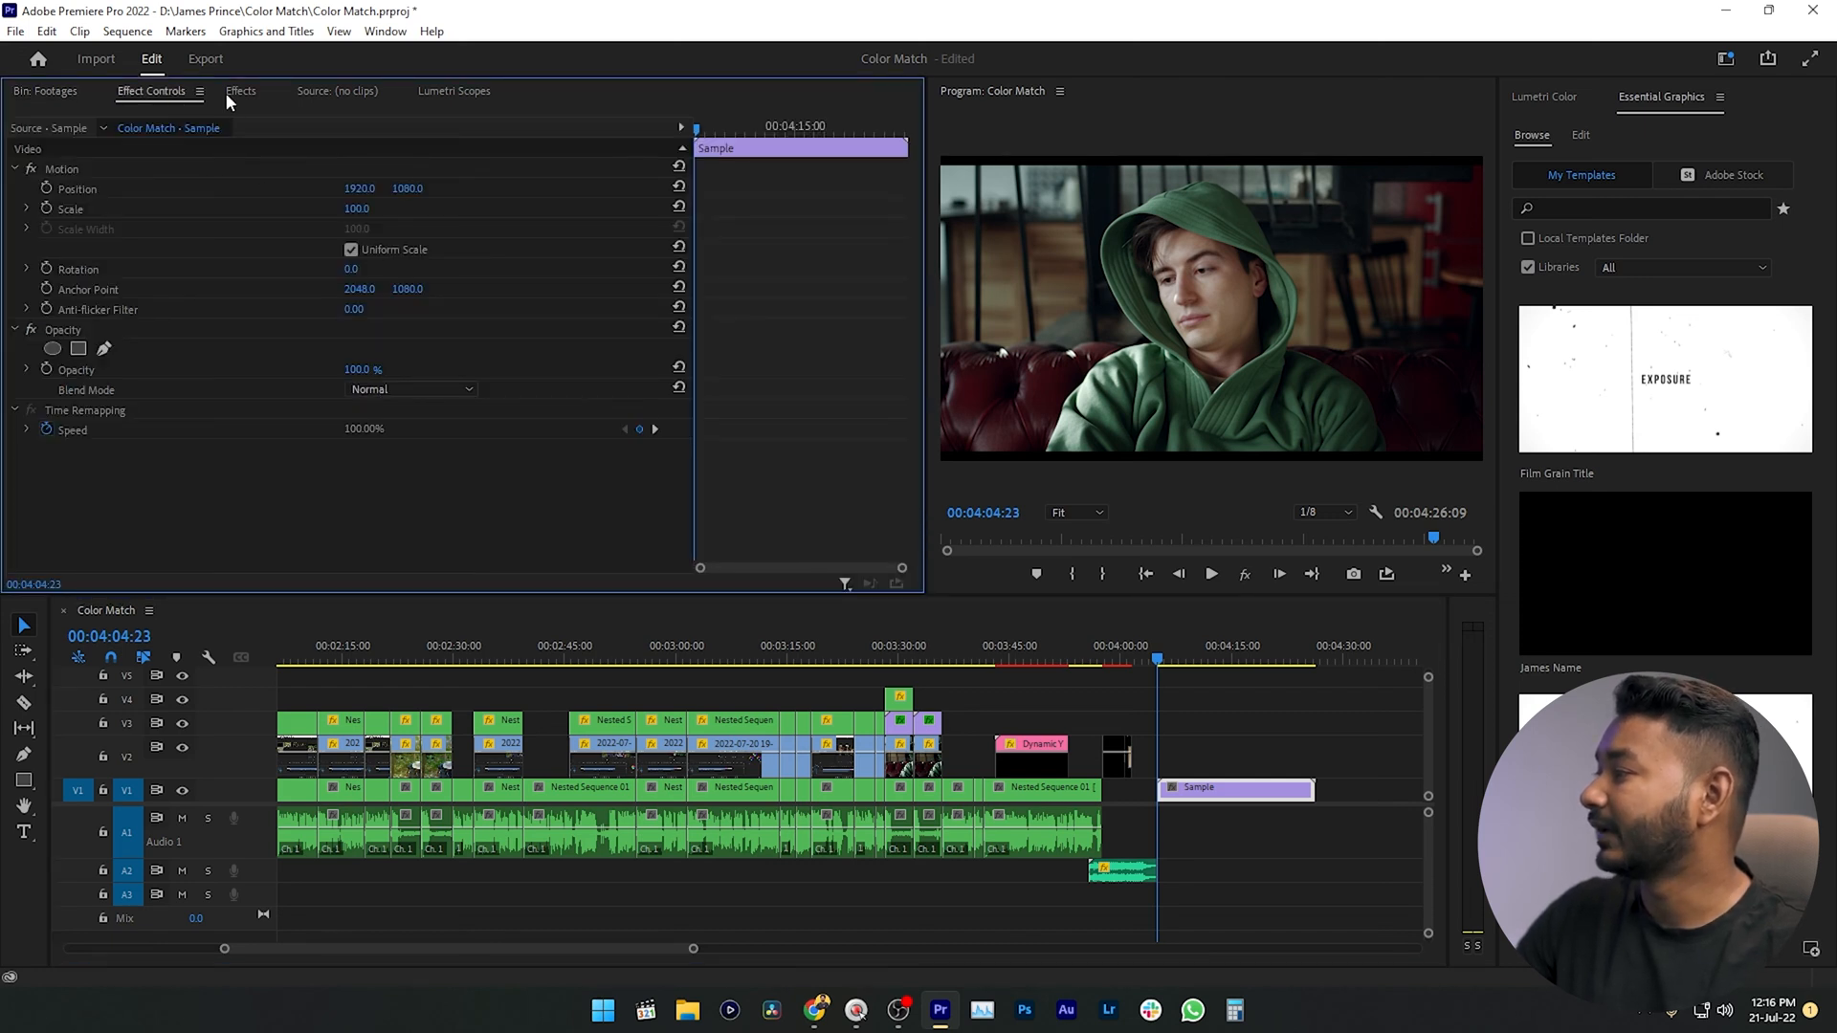
{"action": "left_click", "coordinate": [241, 92]}
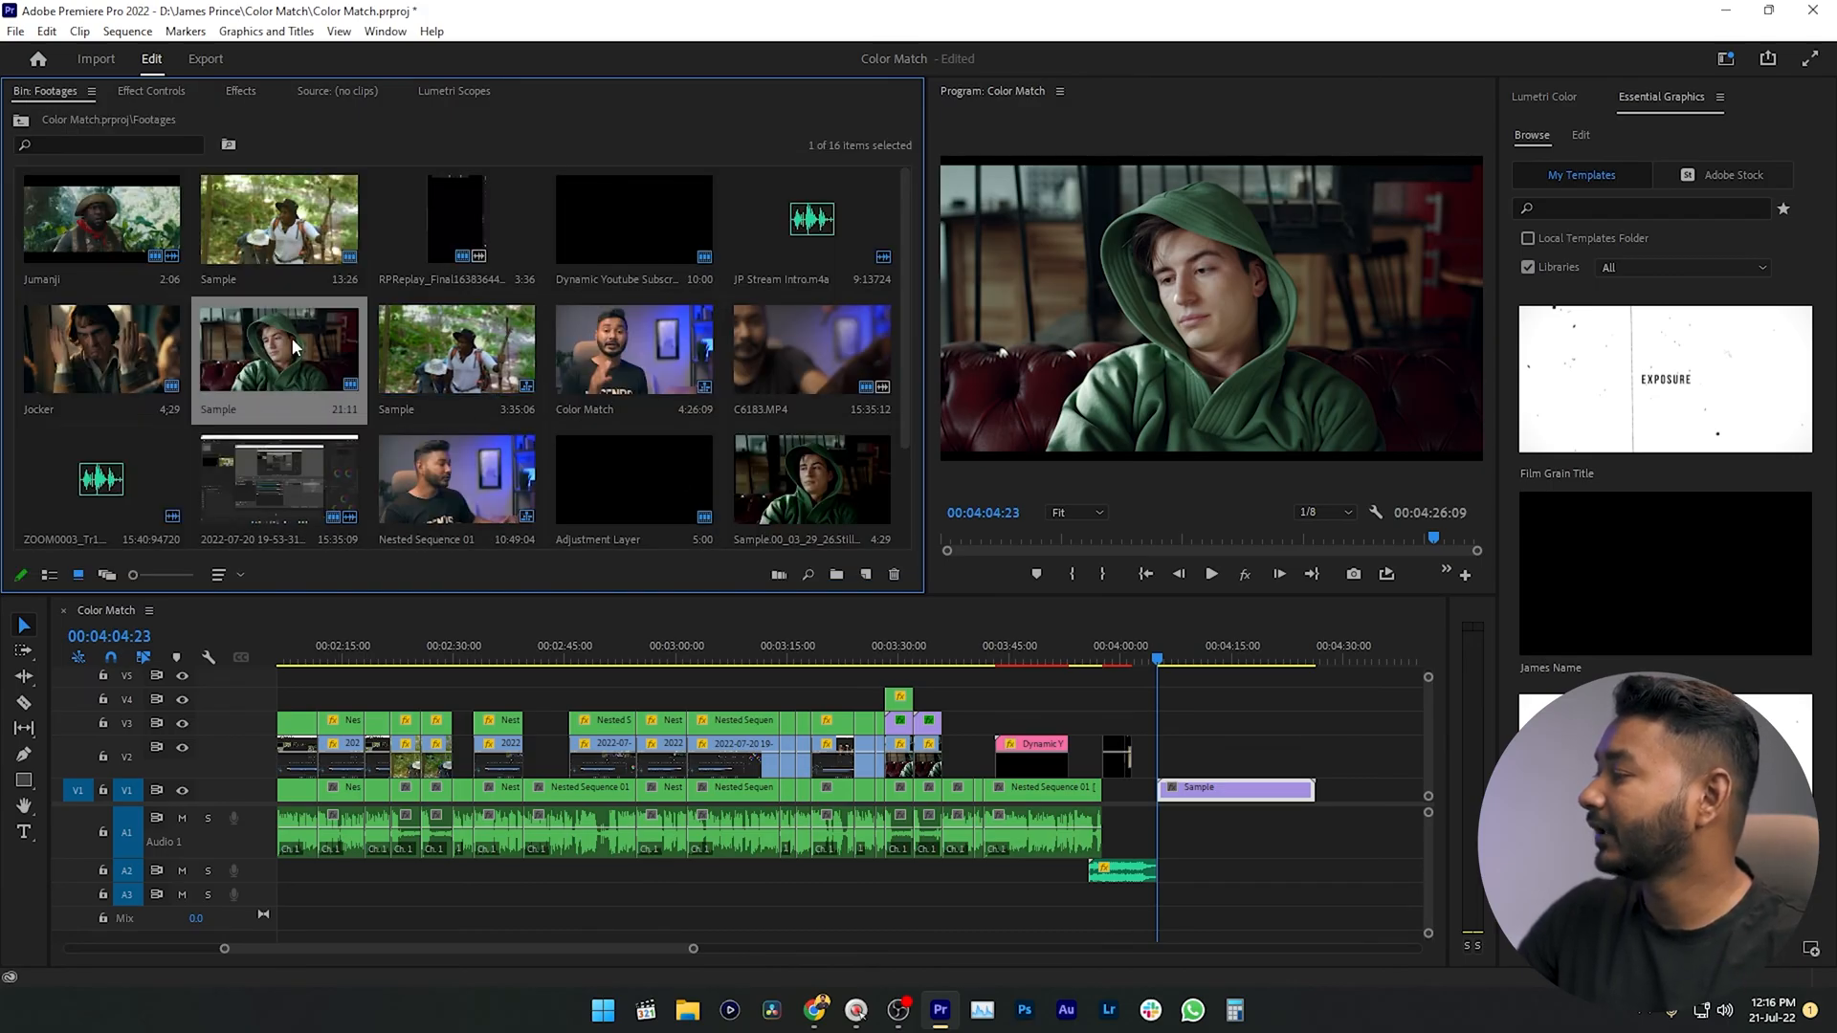
{"action": "double_click", "coordinate": [279, 346]}
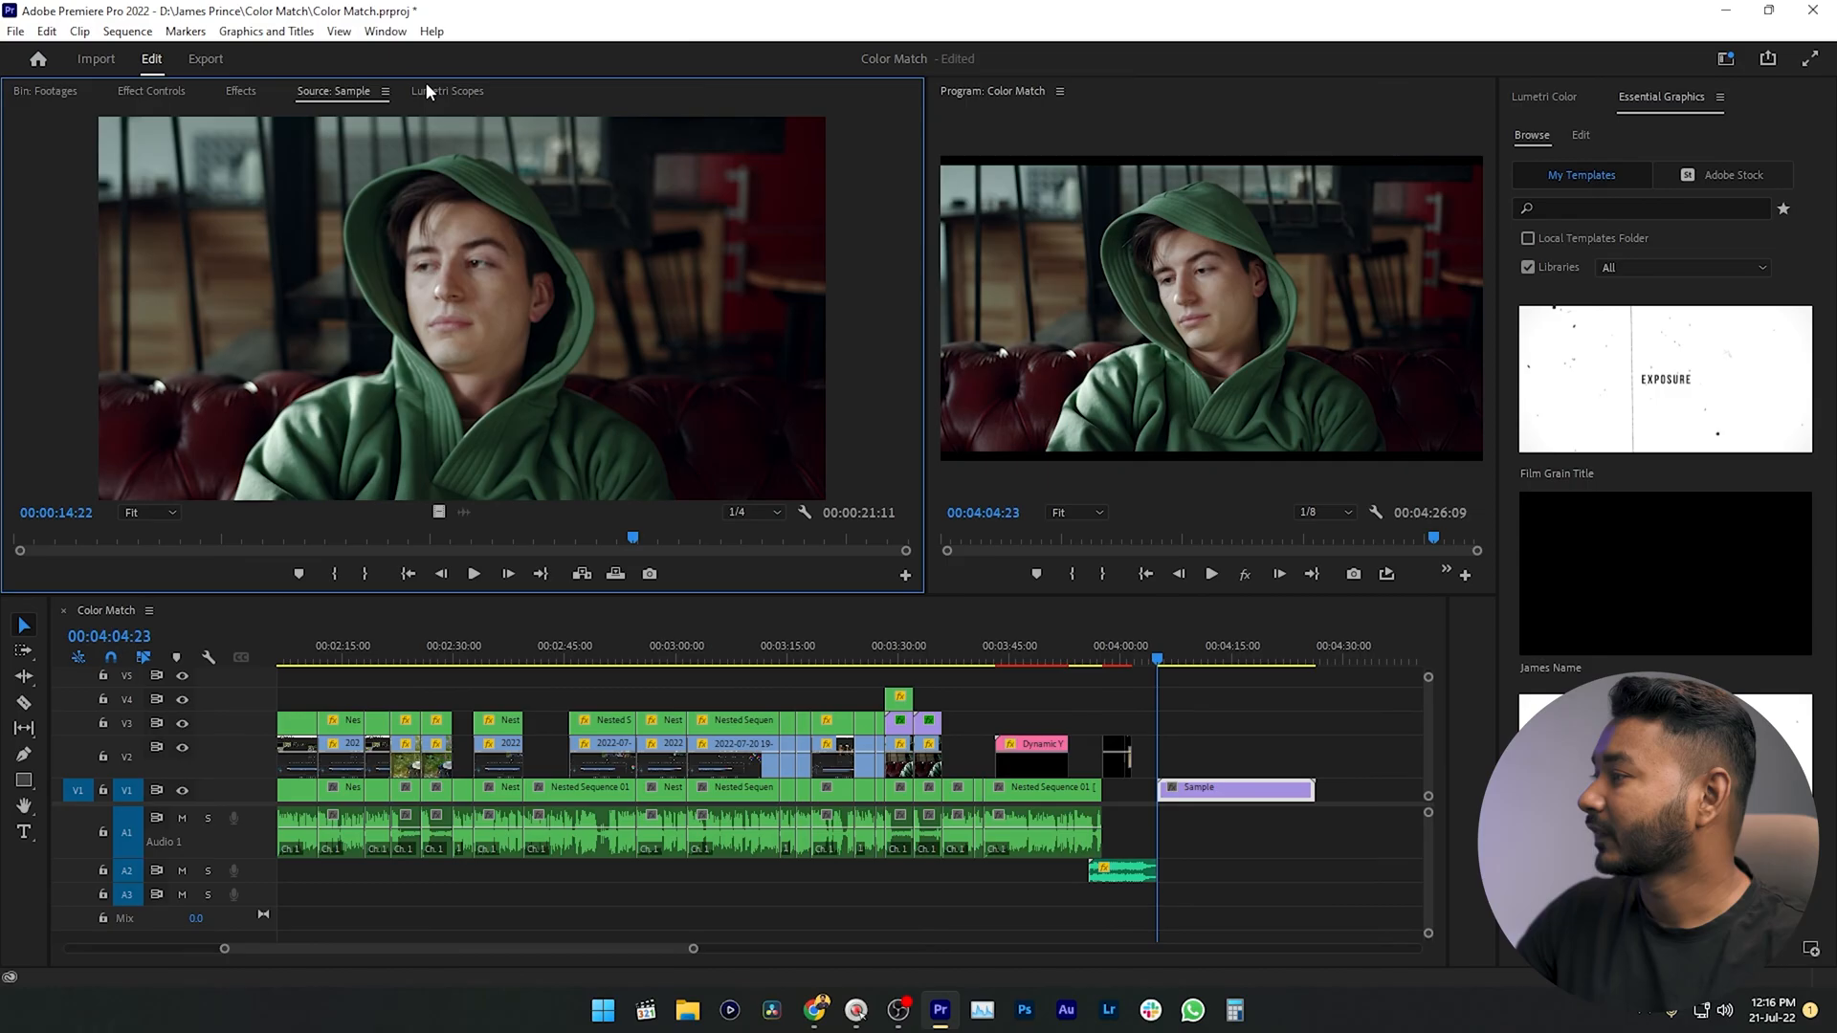
{"action": "mouse_move", "coordinate": [606, 405]}
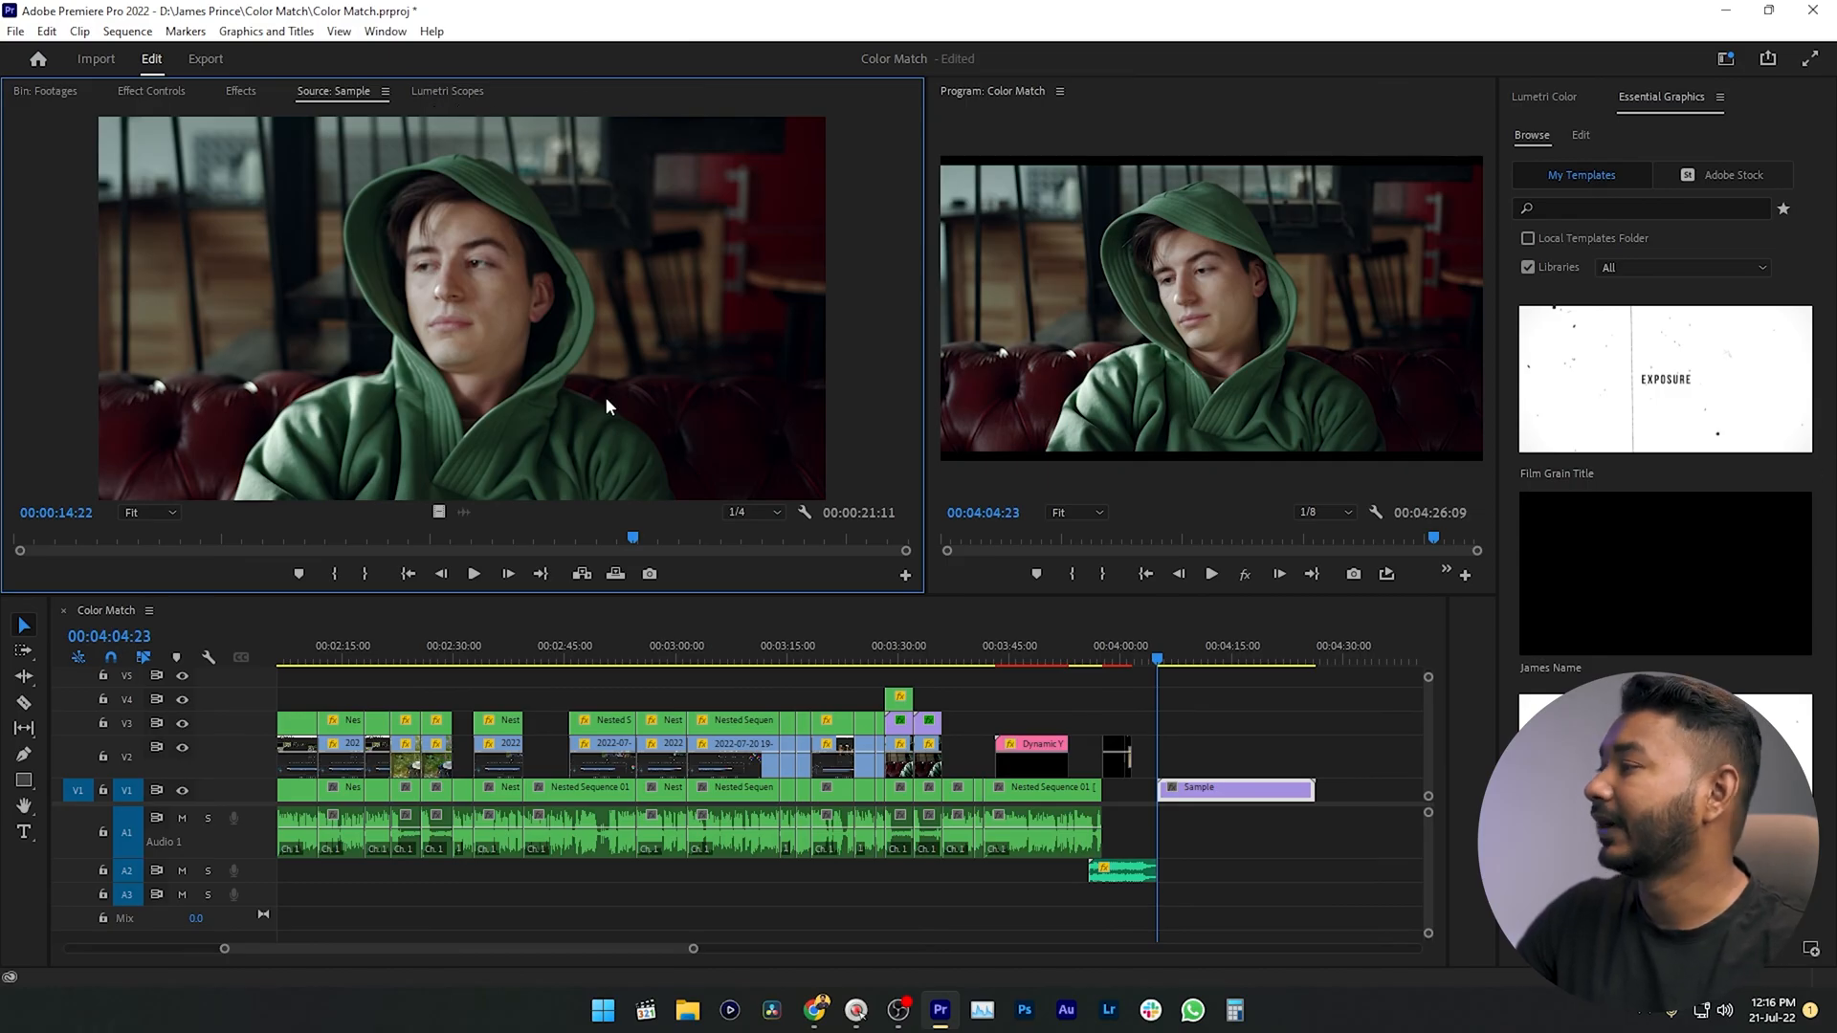
{"action": "left_click", "coordinate": [448, 90]}
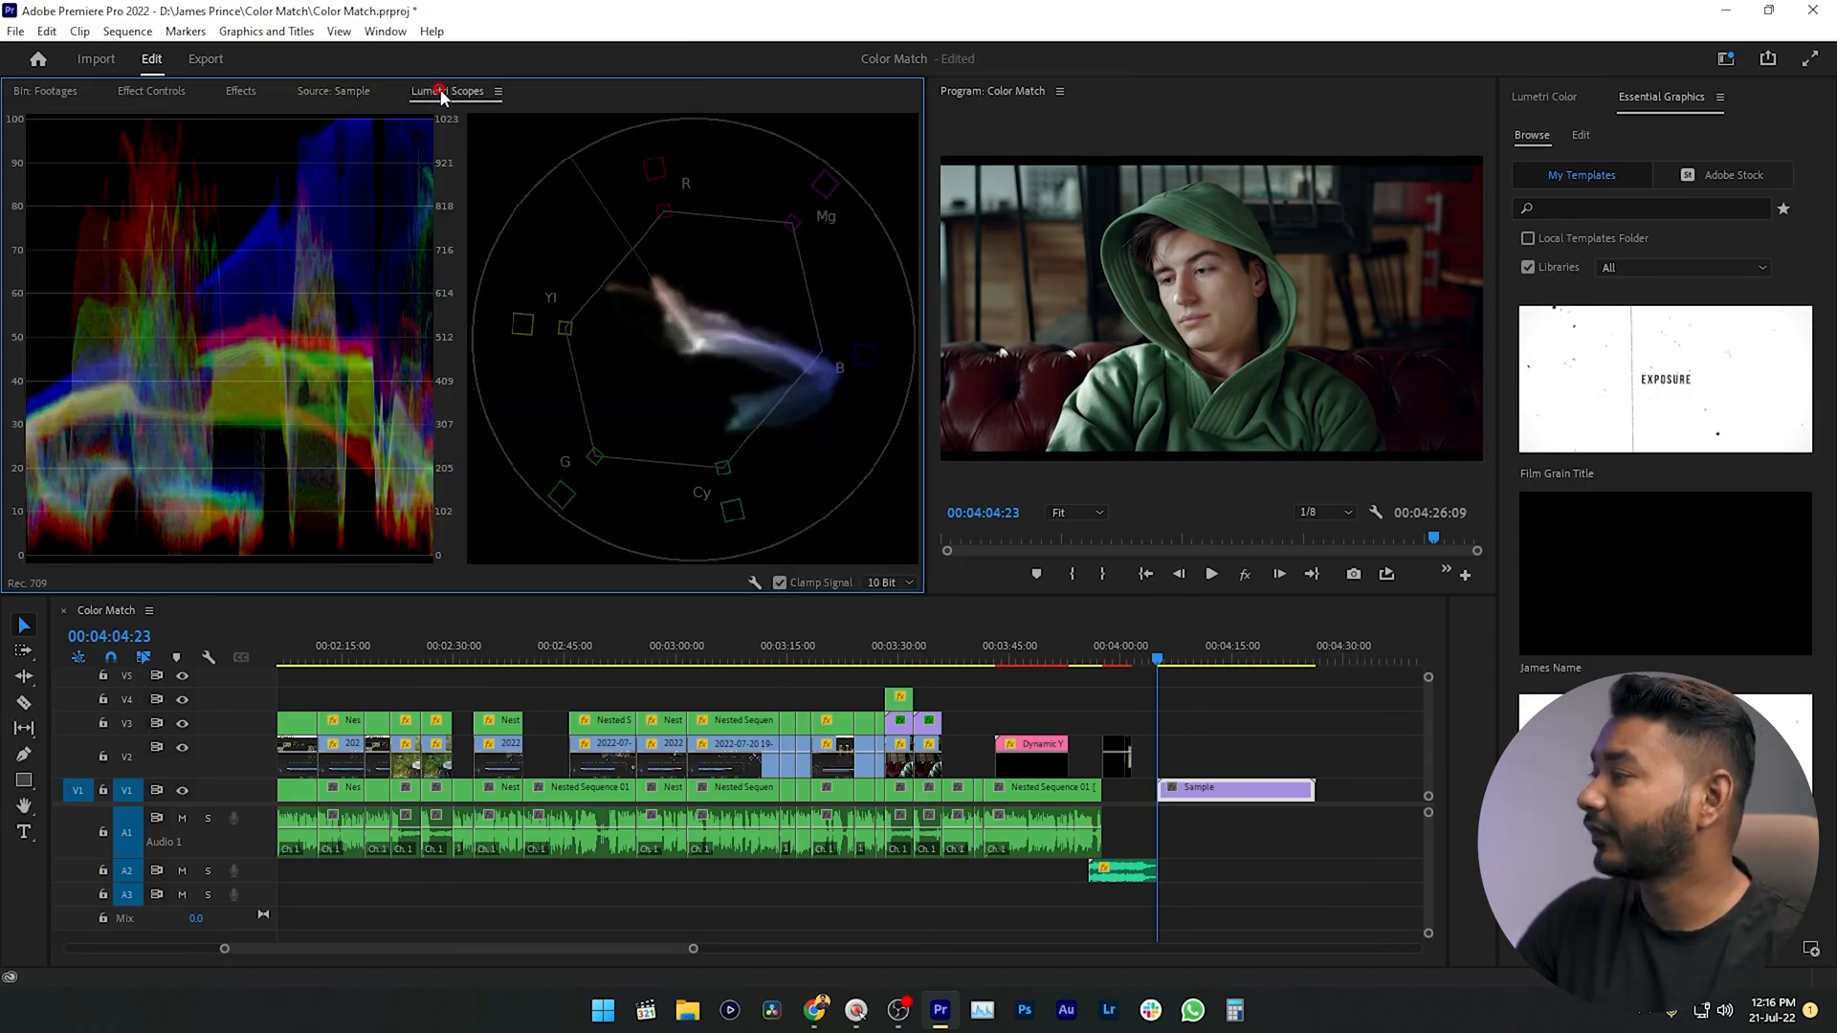
Raise the Sample clip's Lumetri Color contrast to 29.3.
{"action": "left_click", "coordinate": [1542, 95]}
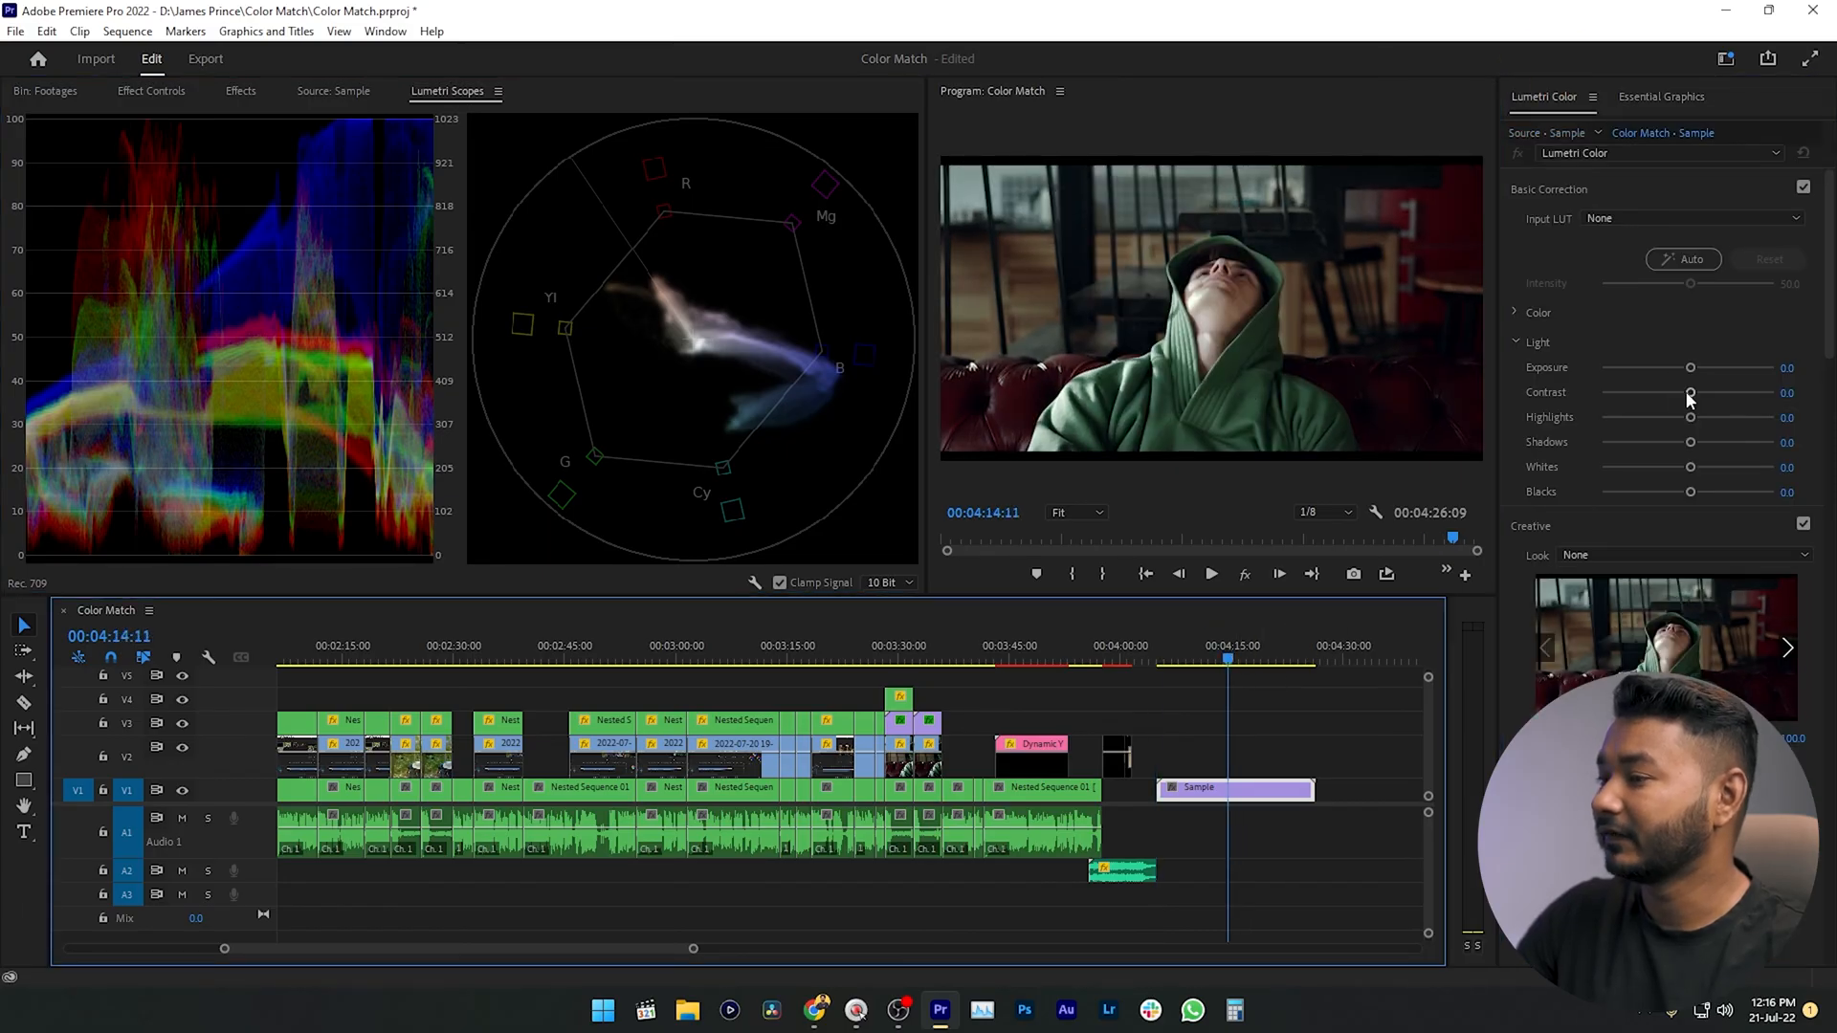
{"action": "left_click_drag", "start_coordinate": [1690, 392], "coordinate": [1712, 392]}
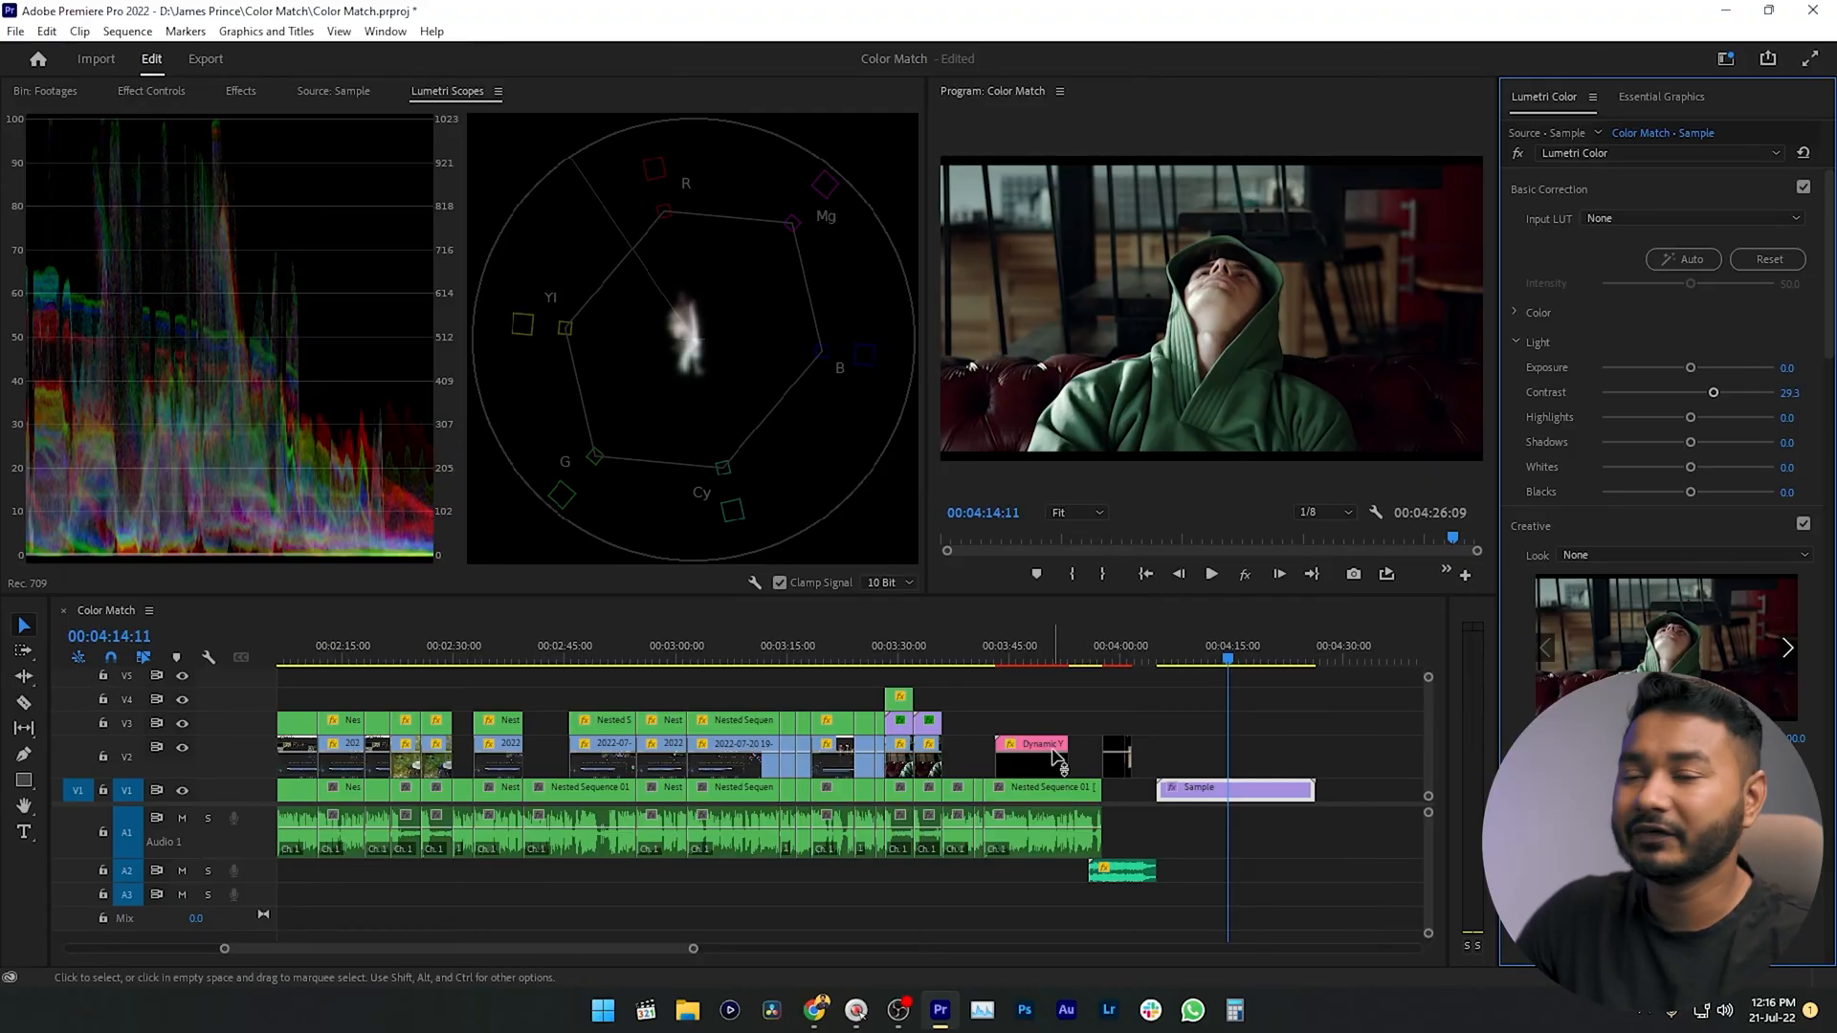
Save the layout as a new workspace named 'James Prince'.
{"action": "left_click", "coordinate": [385, 30]}
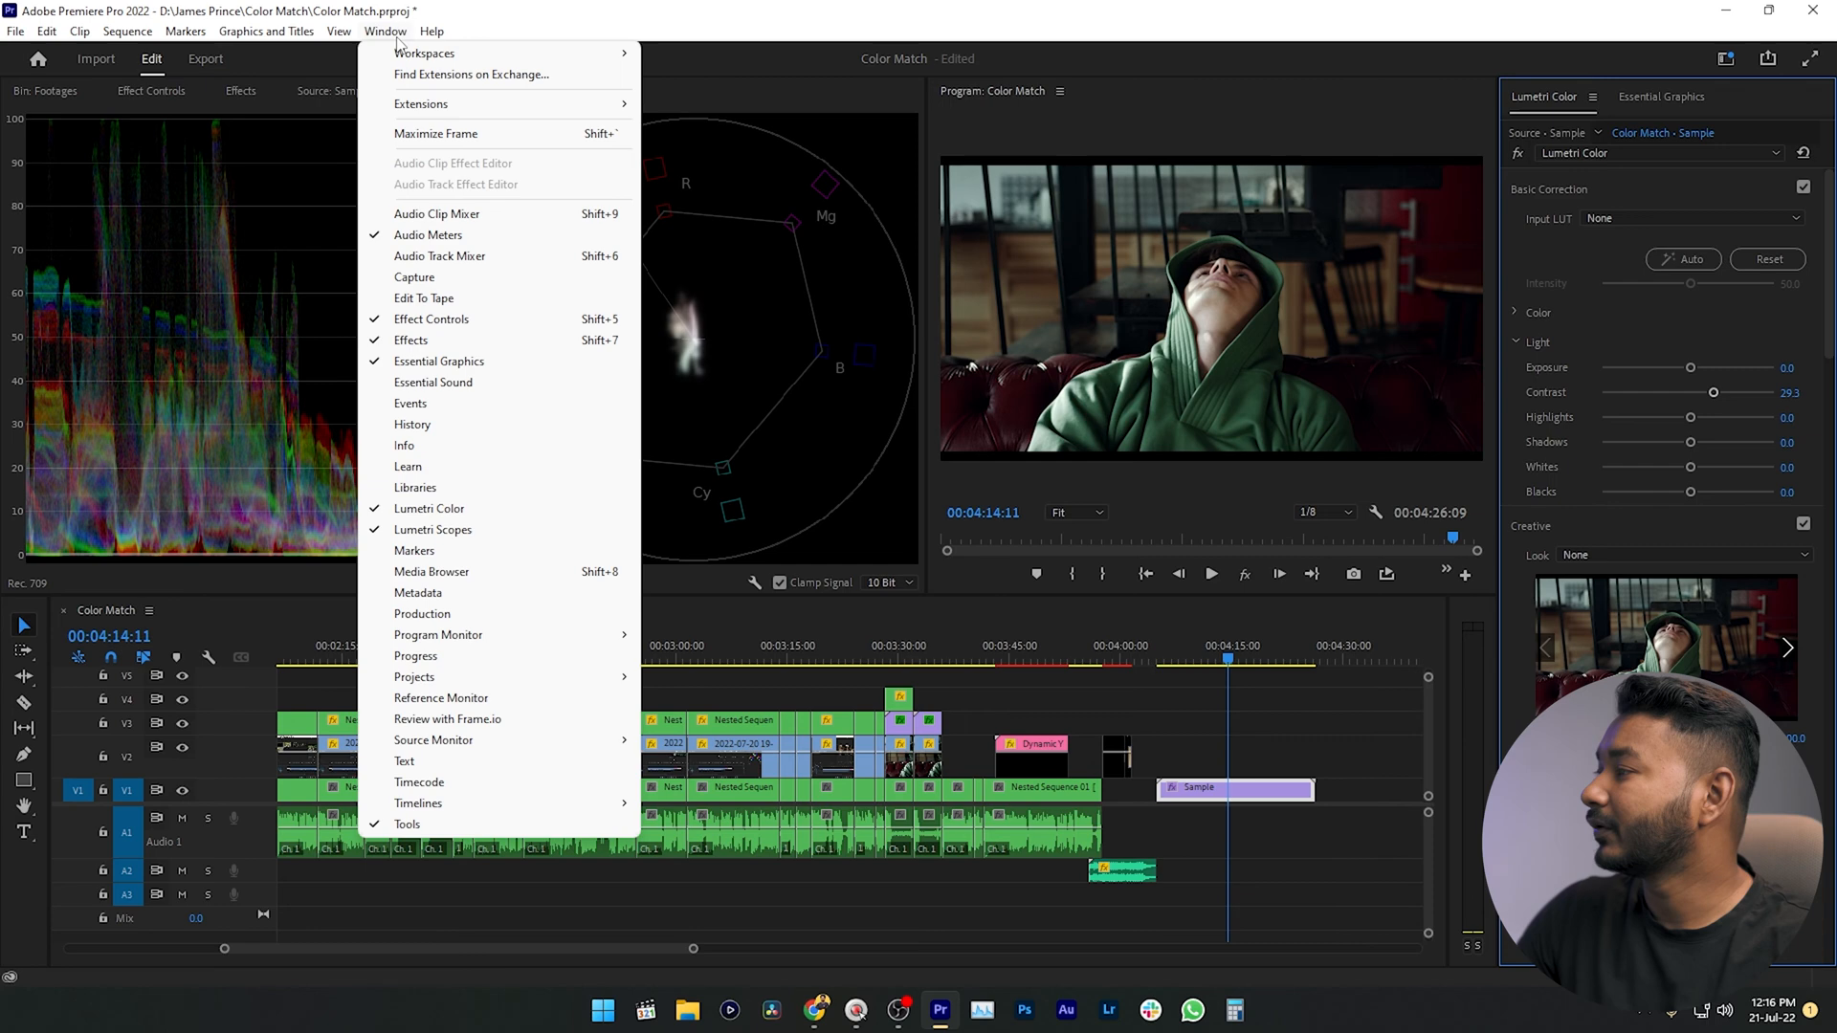
{"action": "mouse_move", "coordinate": [425, 54]}
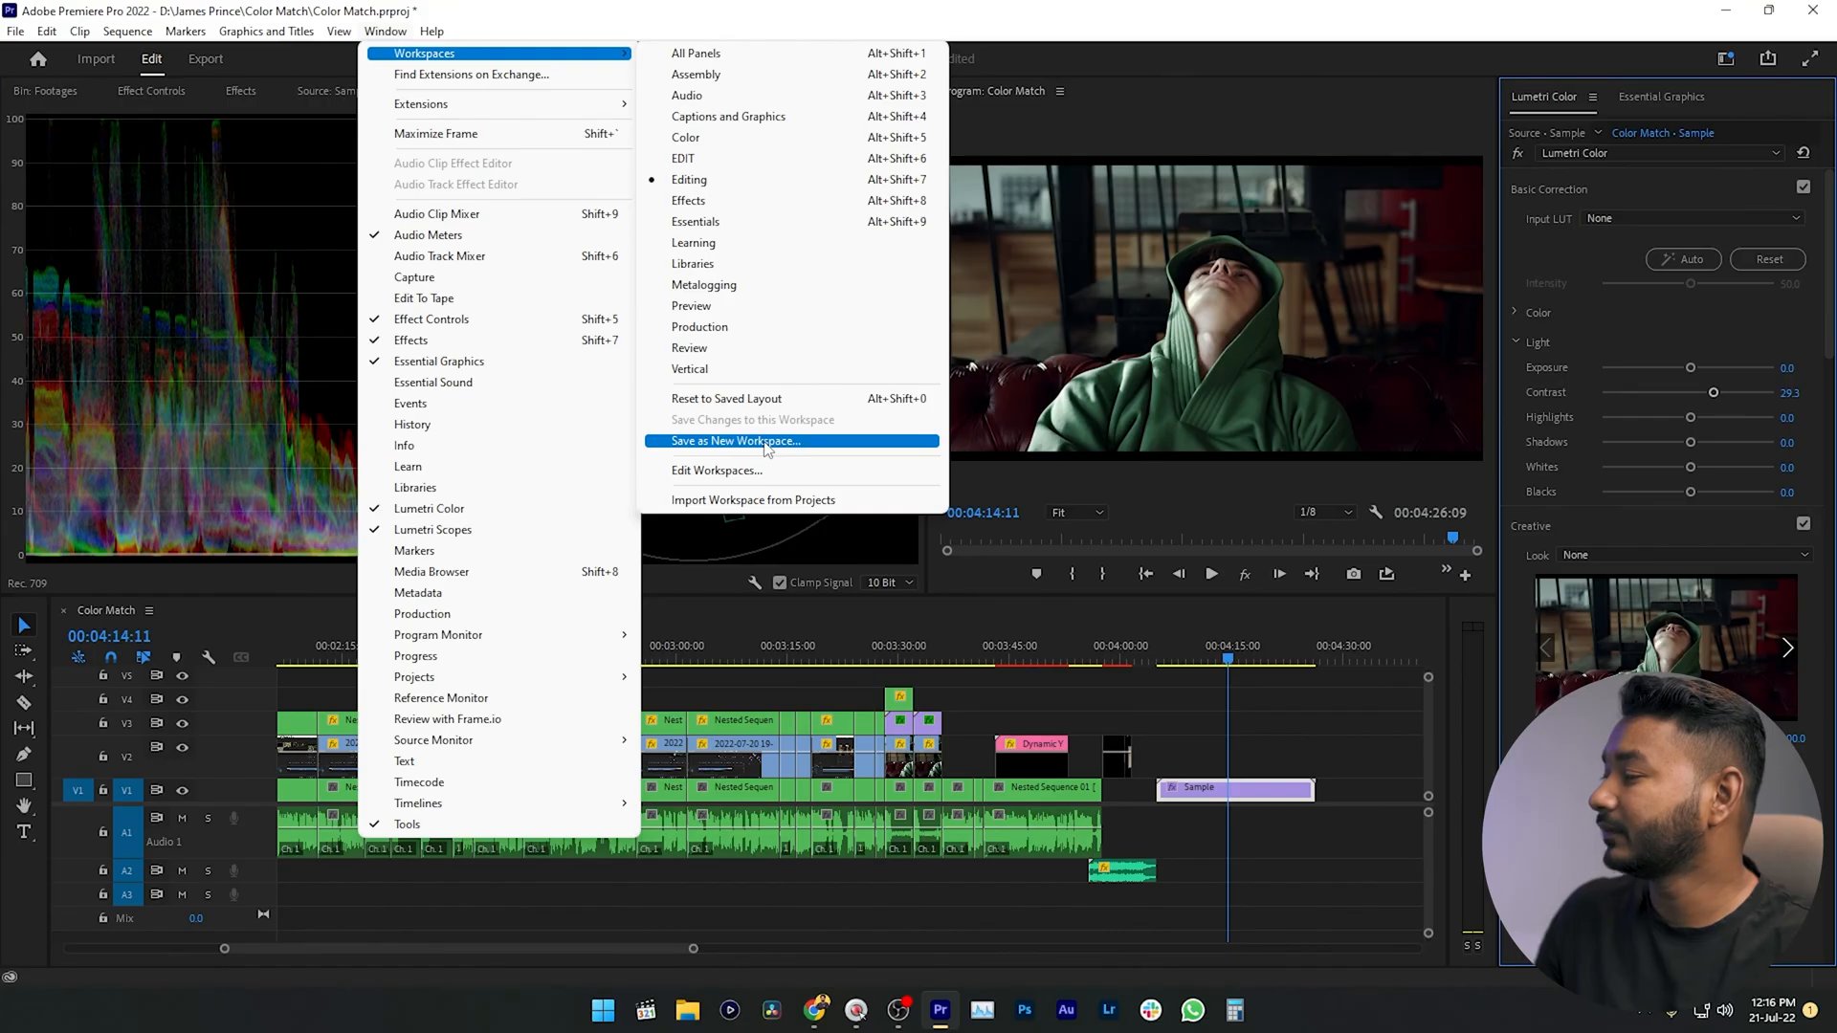
{"action": "left_click", "coordinate": [735, 442]}
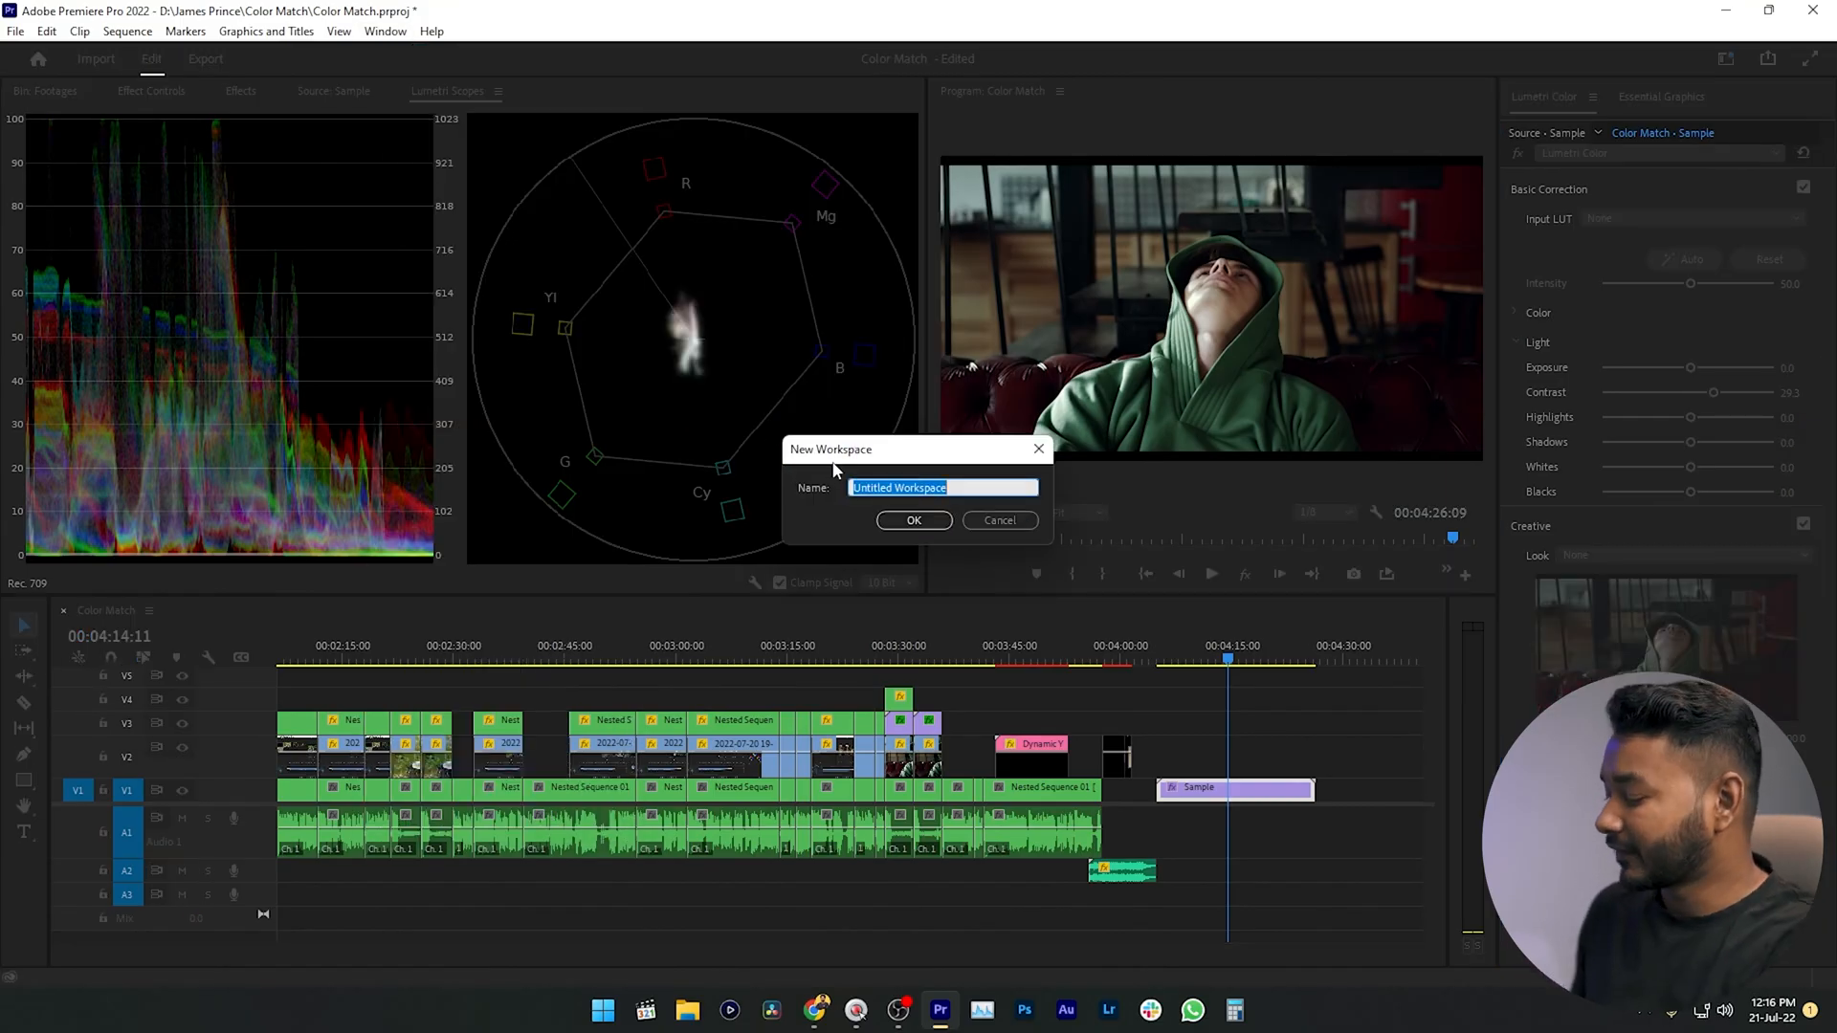
{"action": "type", "text": "James P"}
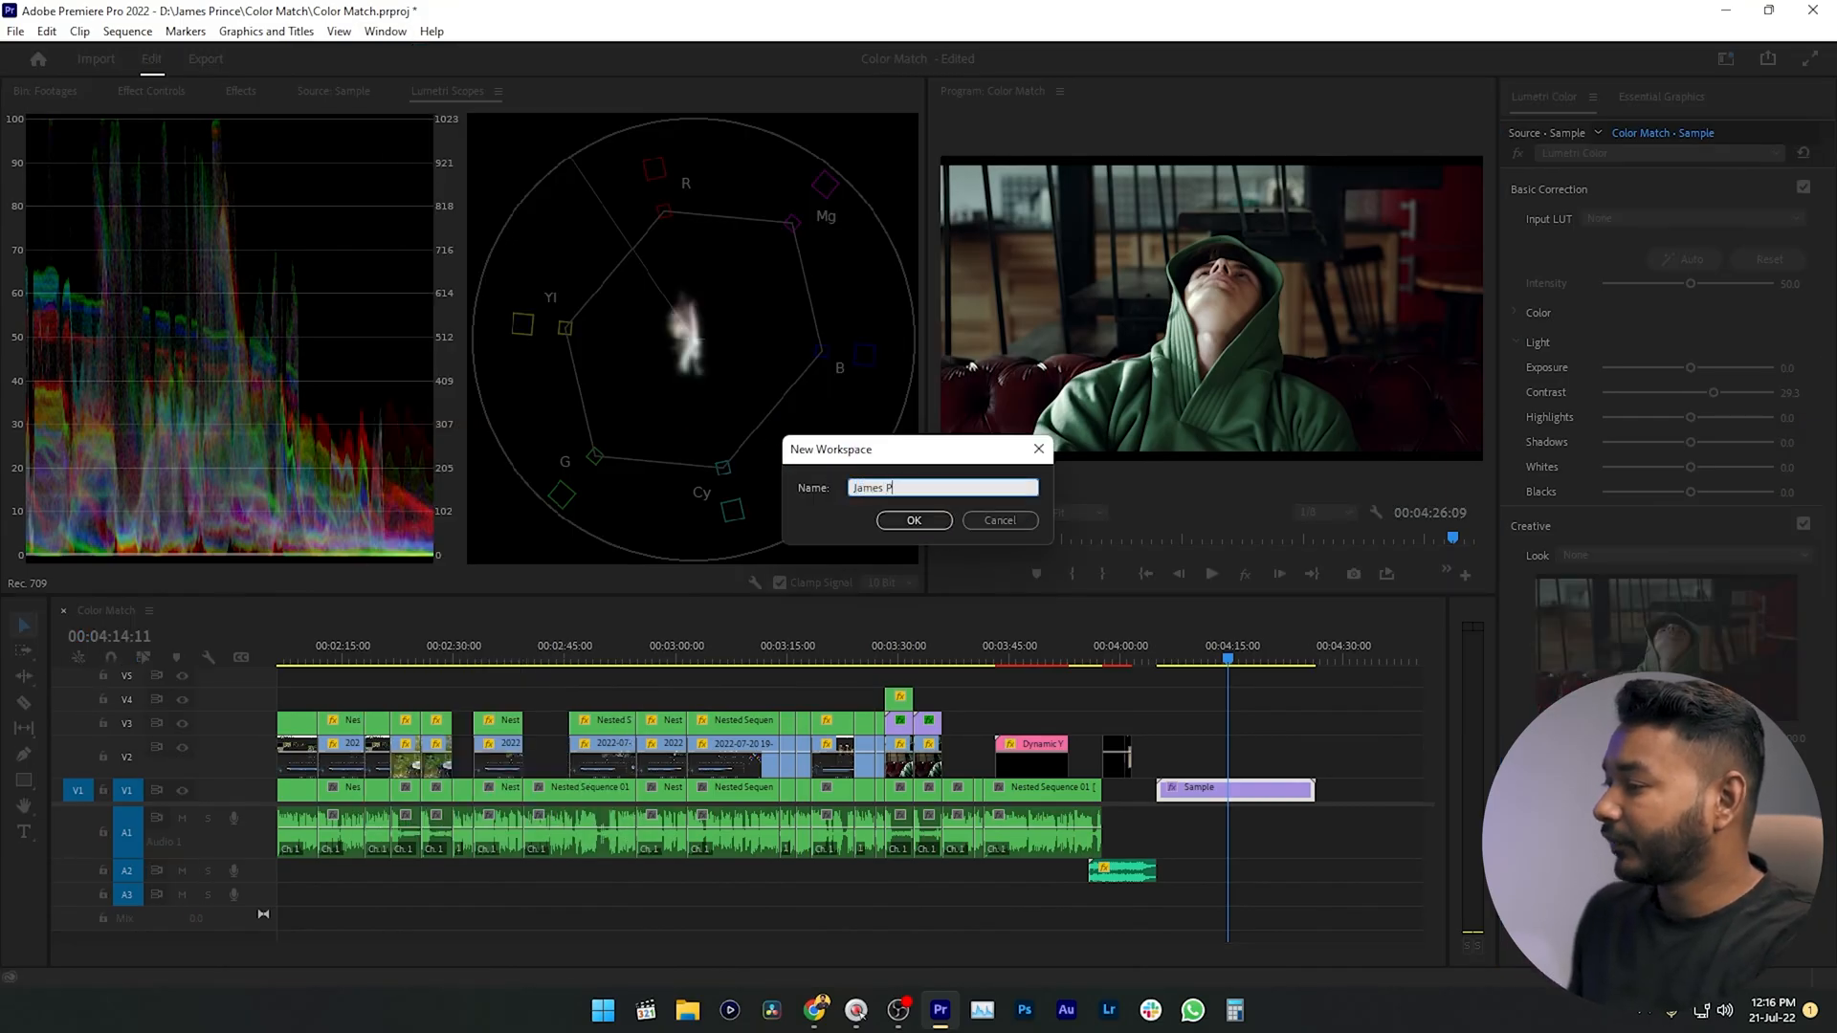
{"action": "type", "text": "rince"}
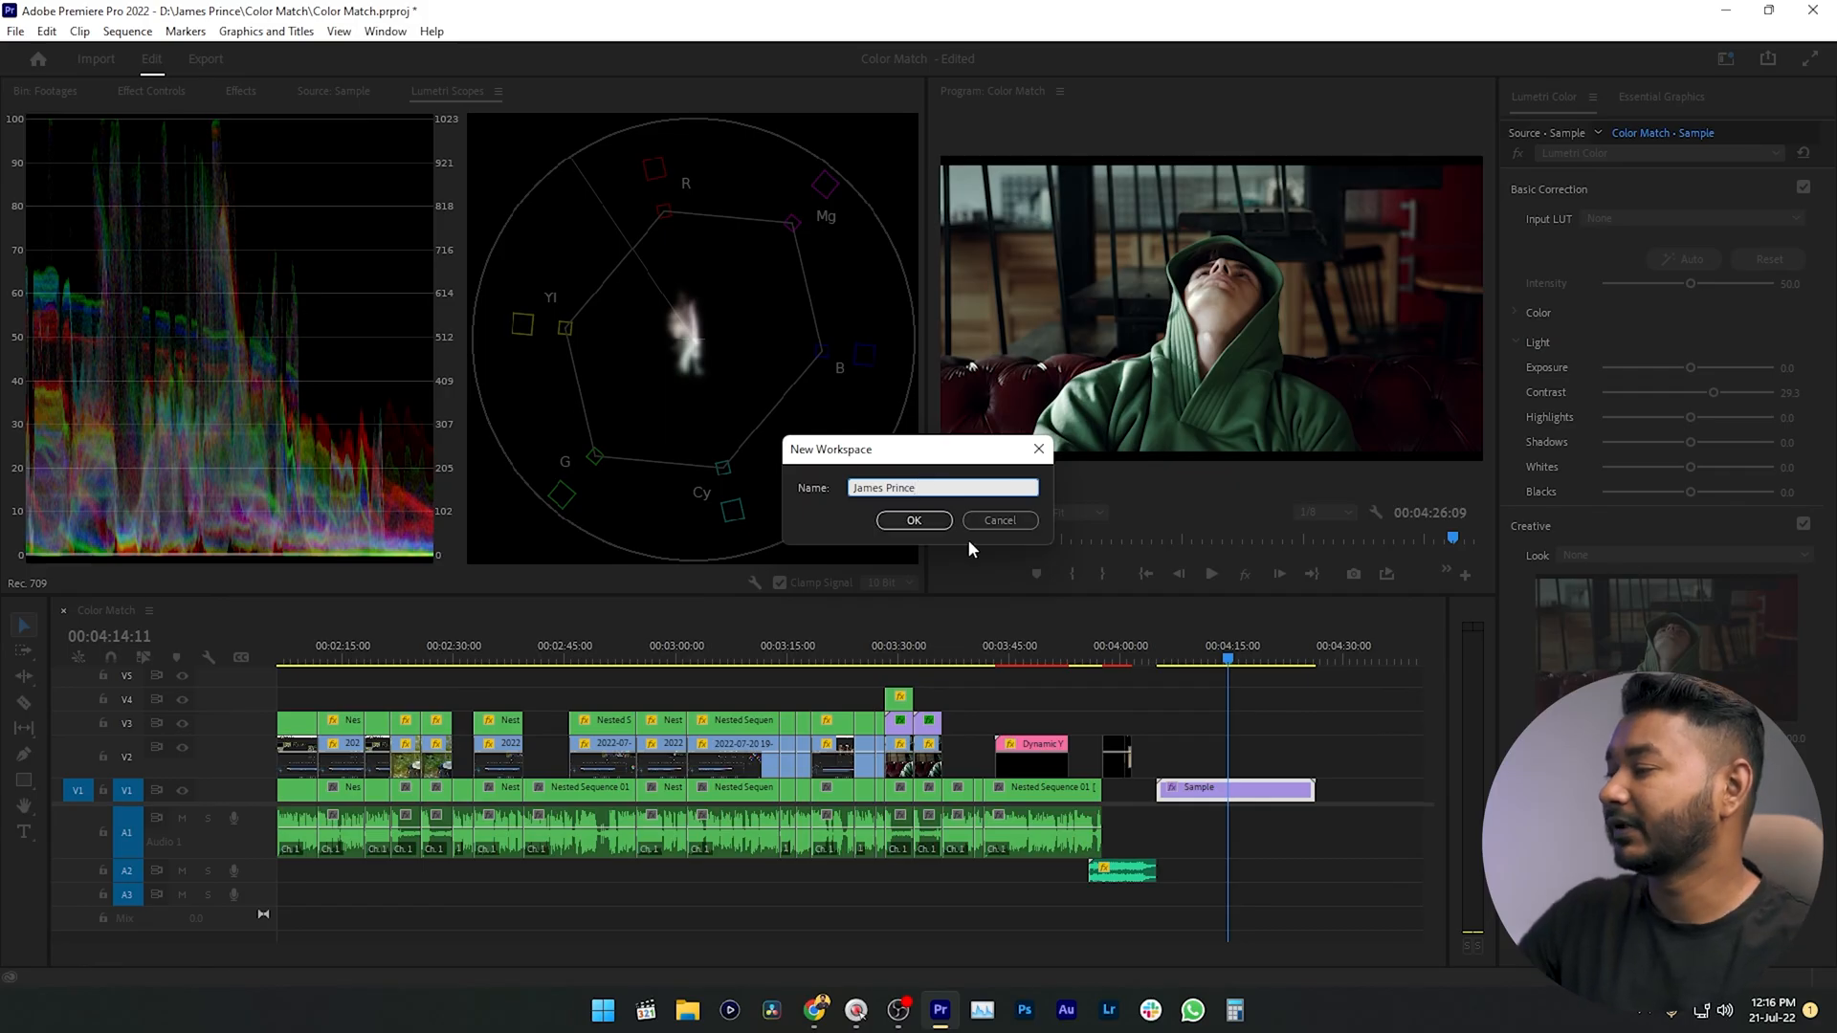
{"action": "left_click", "coordinate": [913, 520]}
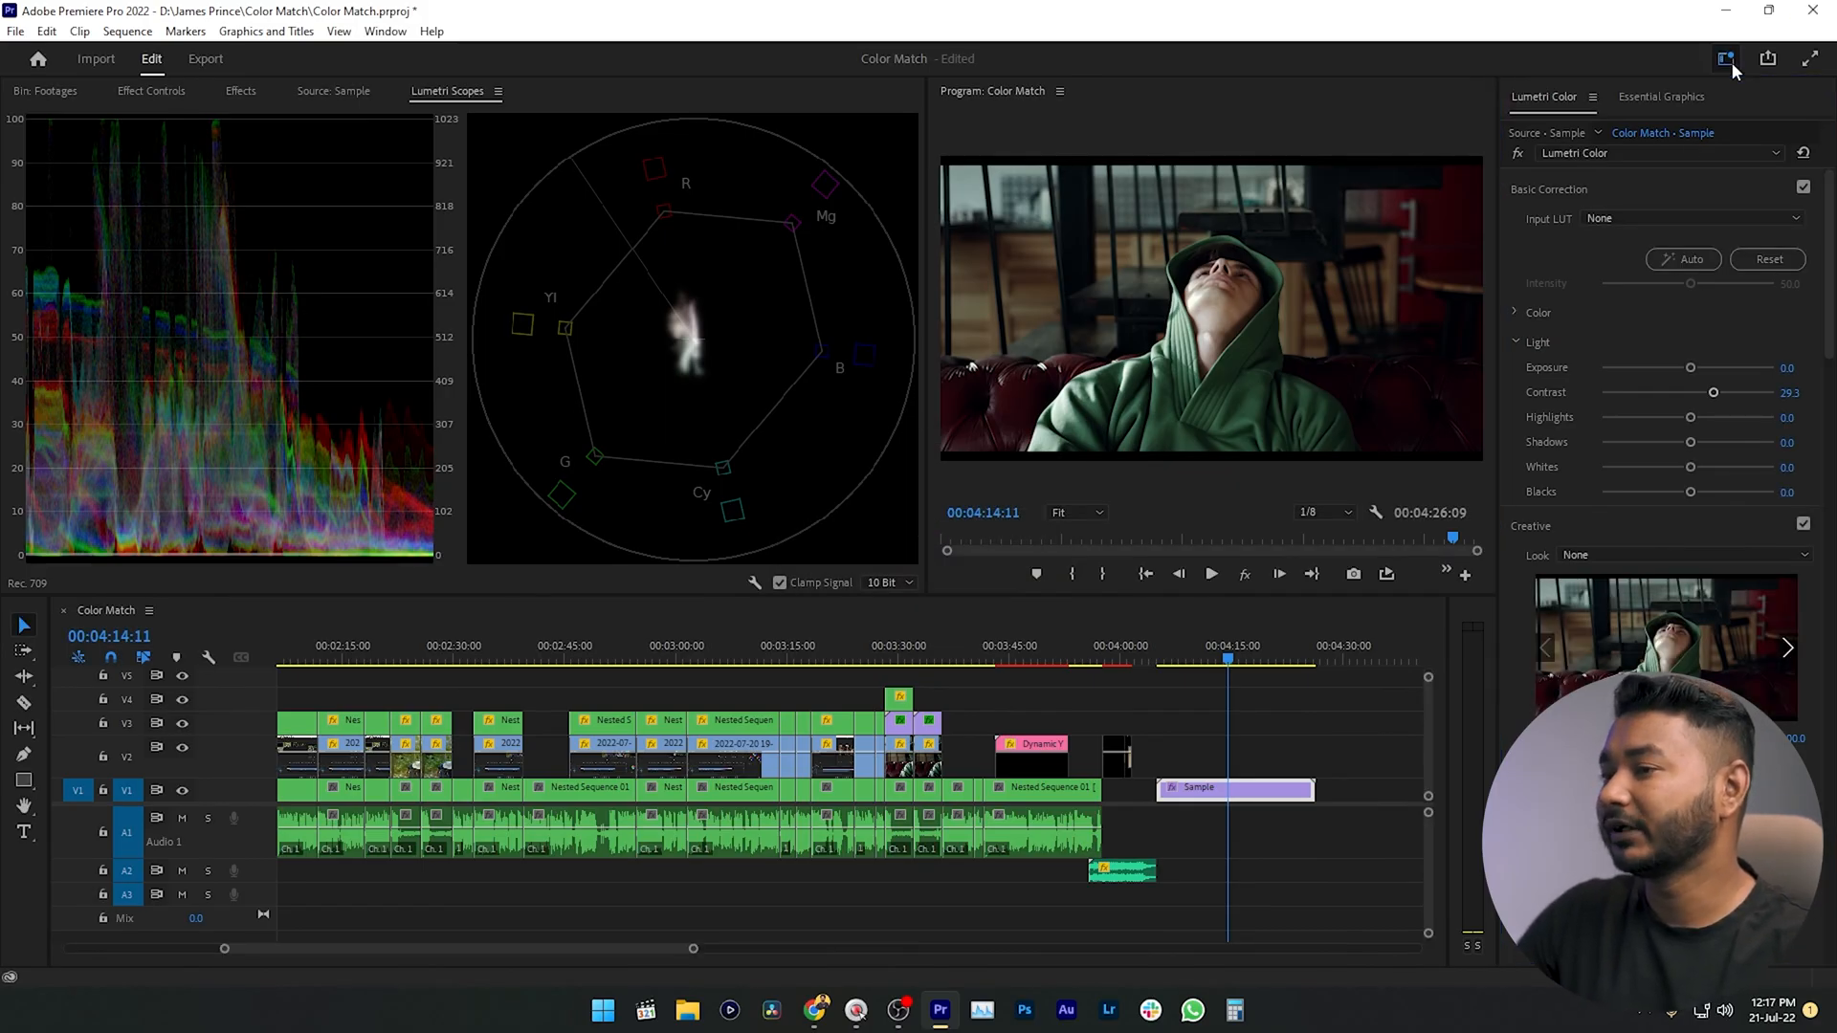
{"action": "left_click", "coordinate": [1724, 59]}
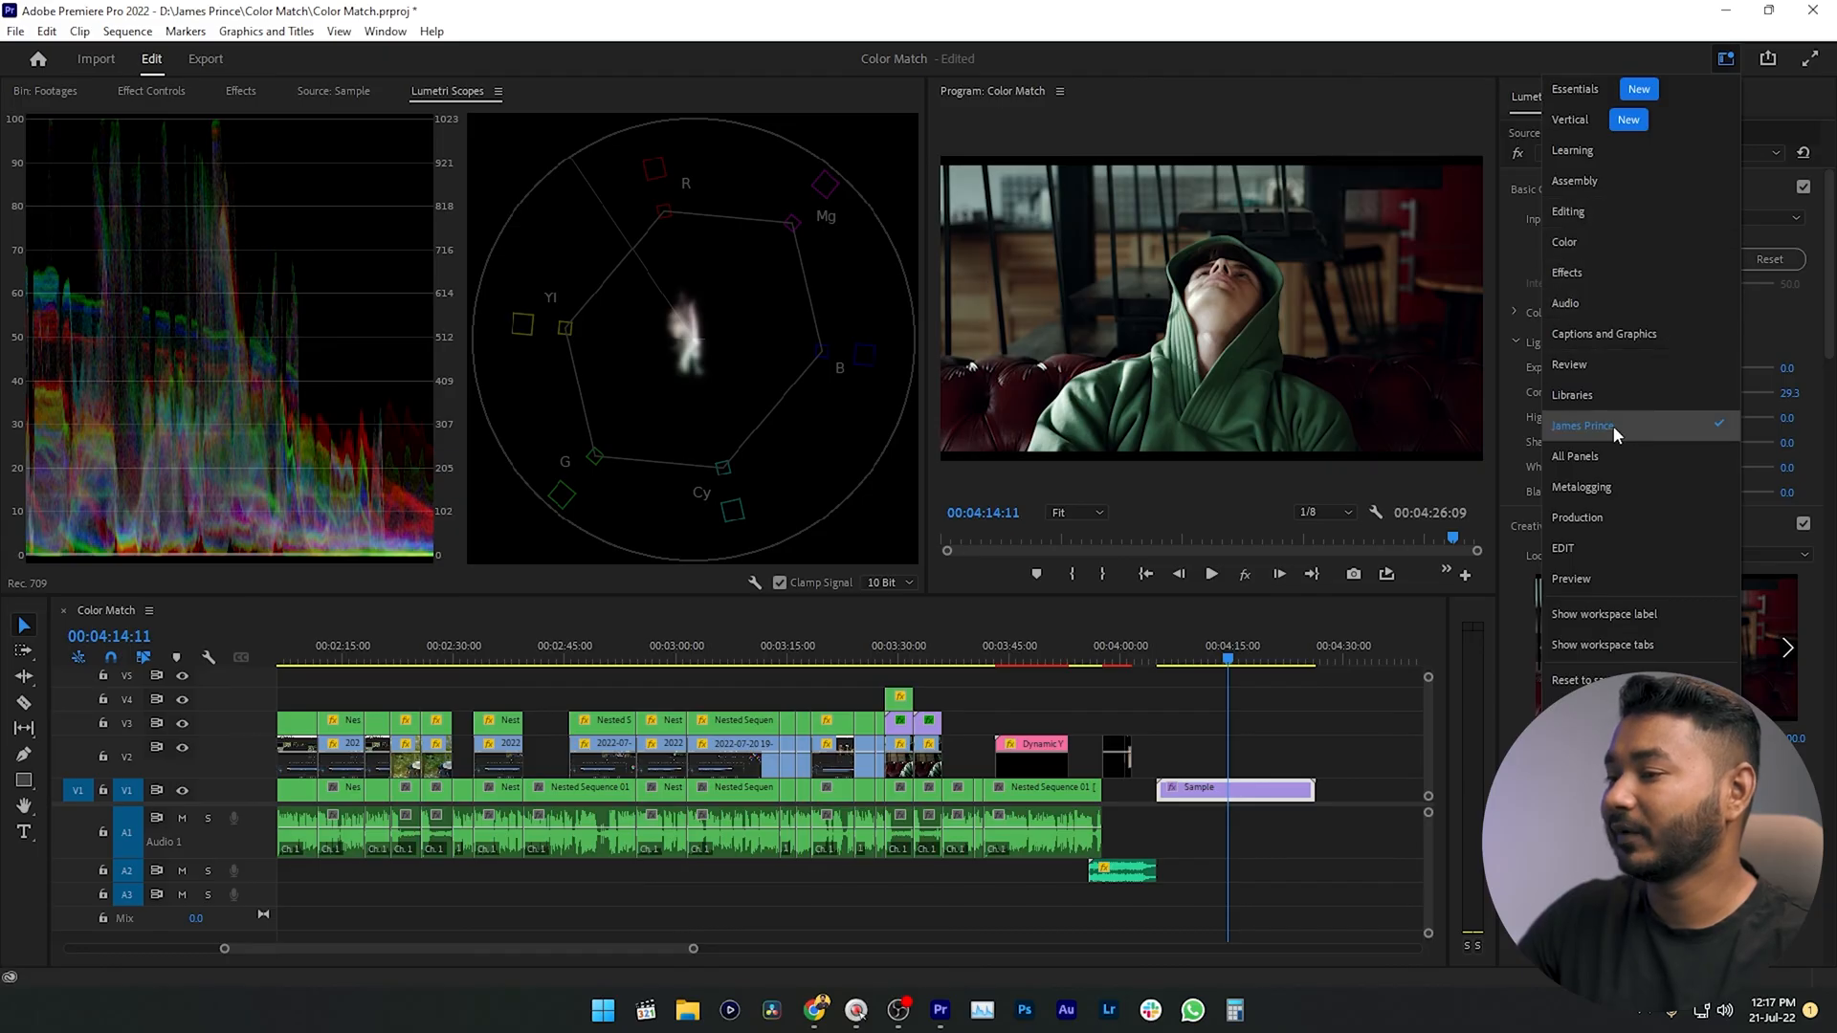
{"action": "left_click", "coordinate": [1582, 425]}
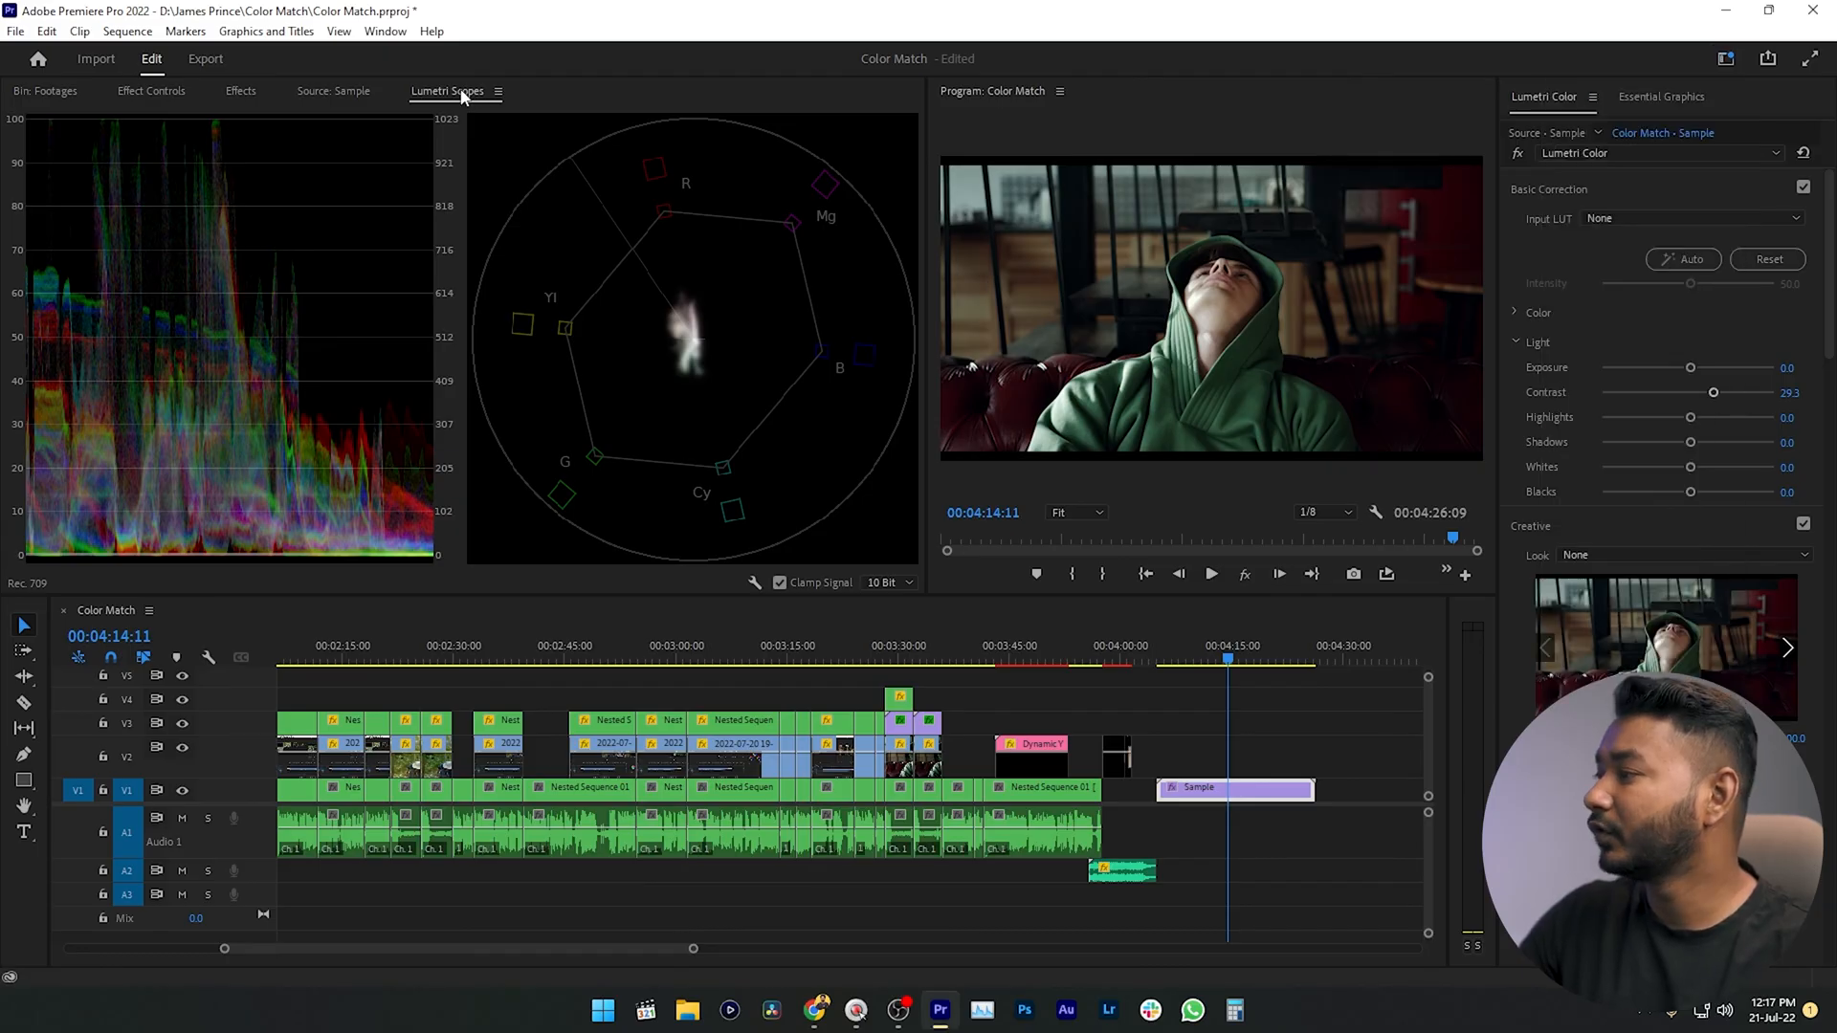
{"action": "left_click", "coordinate": [333, 92]}
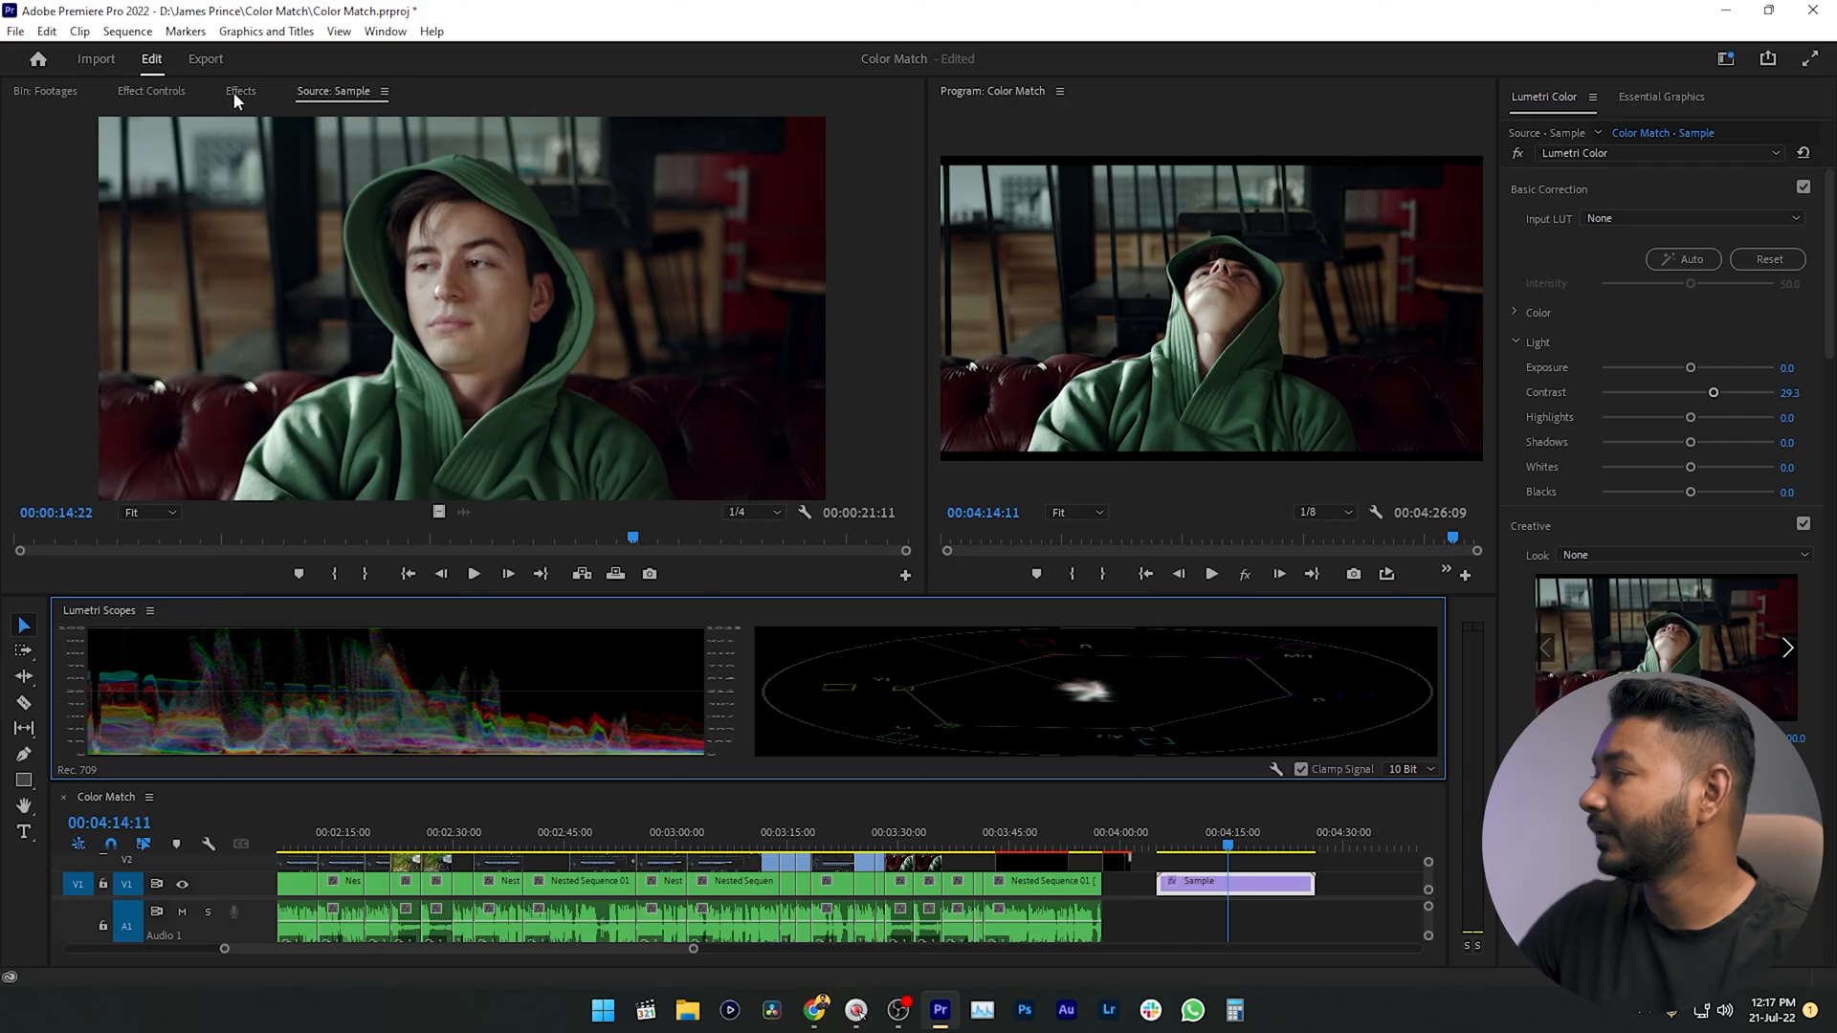
{"action": "left_click", "coordinate": [241, 92]}
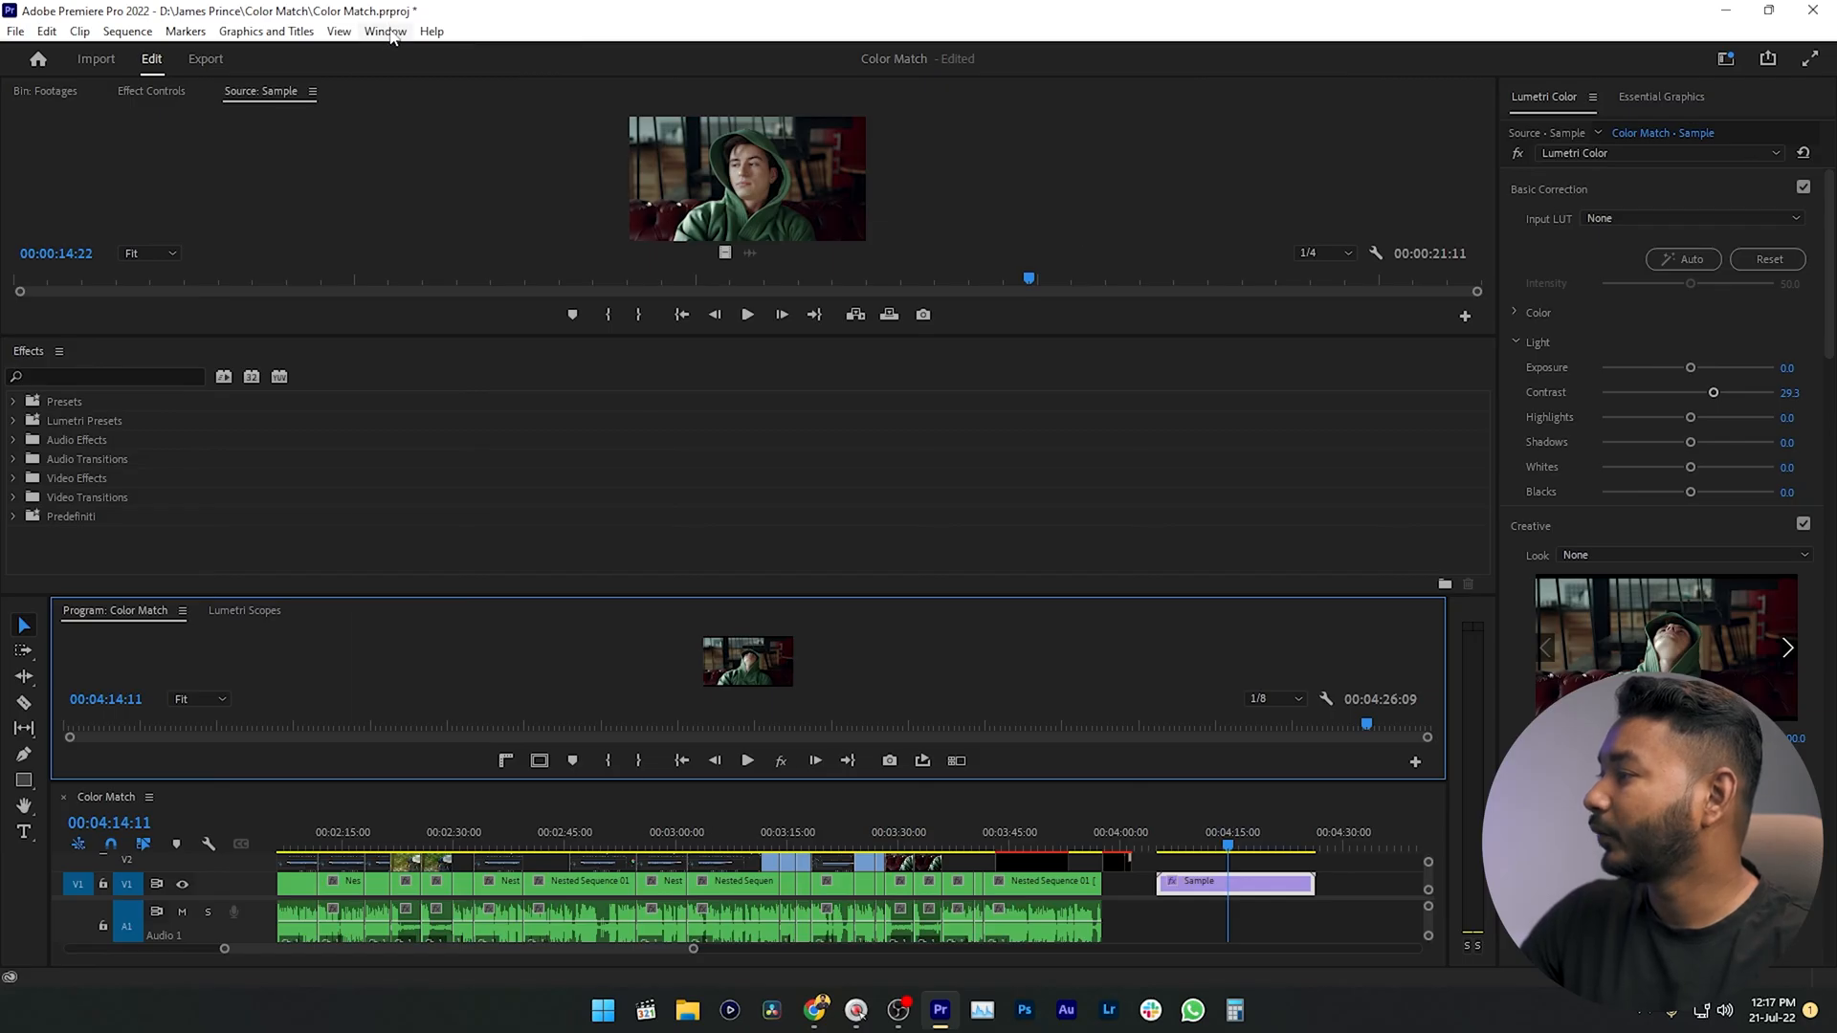
{"action": "left_click", "coordinate": [385, 31]}
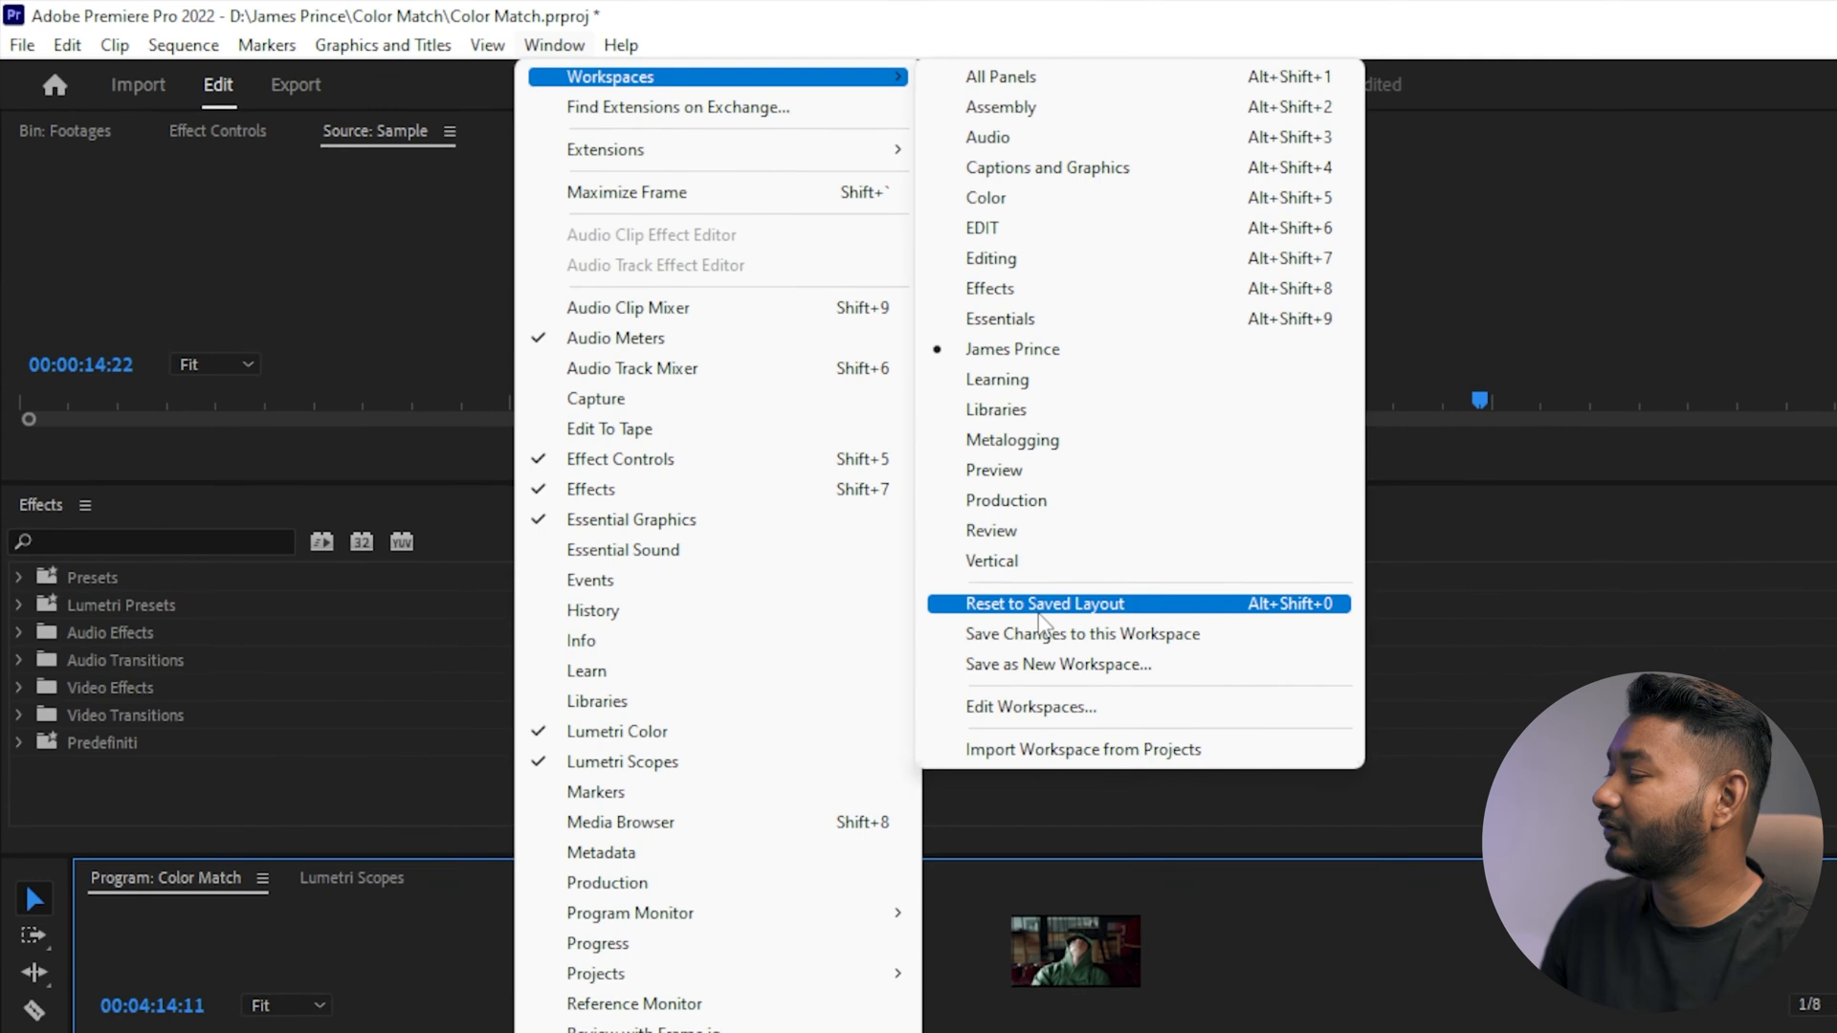
{"action": "left_click", "coordinate": [1043, 603]}
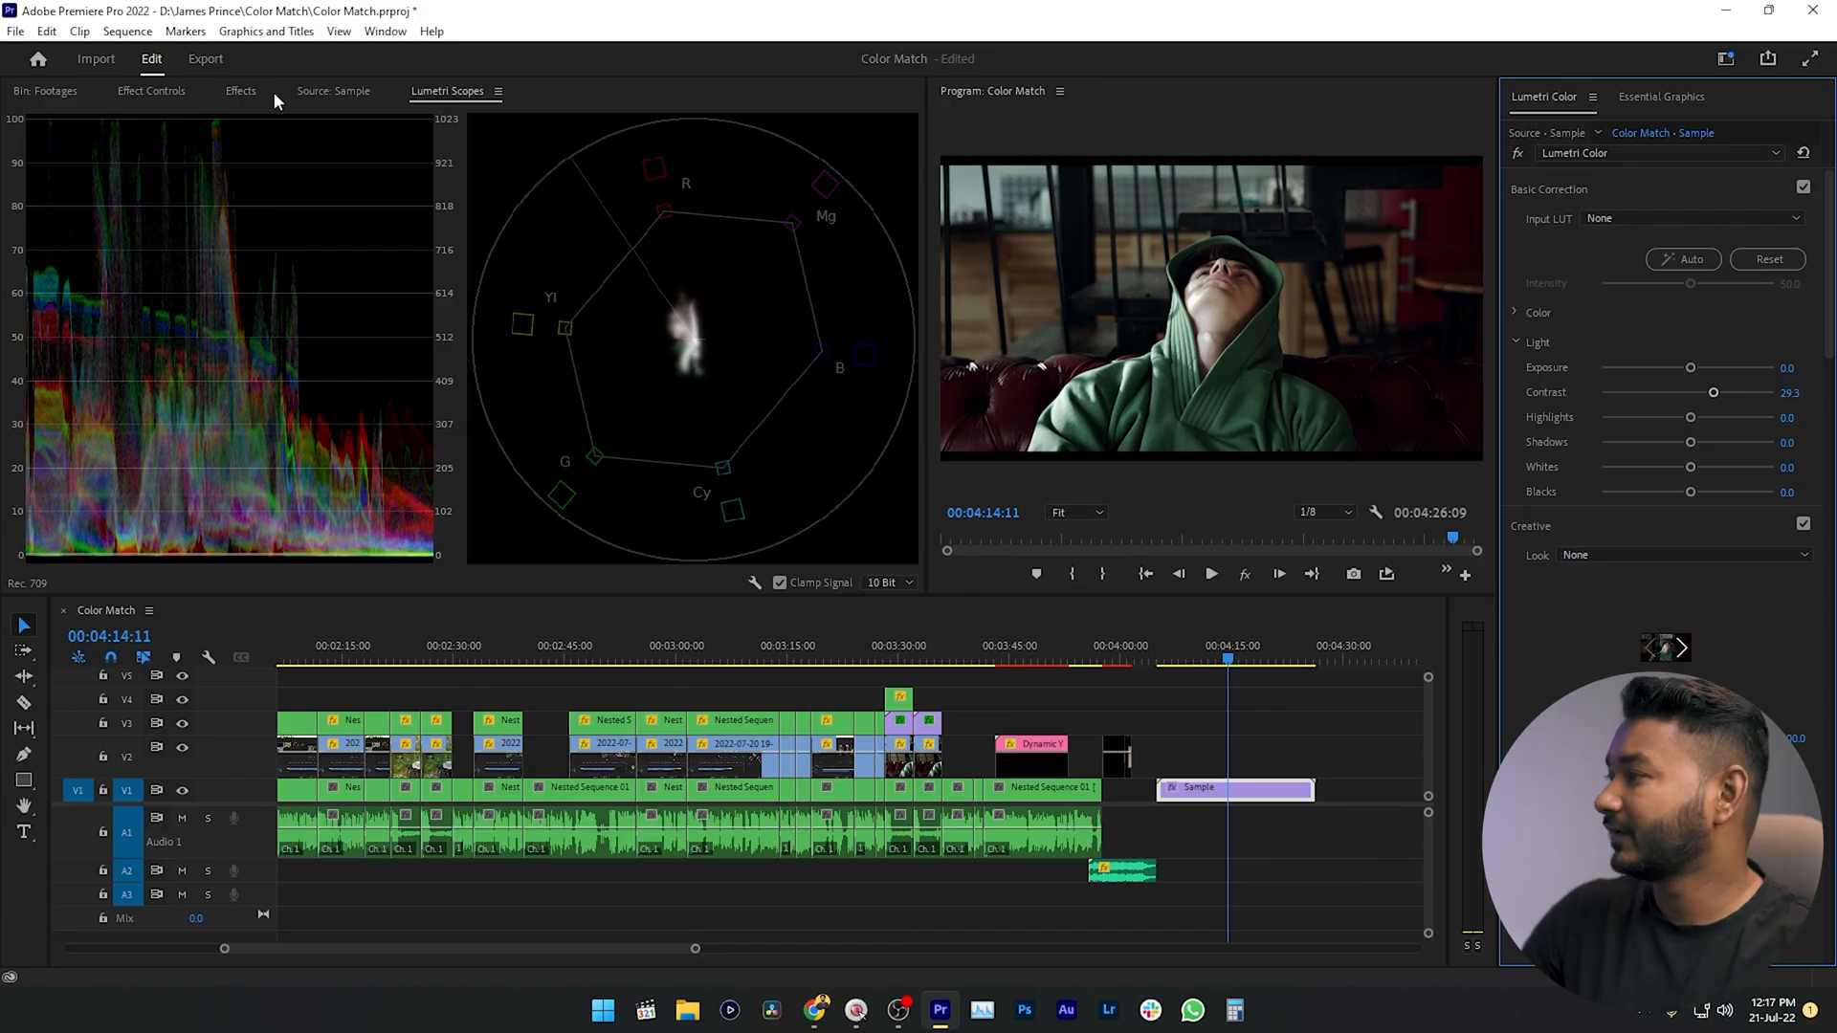
Show the Window menu's workspace options over the James Prince layout.
{"action": "left_click", "coordinate": [385, 31]}
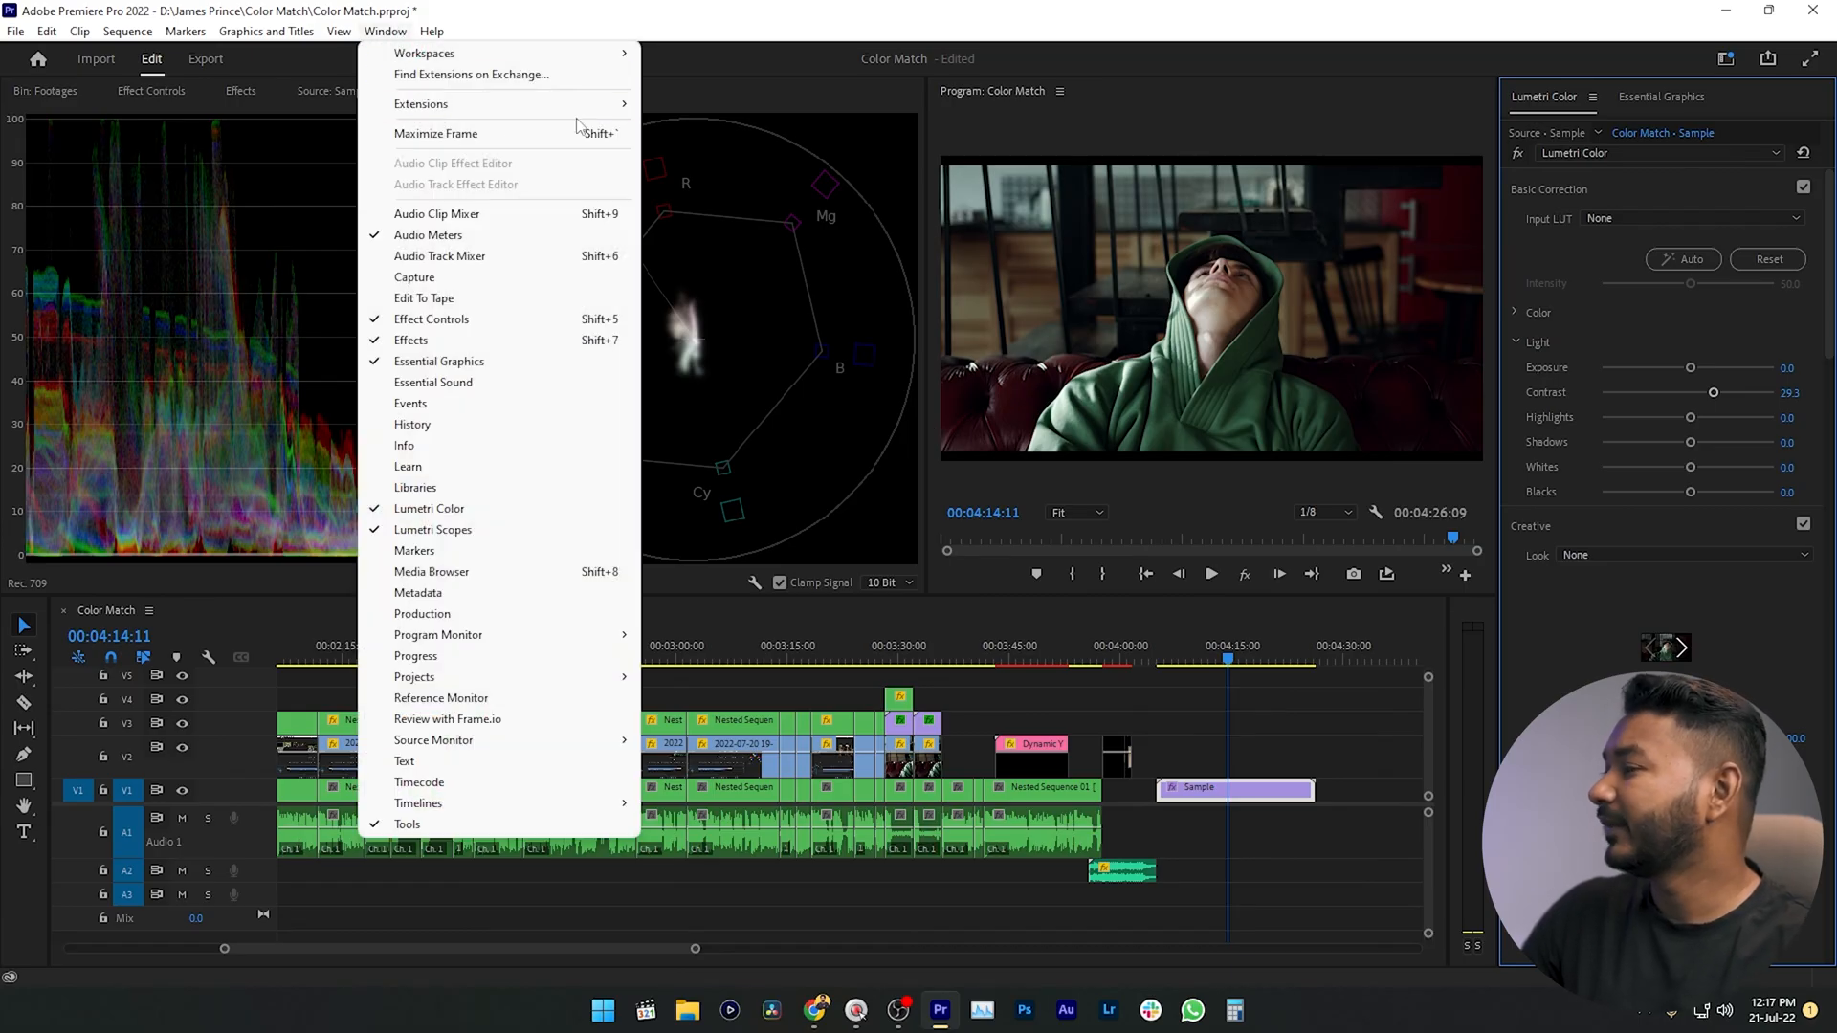
{"action": "mouse_move", "coordinate": [425, 54]}
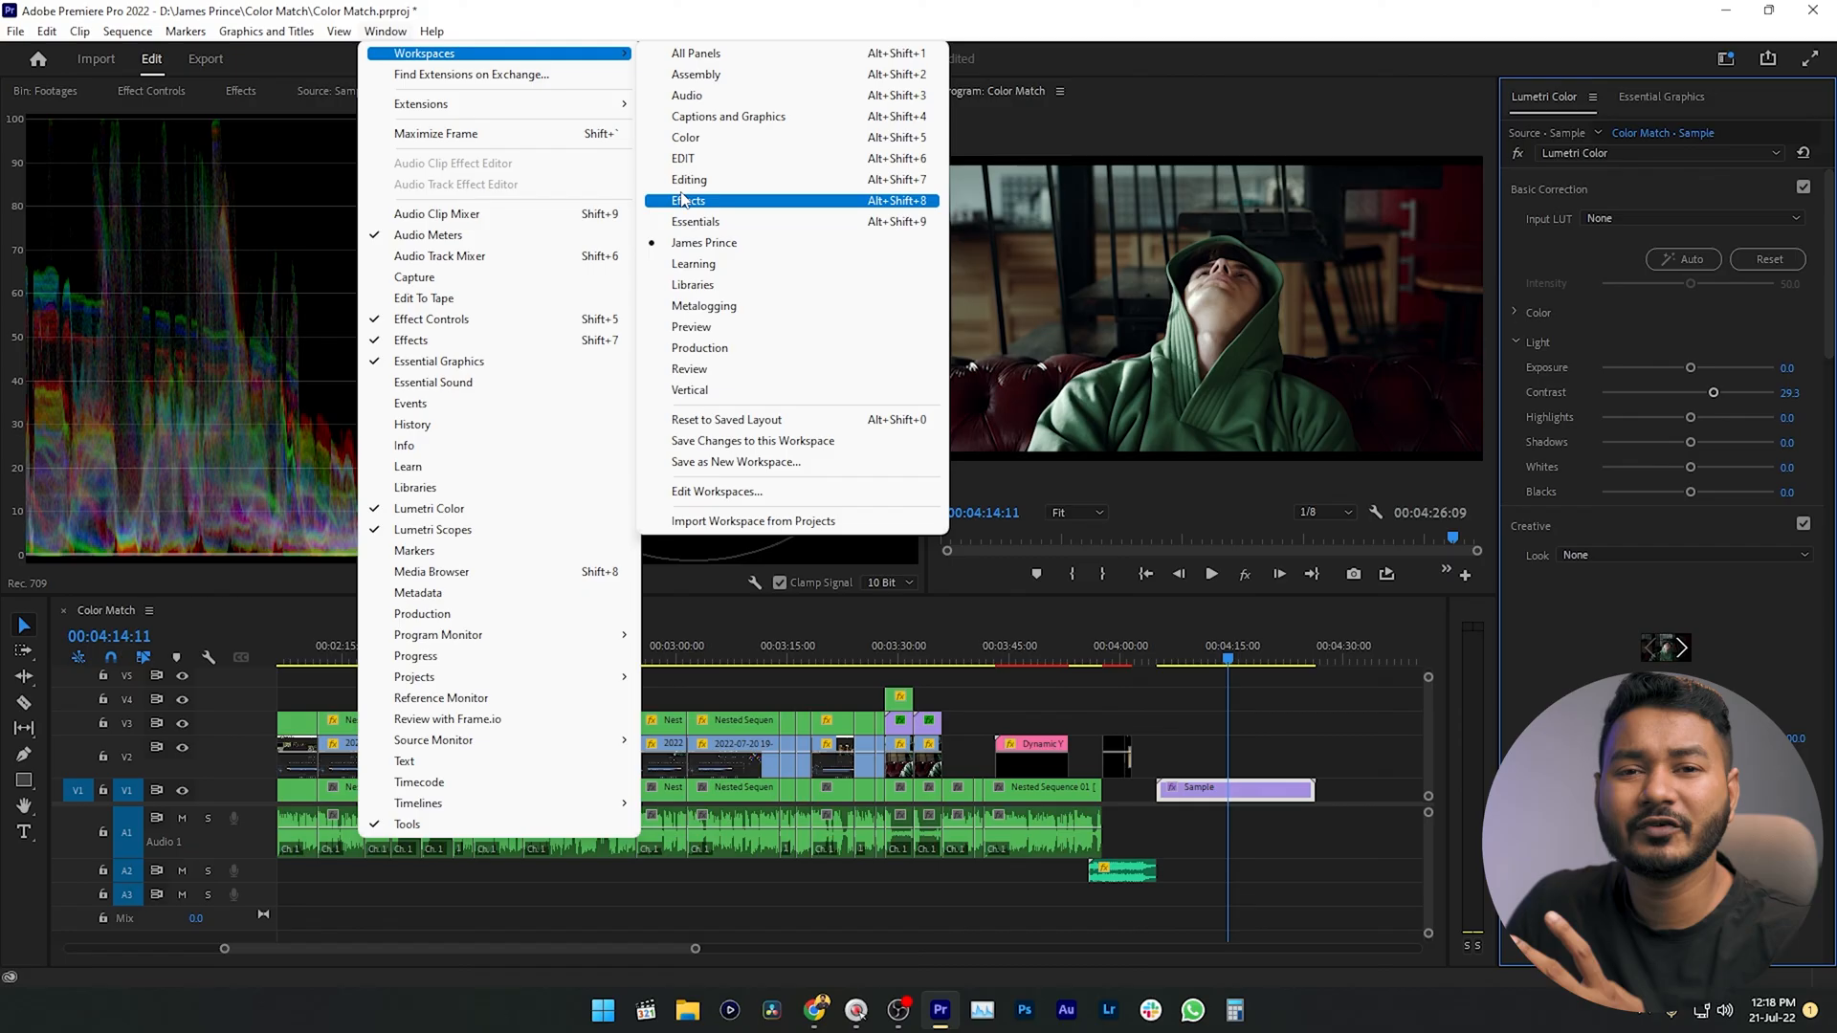
{"action": "mouse_move", "coordinate": [697, 75]}
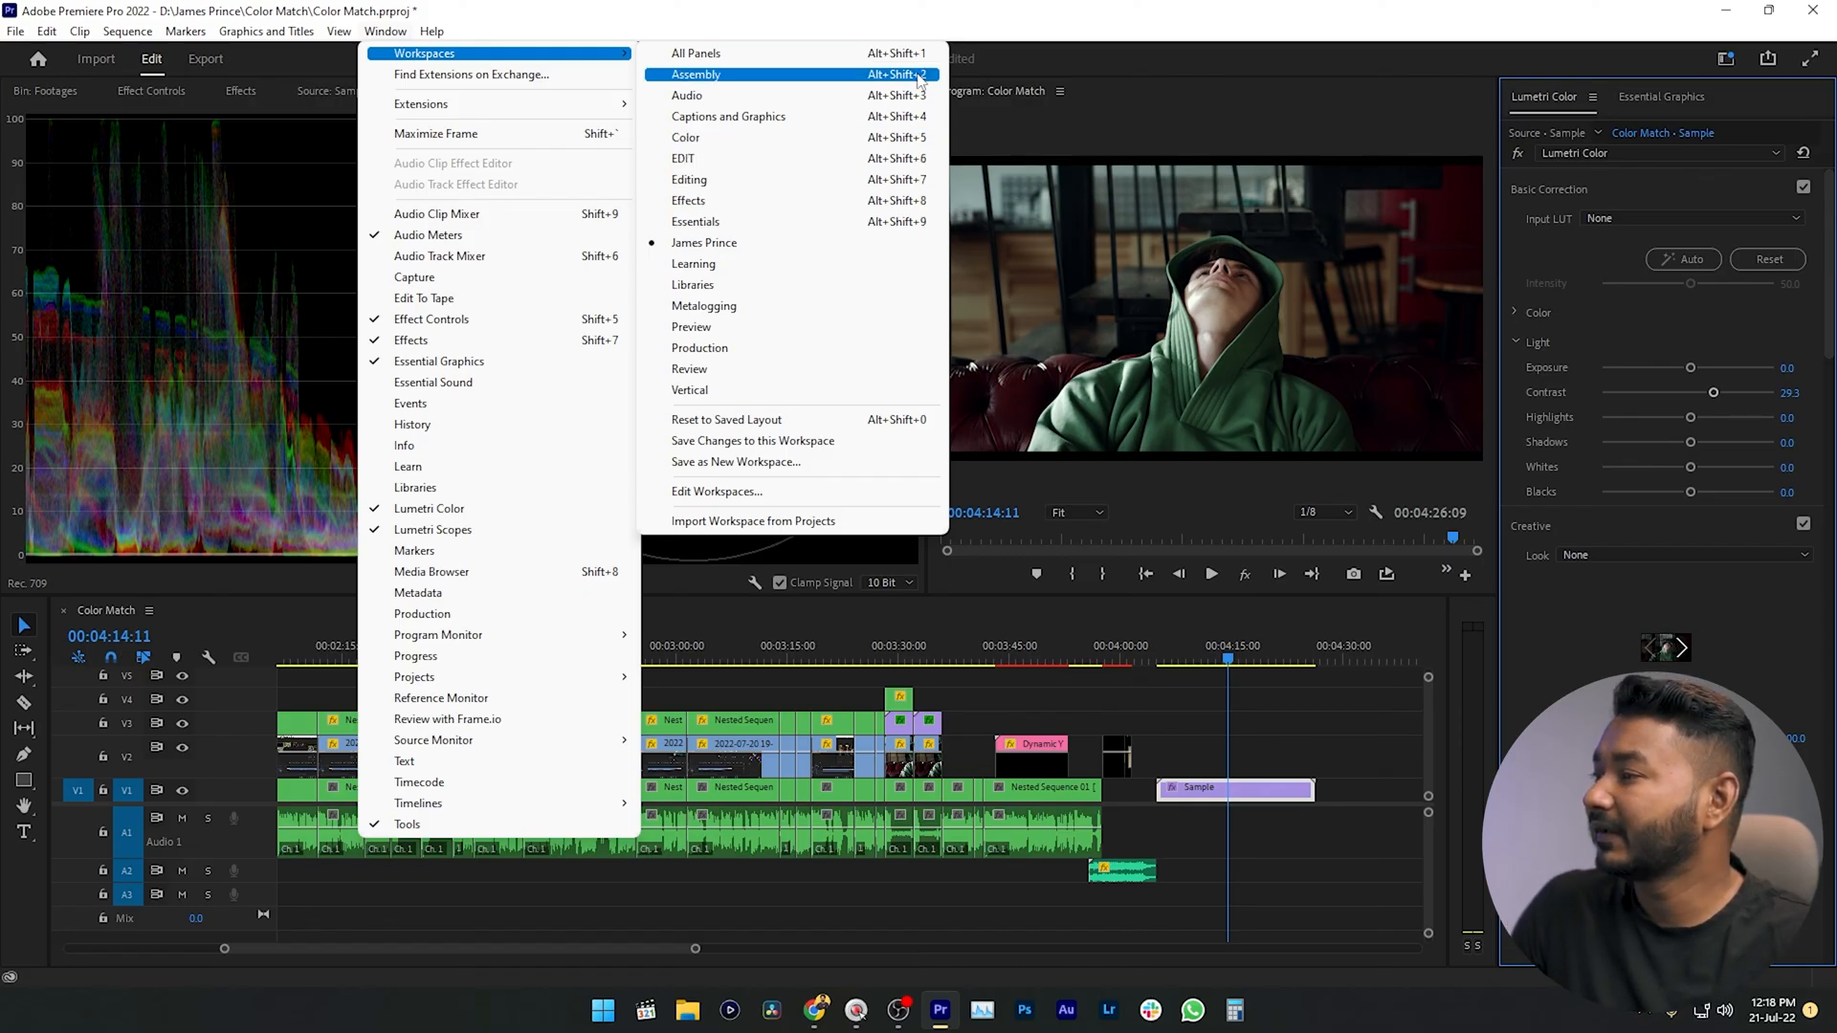